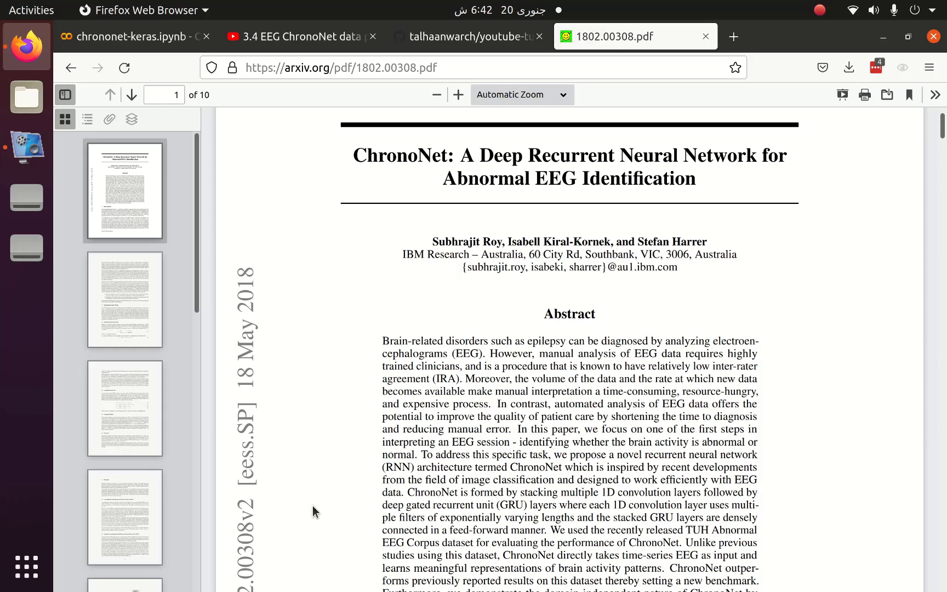
mouse_move(304, 357)
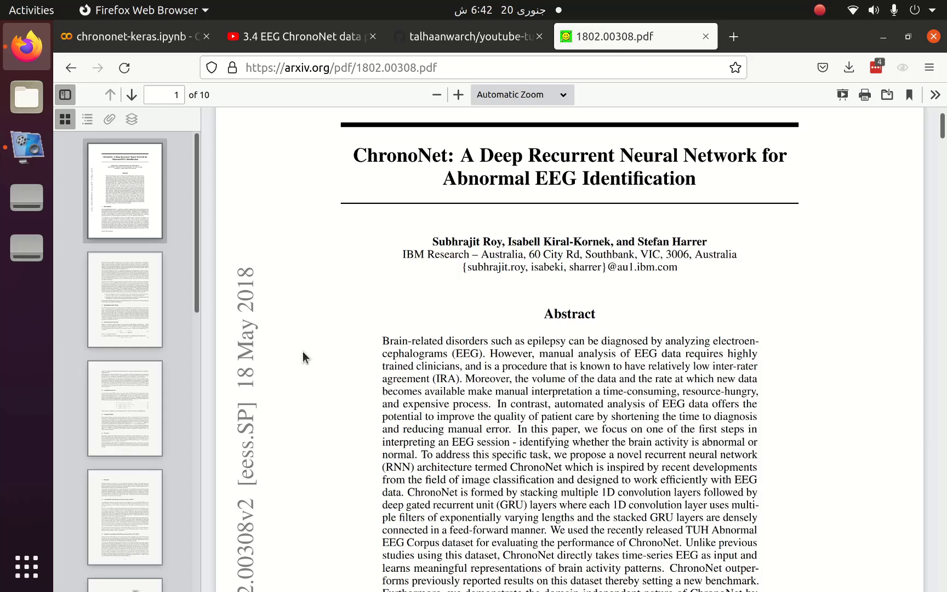
mouse_move(289, 49)
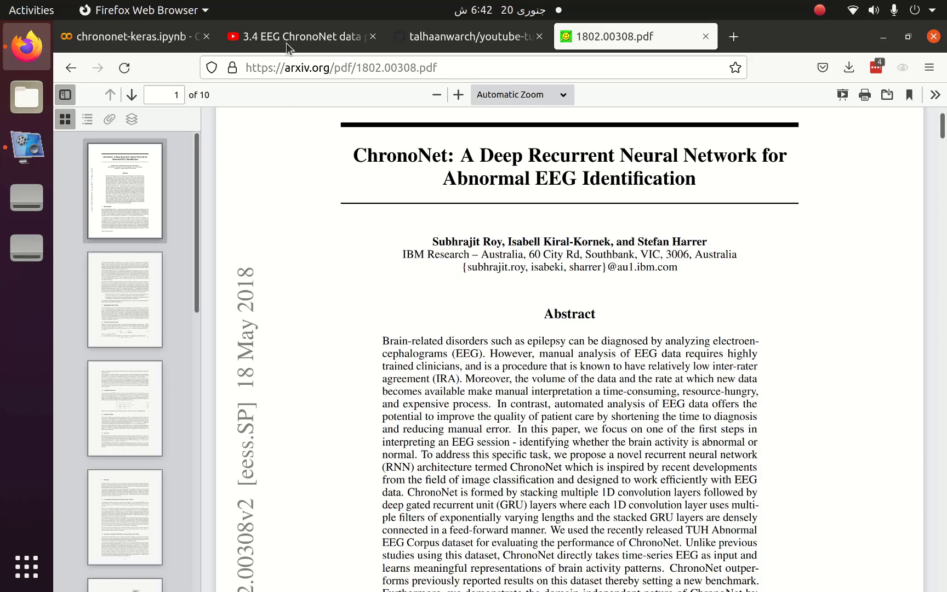
Step: Check the ChronoNet arXiv paper title, then return to the 'EEG ChronoNet data preparation (p1)' video
left_click(296, 37)
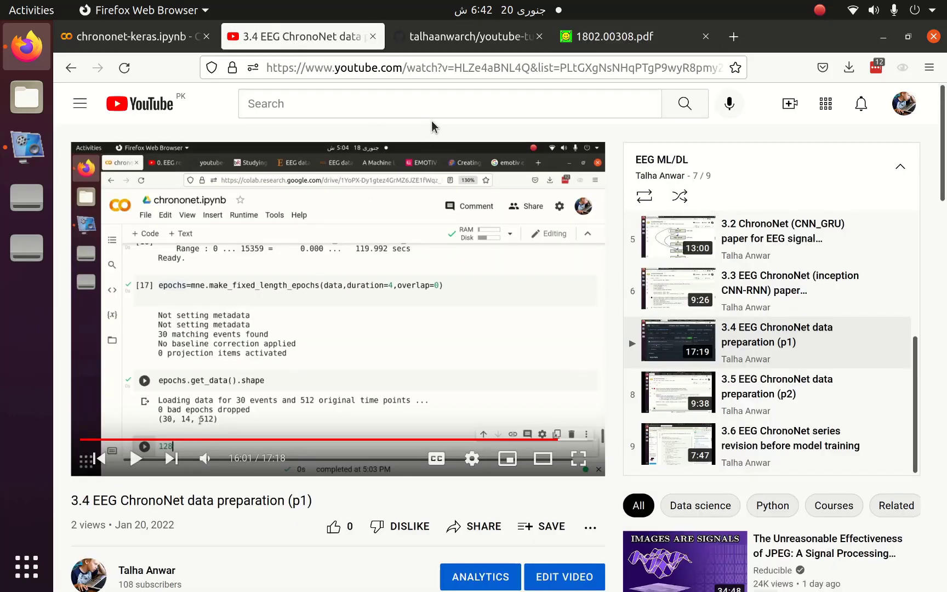
mouse_move(616, 37)
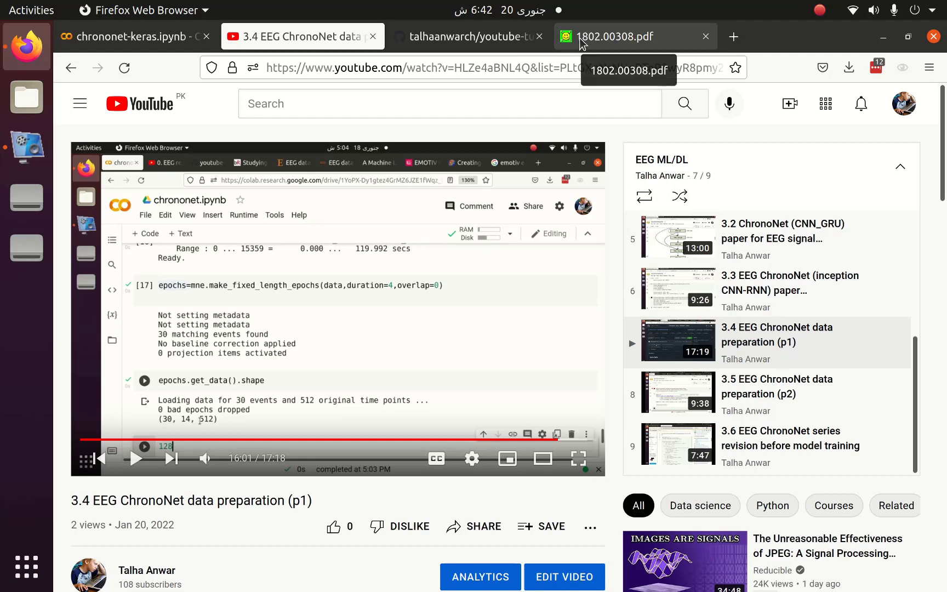
left_click(616, 36)
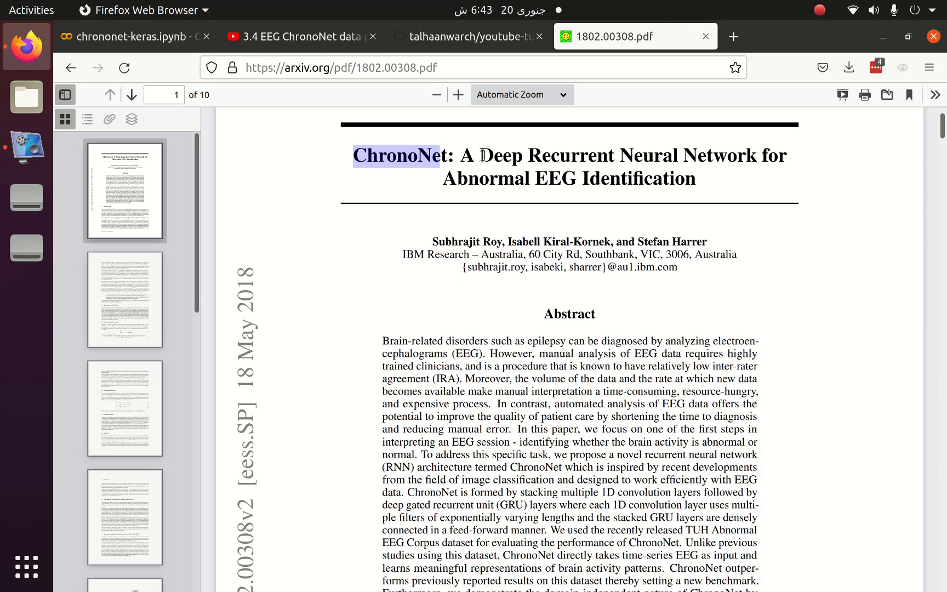
mouse_move(600, 183)
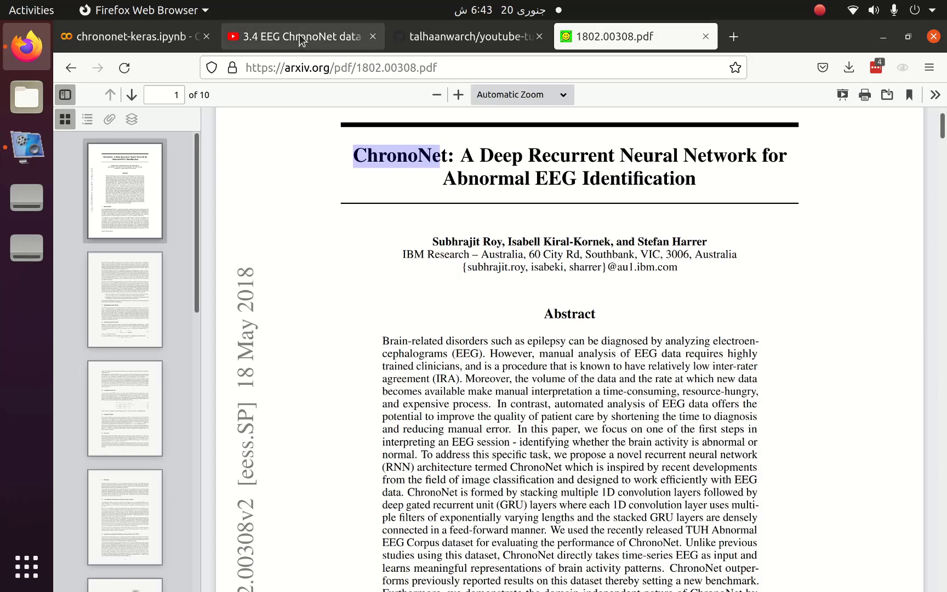
left_click(296, 36)
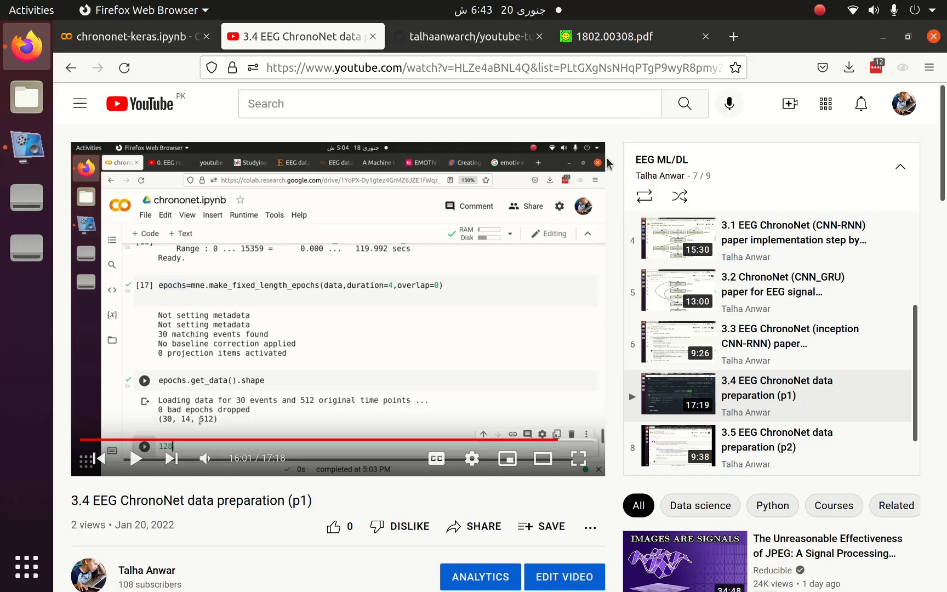
Step: Open the chrononet-keras.ipynb notebook, scroll through its cells, and connect it to a runtime
left_click(127, 37)
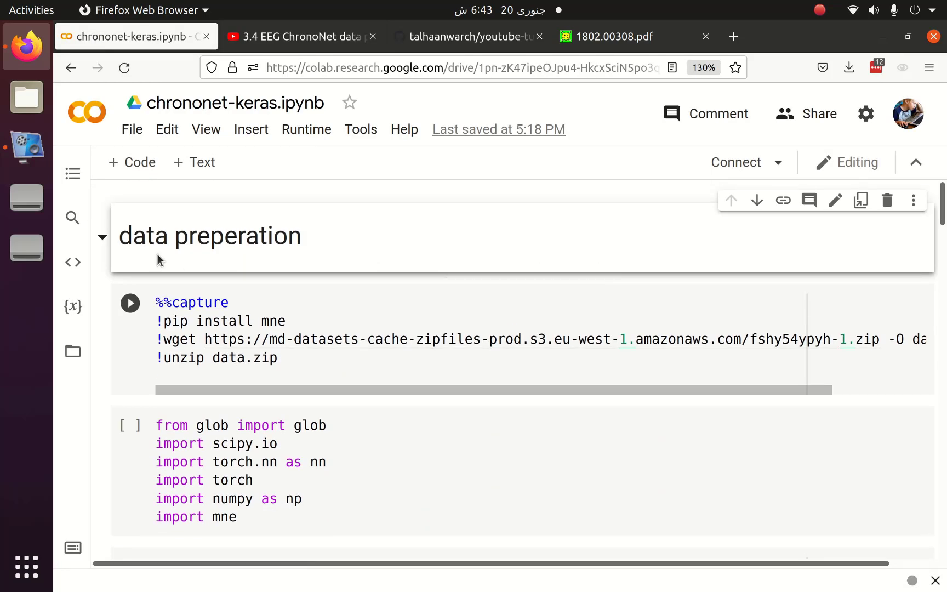
scroll("down", 3)
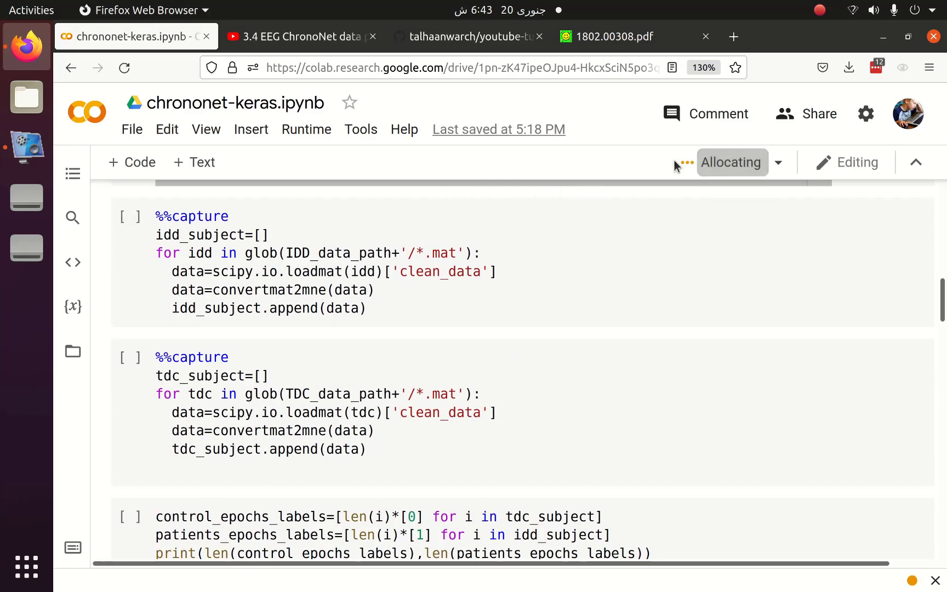
left_click(296, 36)
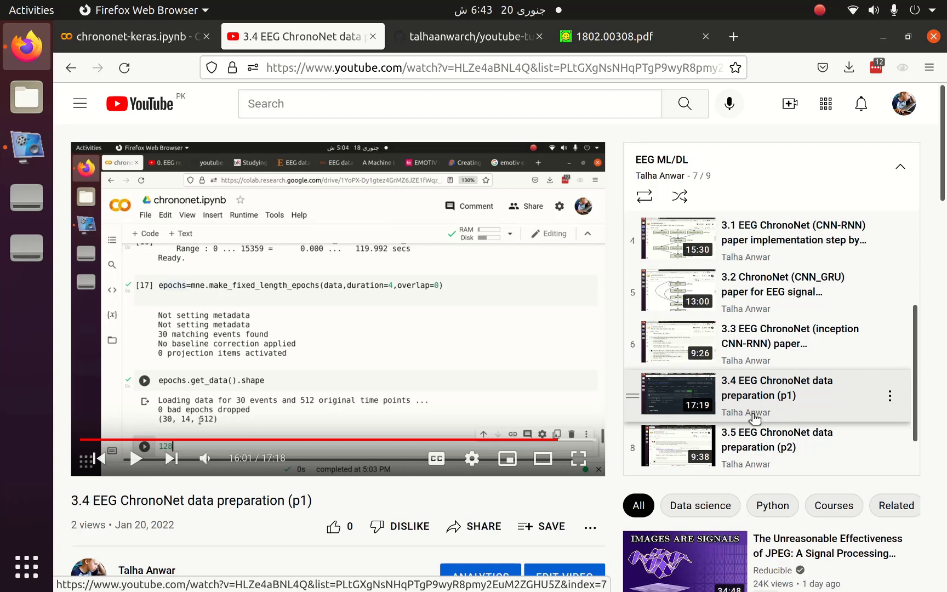
mouse_move(723, 347)
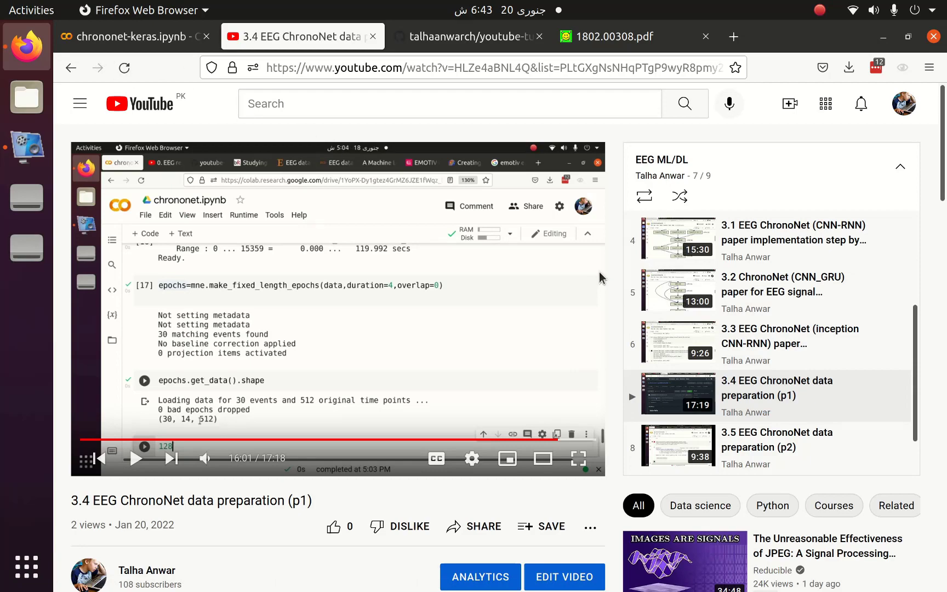
mouse_move(742, 366)
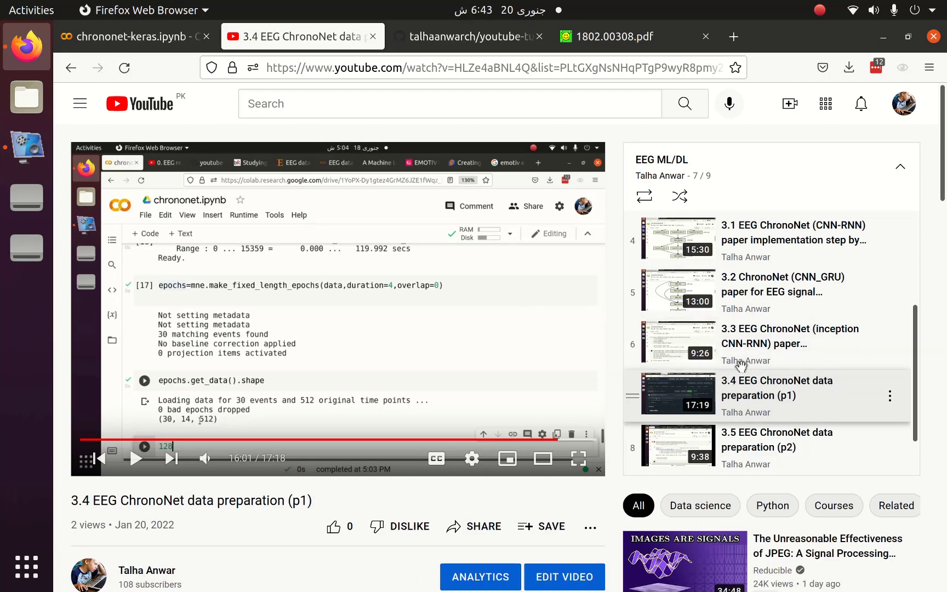
Step: Scroll the ChronoNet paper to its inception architecture section, then open the youtube-tutorials GitHub repository
left_click(610, 36)
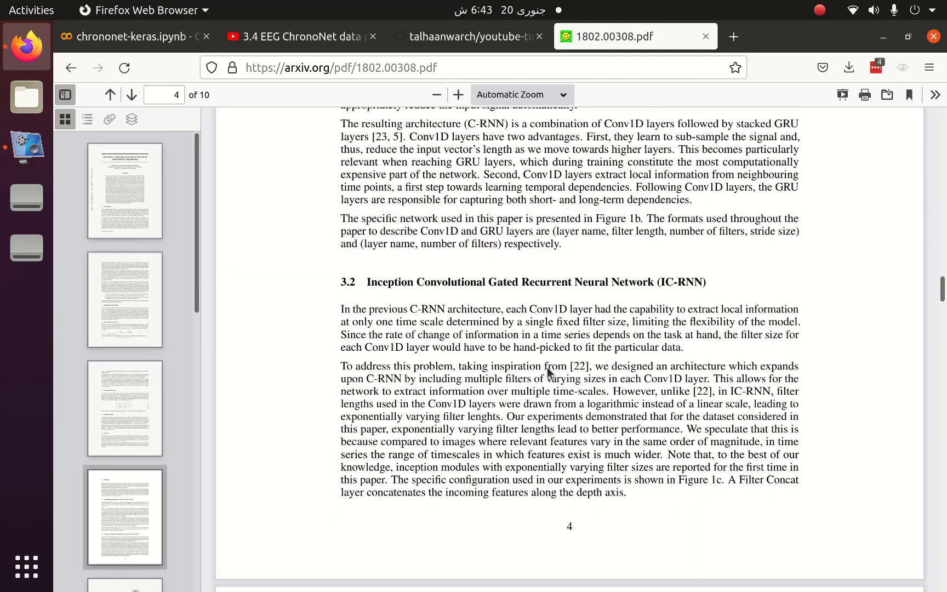
scroll("down", 3)
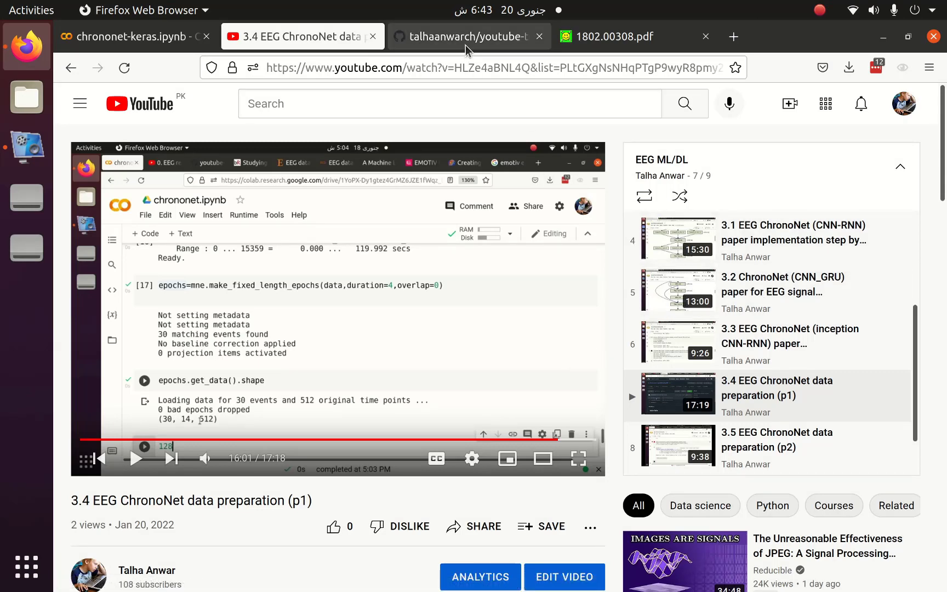
left_click(468, 36)
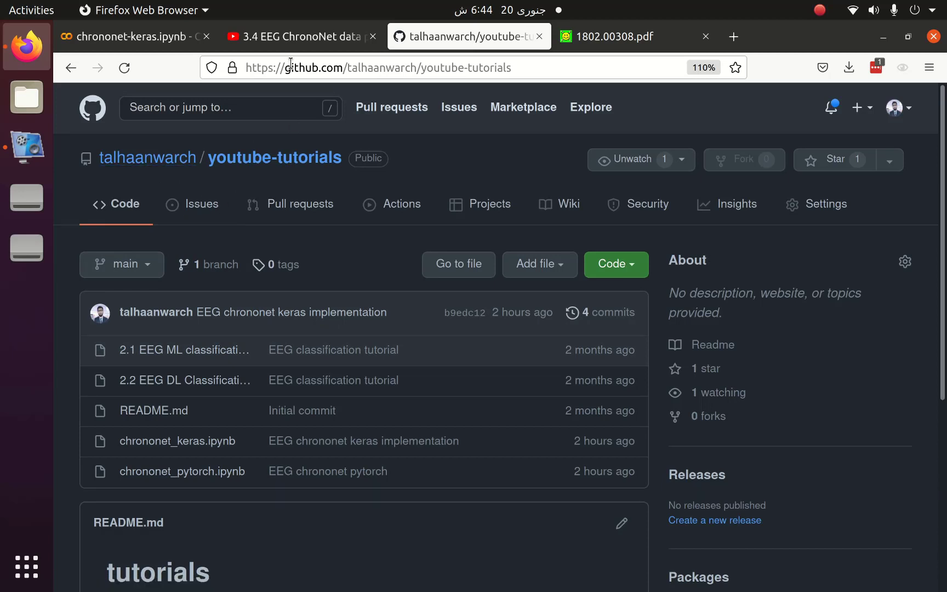
Step: Select the GitHub repository URL, then return to the paper's Figure 1 architecture diagrams
left_click(374, 67)
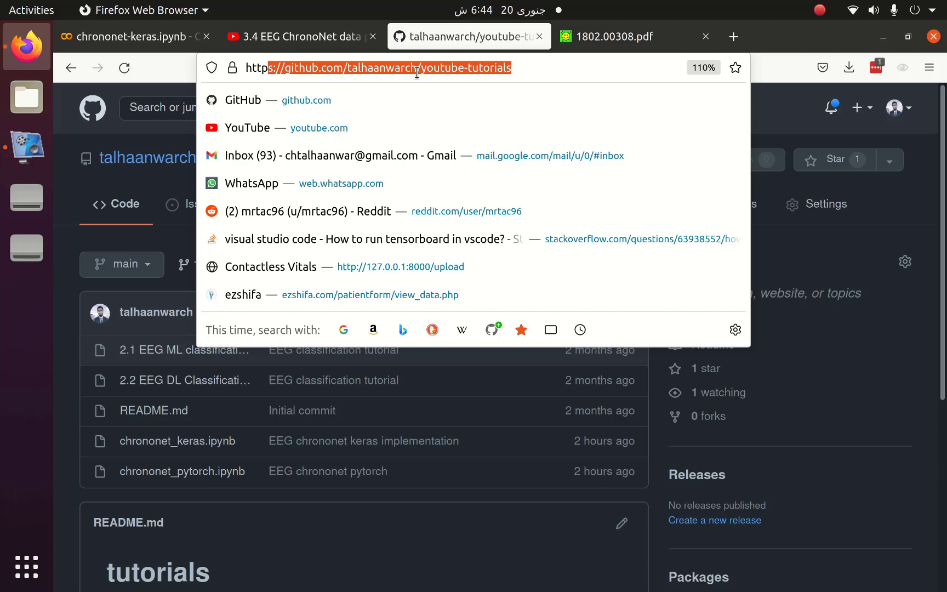
left_click(610, 36)
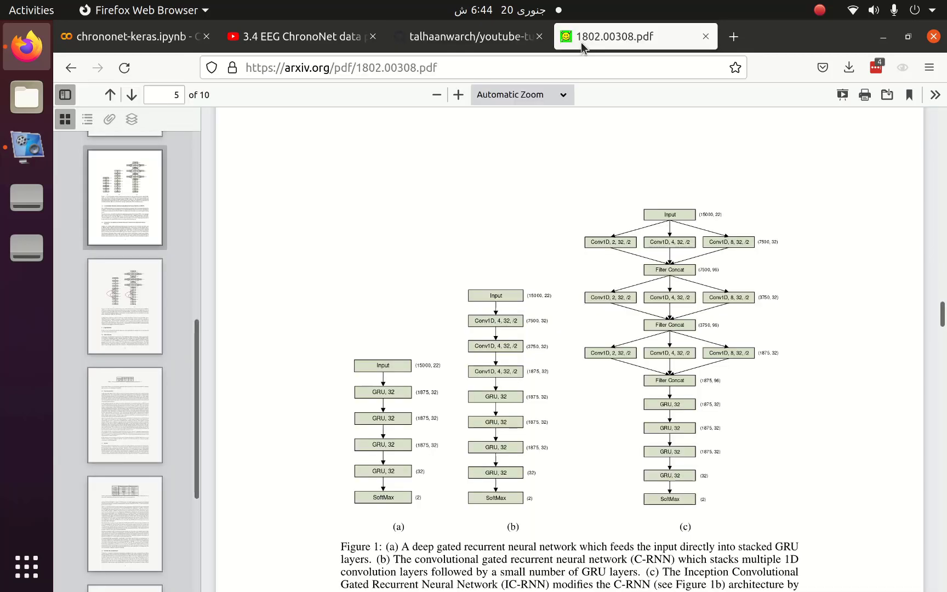
mouse_move(231, 125)
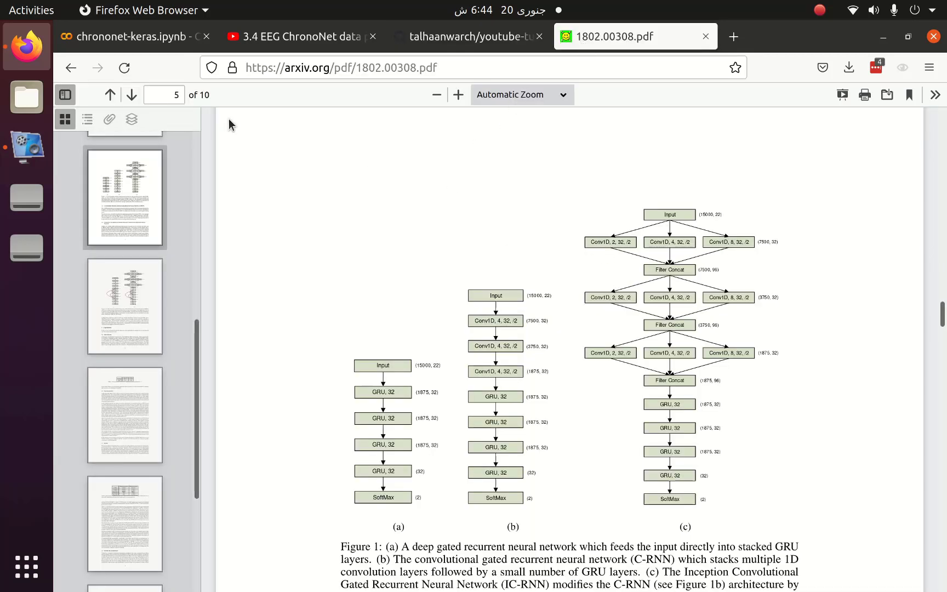
Step: Run the mne install and data download cell, then run the imports cell with torch lines removed
left_click(127, 36)
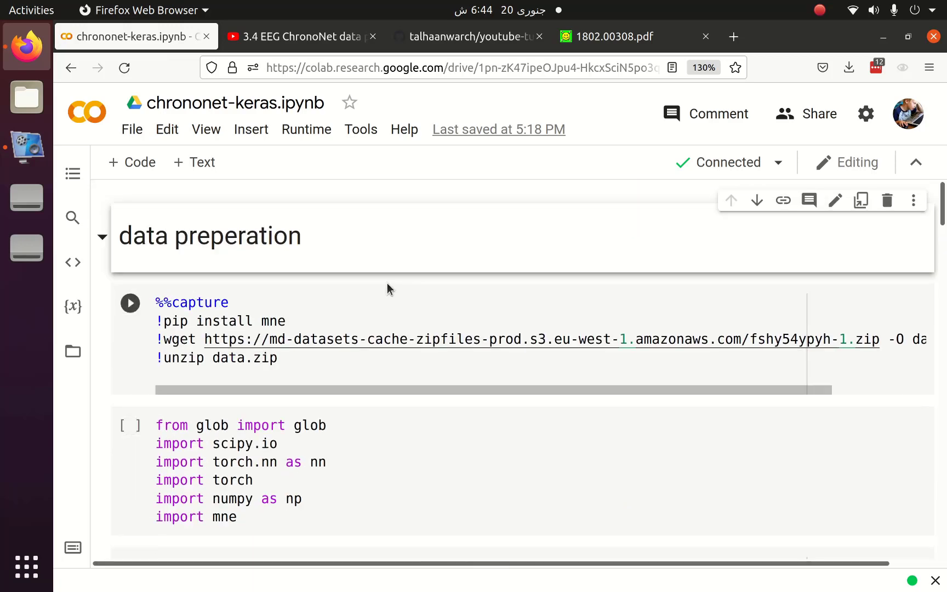
left_click(289, 321)
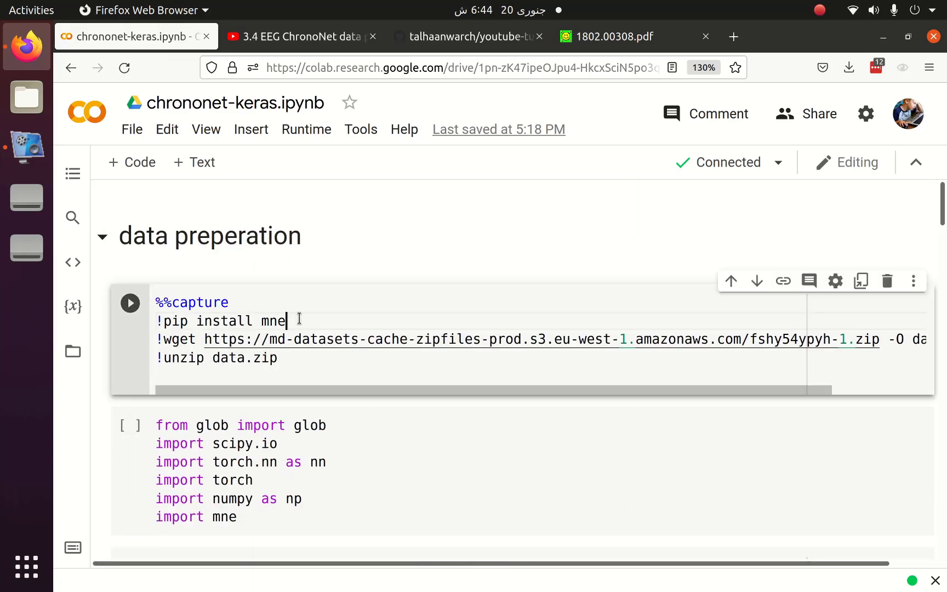
double_click(328, 339)
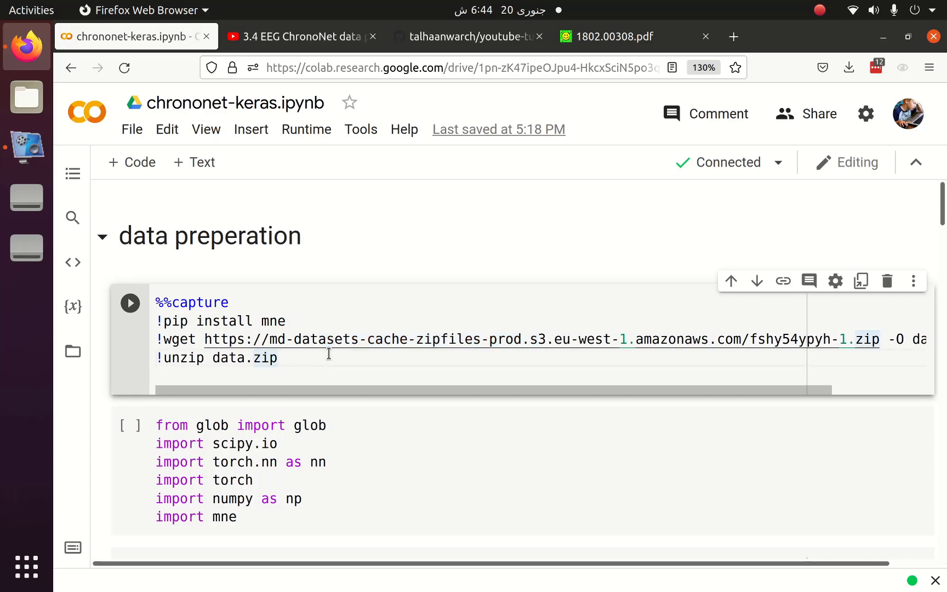
left_click(130, 303)
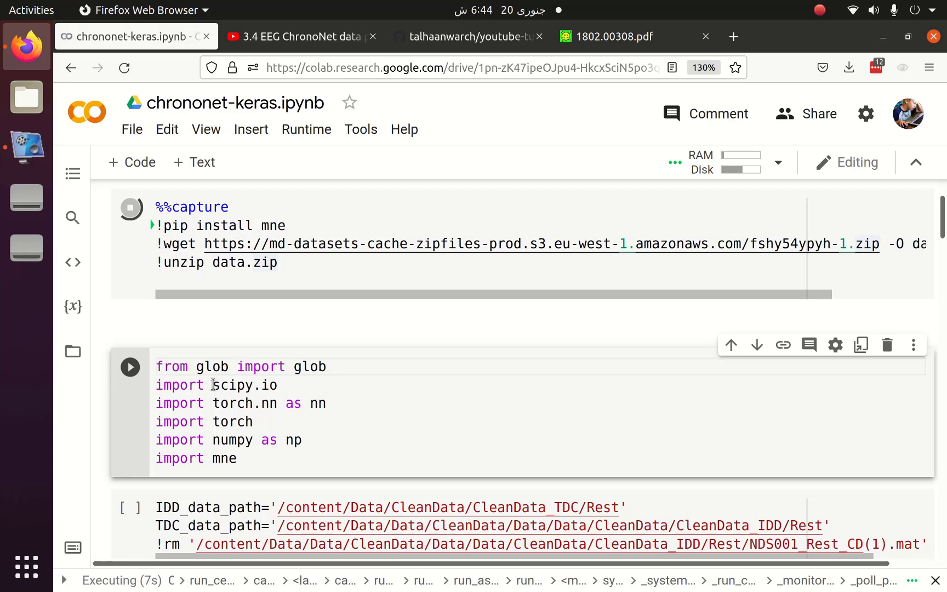
double_click(233, 380)
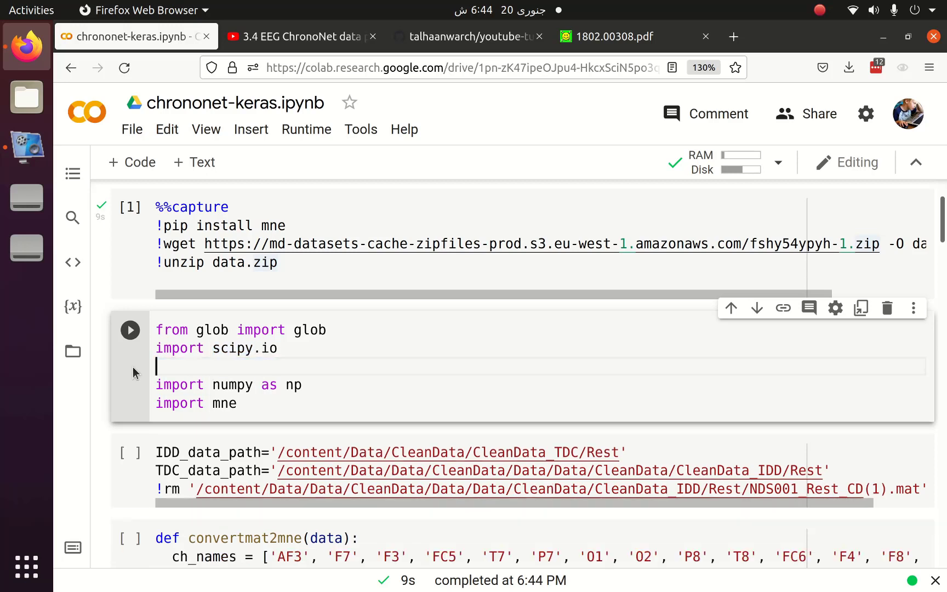
left_click(130, 330)
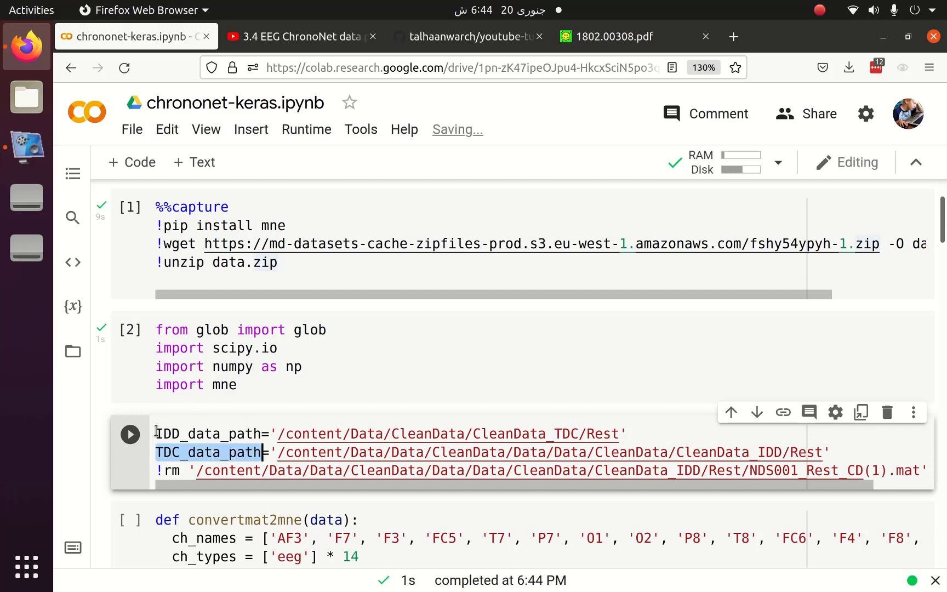
Step: Walk through the convertmat2mne cell's sampling frequency and RawArray call, then run the IDD/TDC loading cells
scroll("down", 3)
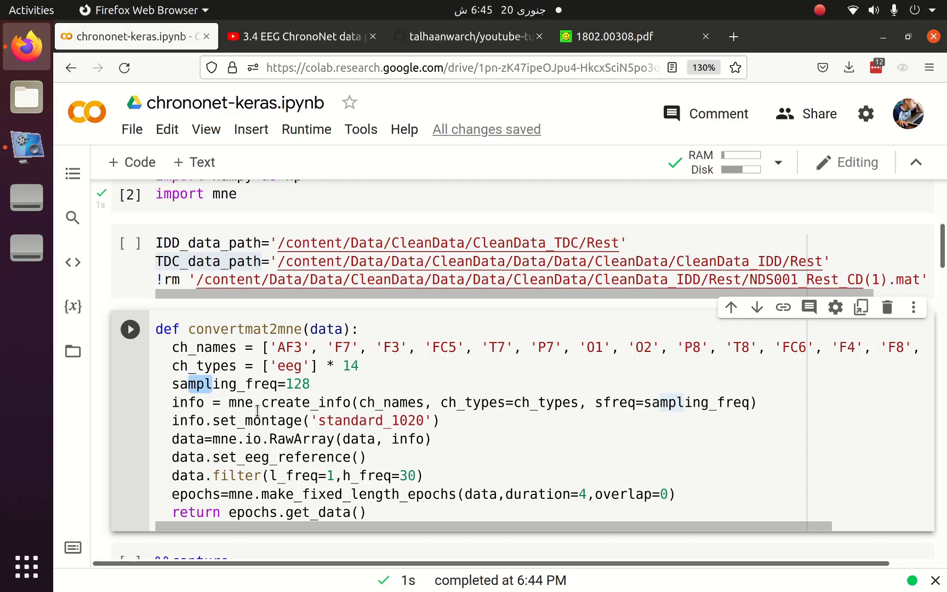
double_click(272, 421)
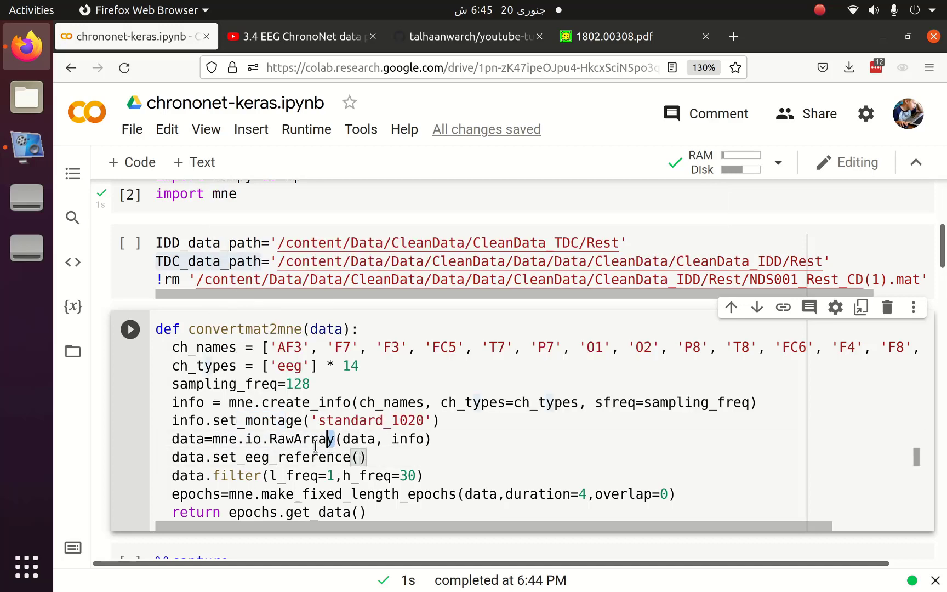
double_click(318, 439)
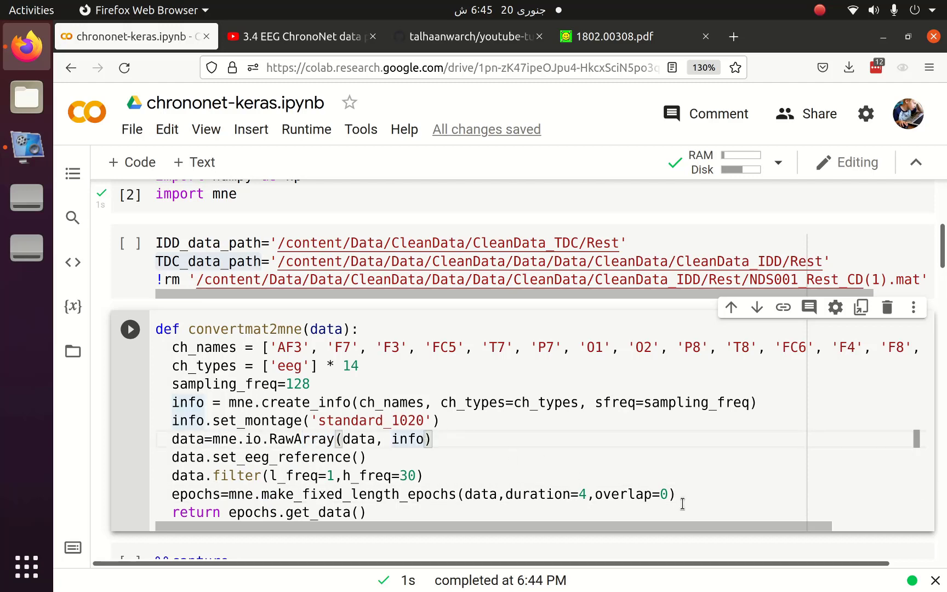
scroll("down", 3)
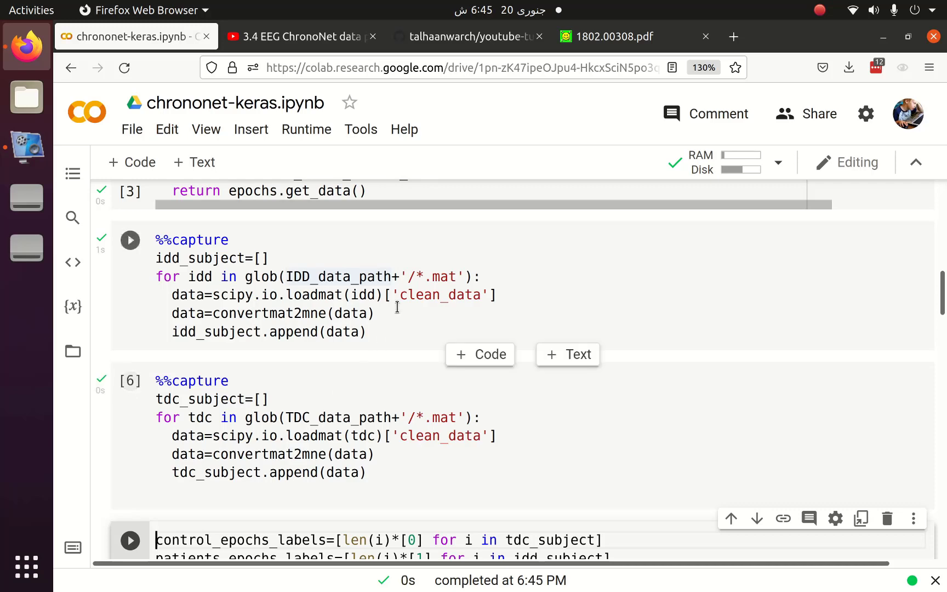
Step: Run the epoch-label cell and the cell combining data, labels and groups
scroll("down", 3)
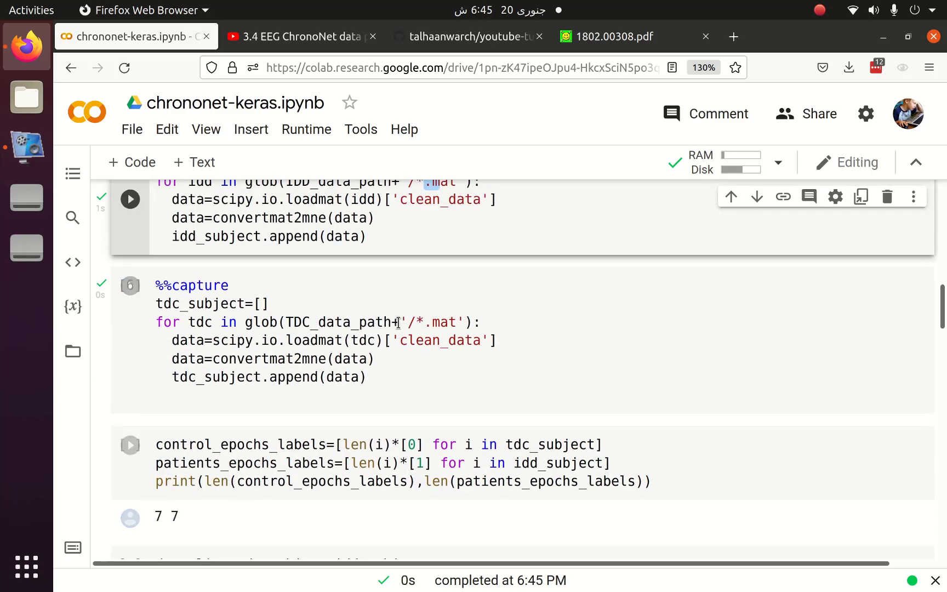
left_click(301, 36)
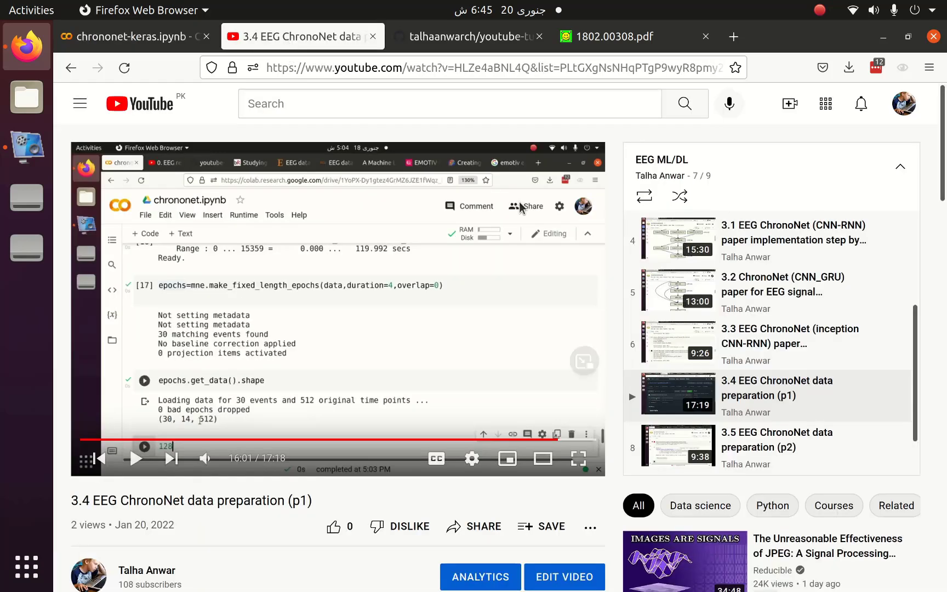
left_click(127, 36)
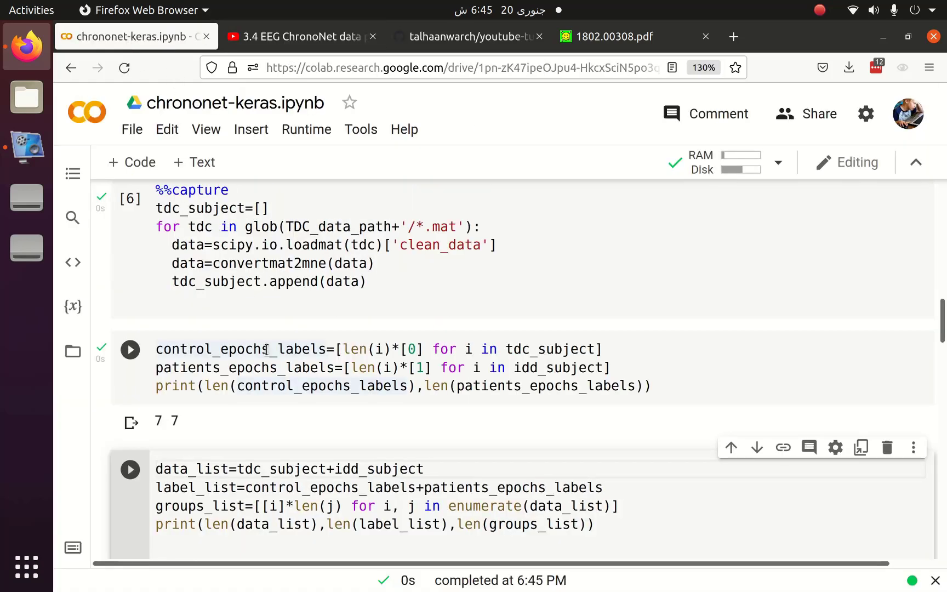
left_click(129, 469)
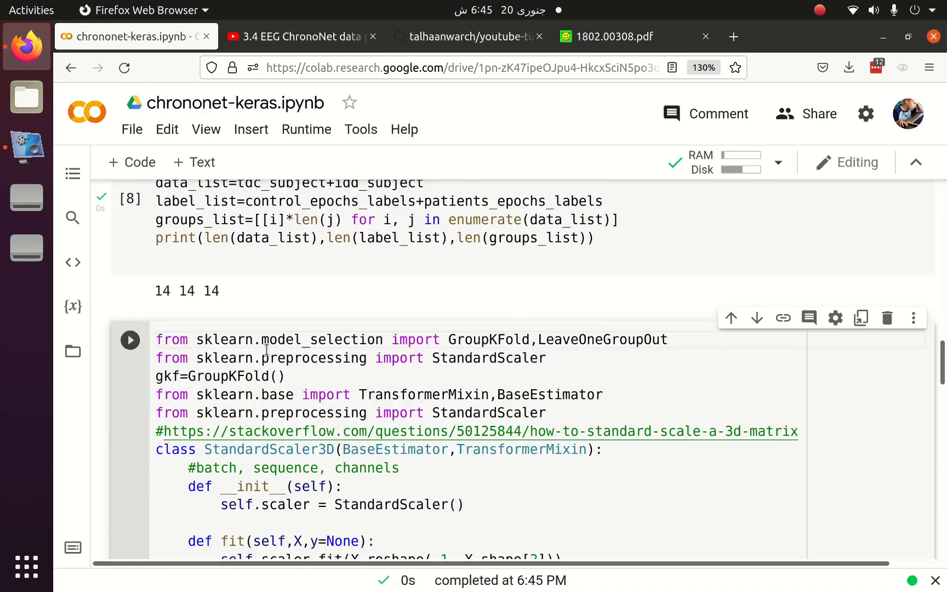
scroll("down", 3)
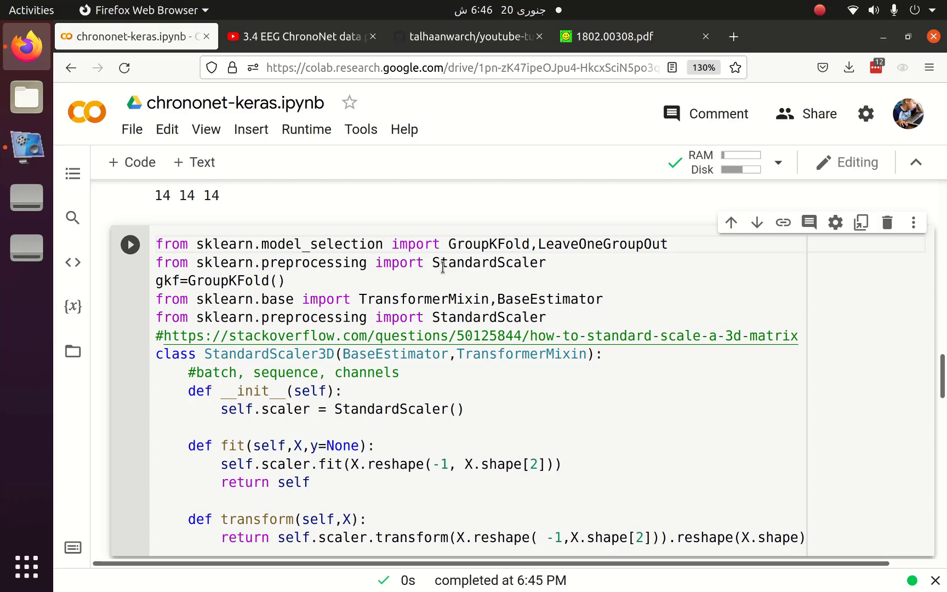
mouse_move(390, 311)
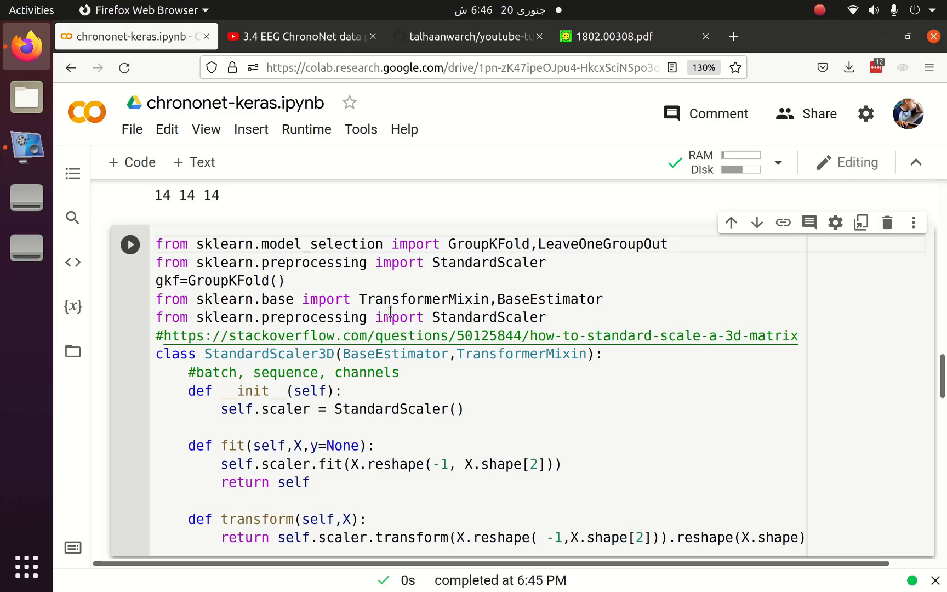
mouse_move(434, 271)
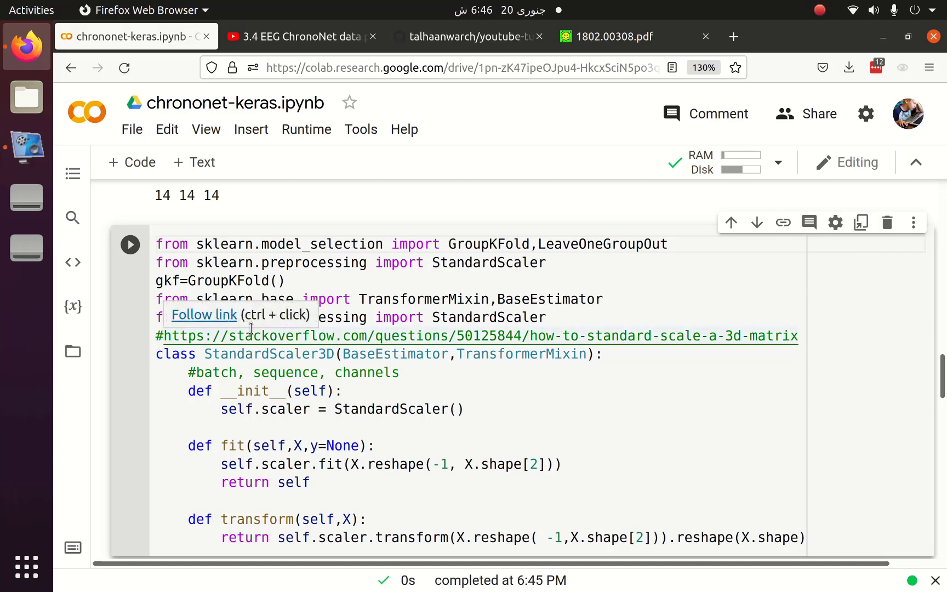
mouse_move(252, 391)
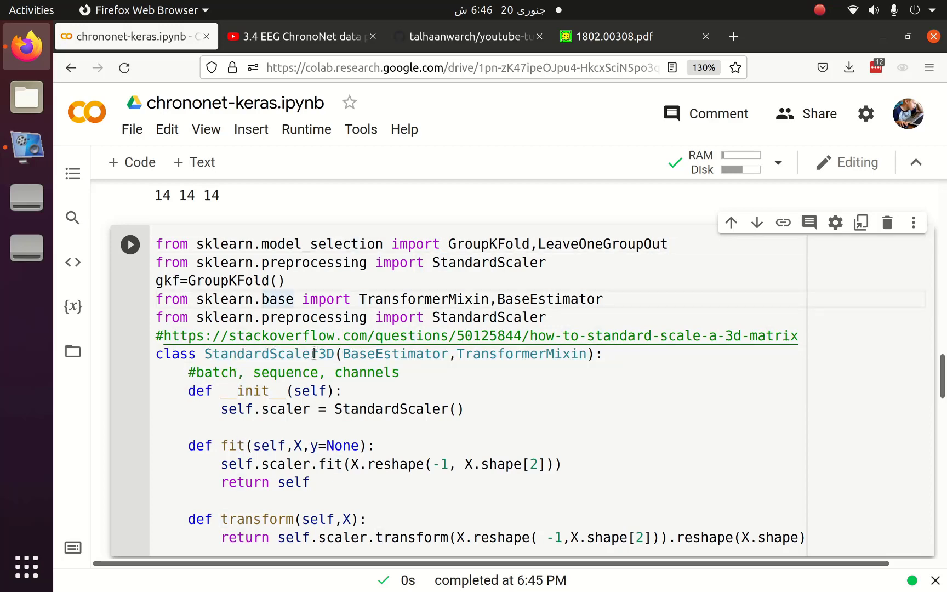
Step: Run the remaining preparation cells, checking the 420 samples in the (420, 512, 14) output
scroll("down", 3)
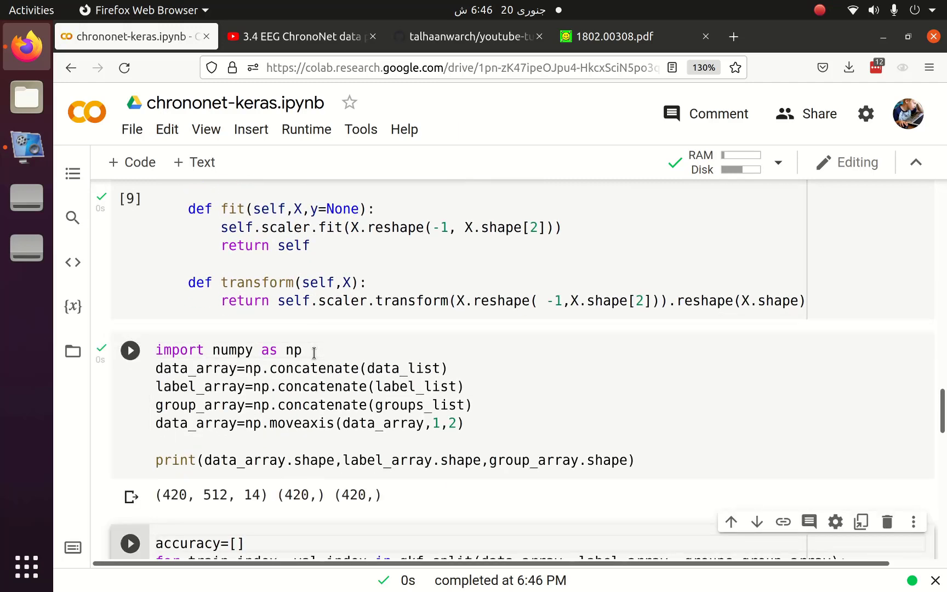
scroll("down", 3)
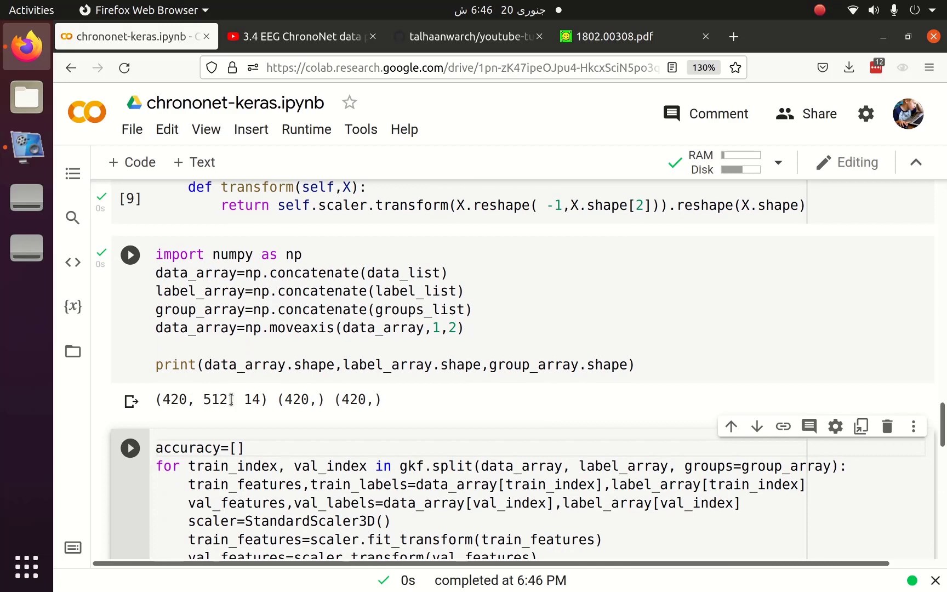
double_click(176, 399)
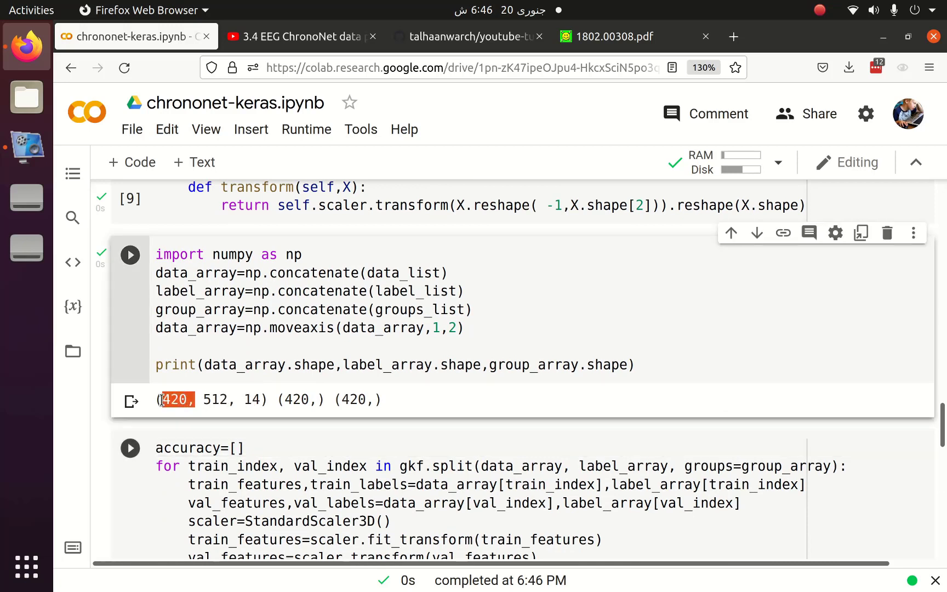
double_click(211, 399)
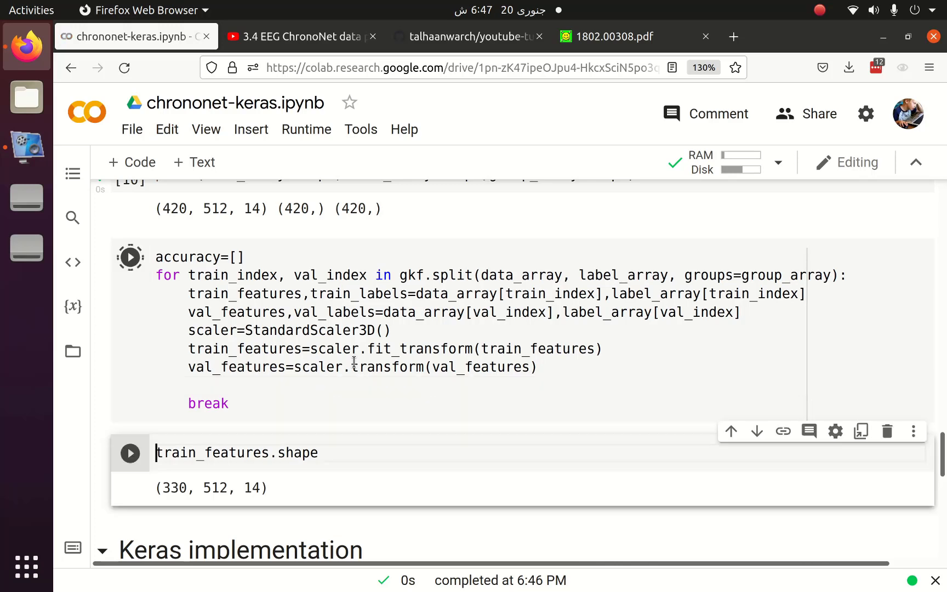
scroll("down", 3)
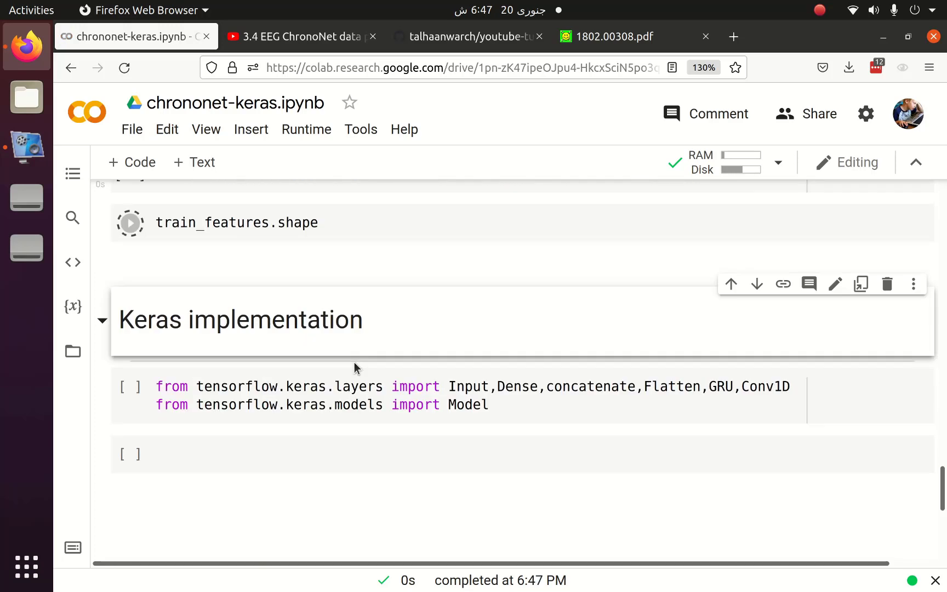
Step: Run the tensorflow.keras import cell, then review Figure 2 in the paper before returning to Colab
left_click(129, 223)
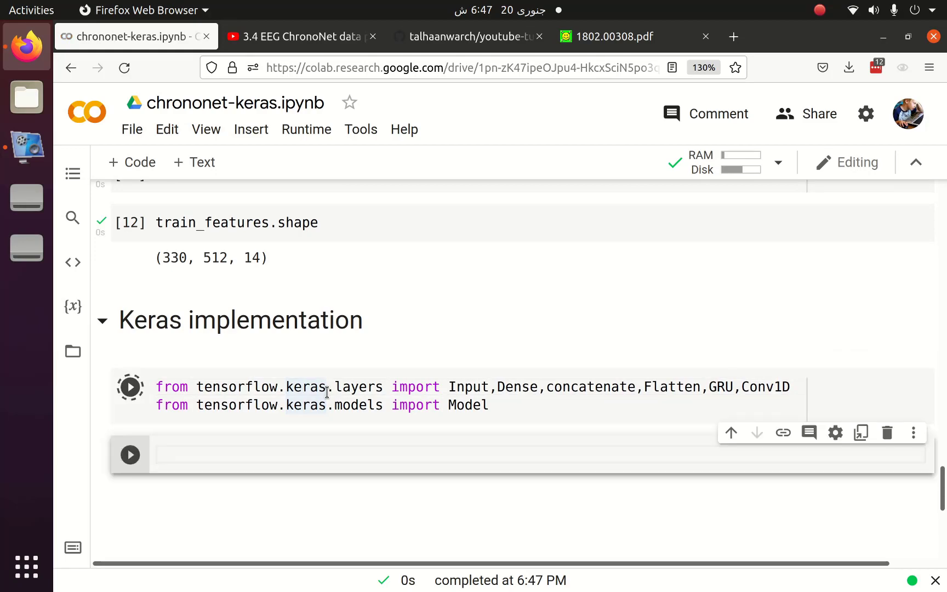
left_click(610, 36)
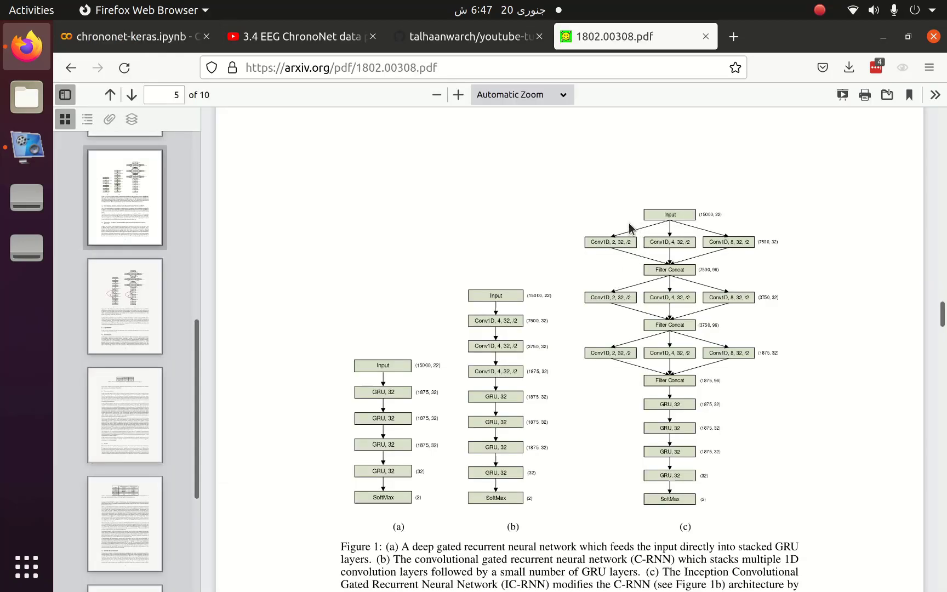
scroll("down", 3)
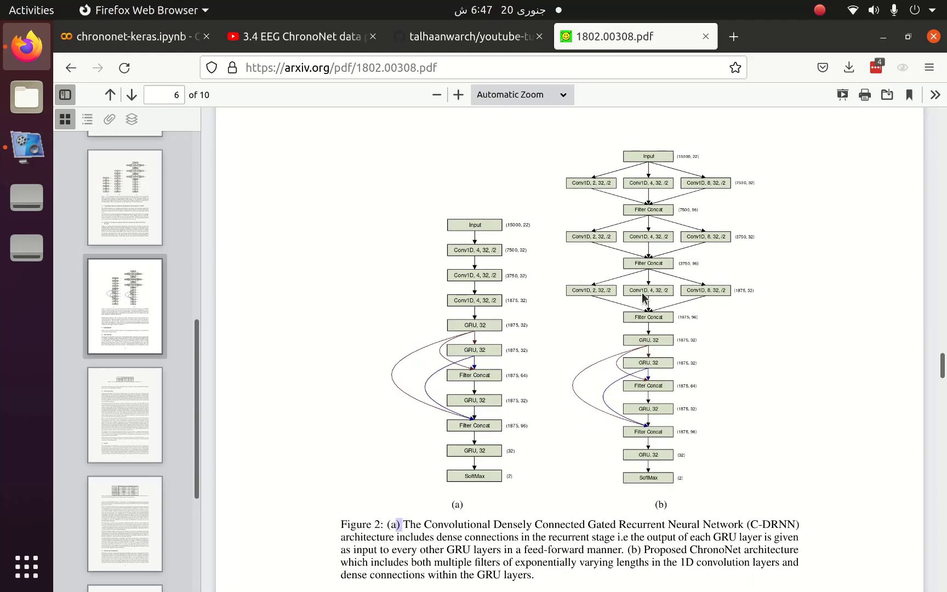
mouse_move(596, 186)
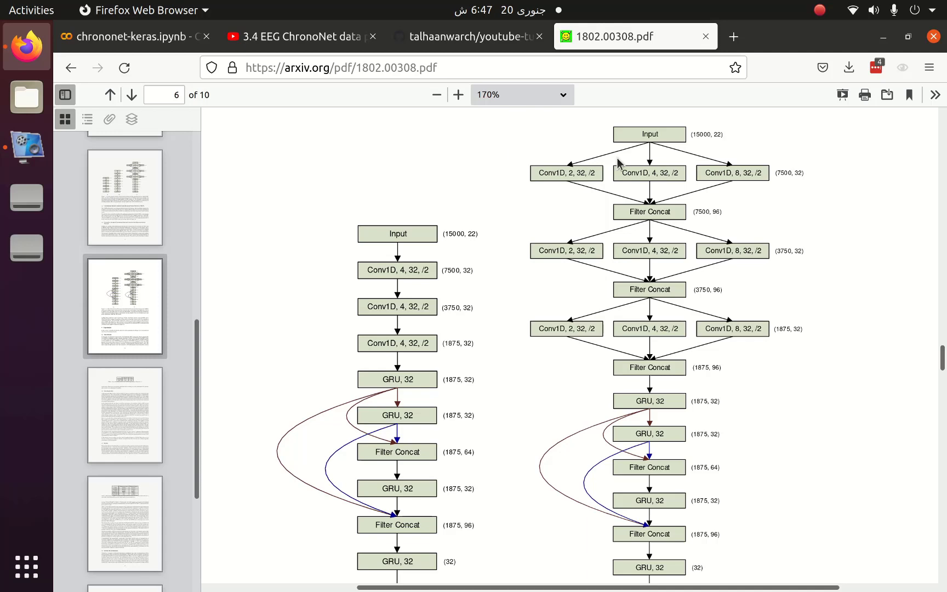
mouse_move(634, 174)
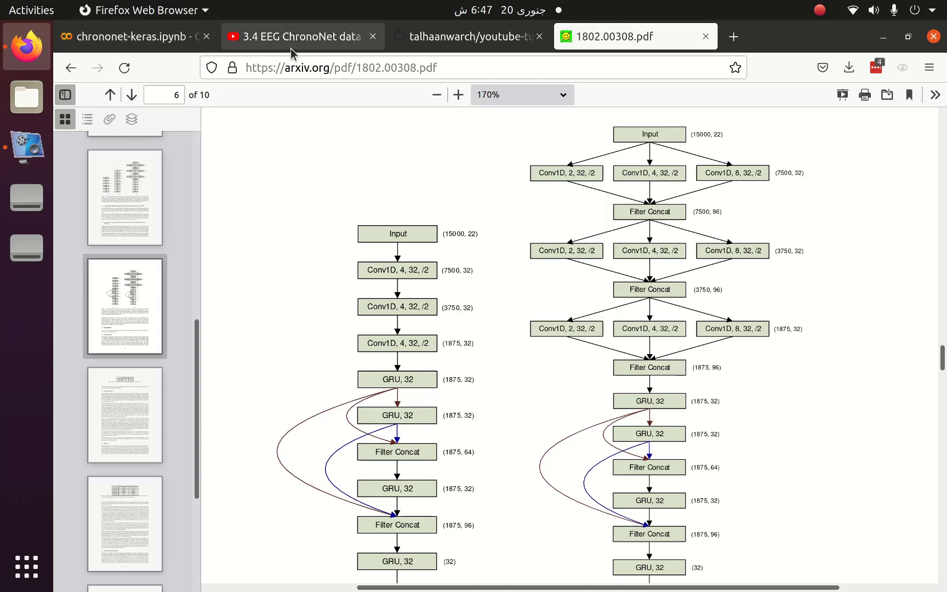
left_click(296, 36)
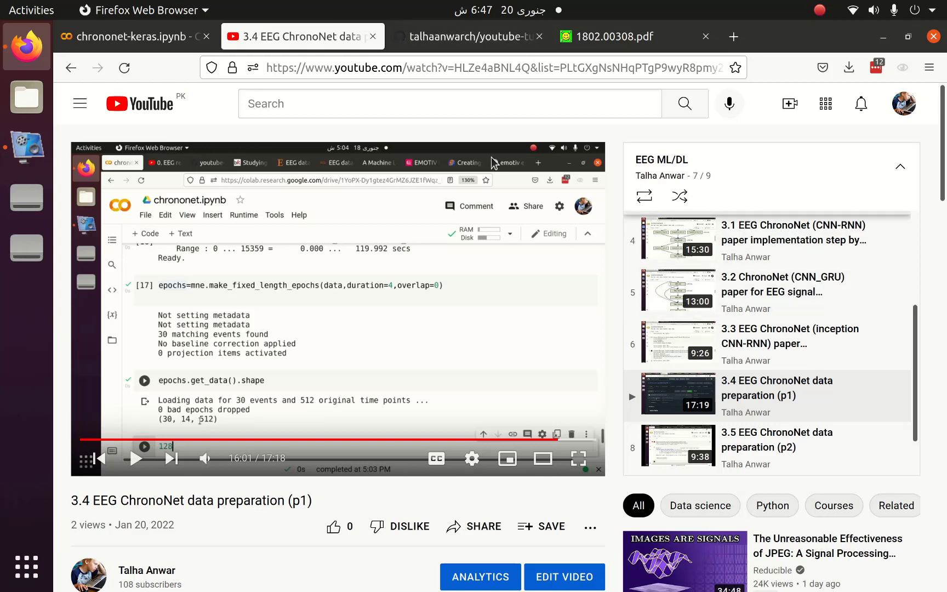
left_click(125, 36)
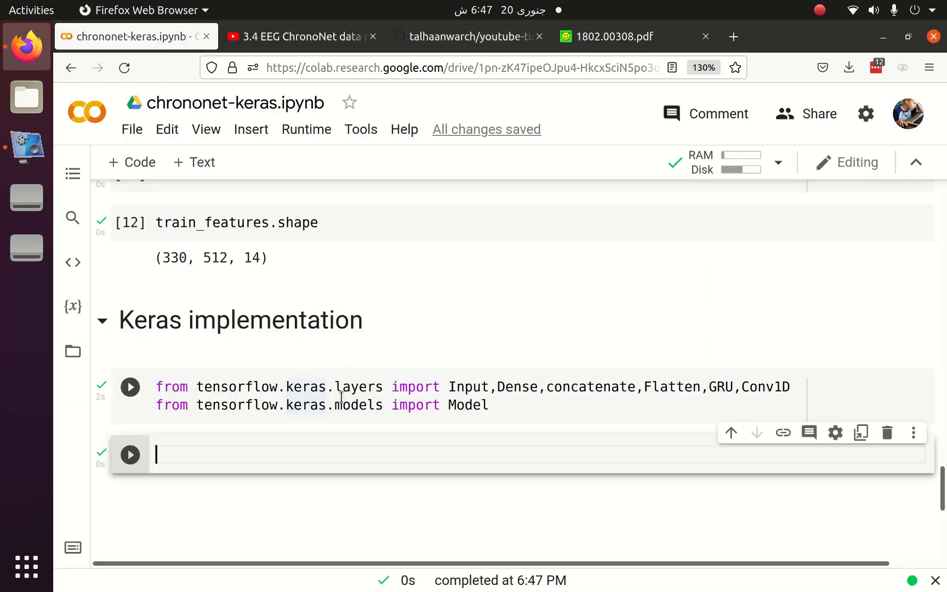
Step: Write def block(input) with conv1–conv3 Conv1D layers of kernel sizes 2, 4, 8, concatenated on axis 2
type("def bloc()")
type("conv1=Conv1D(filters,")
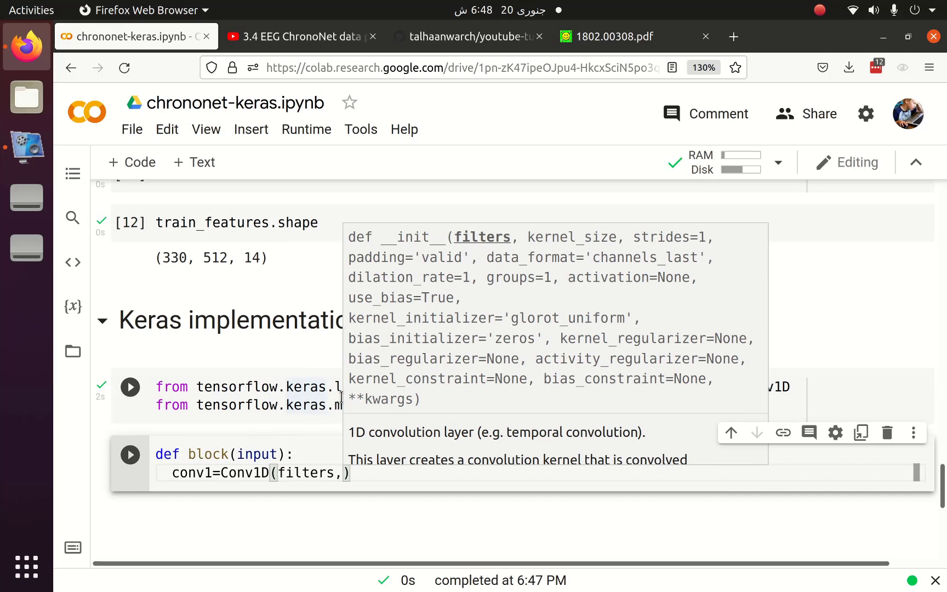
type("kernel_size,strides,activa")
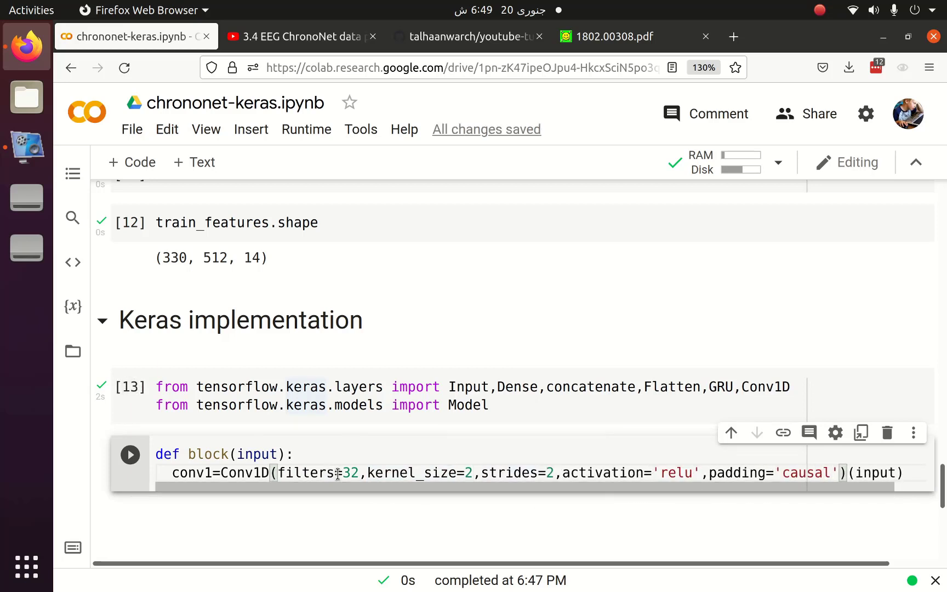
double_click(469, 473)
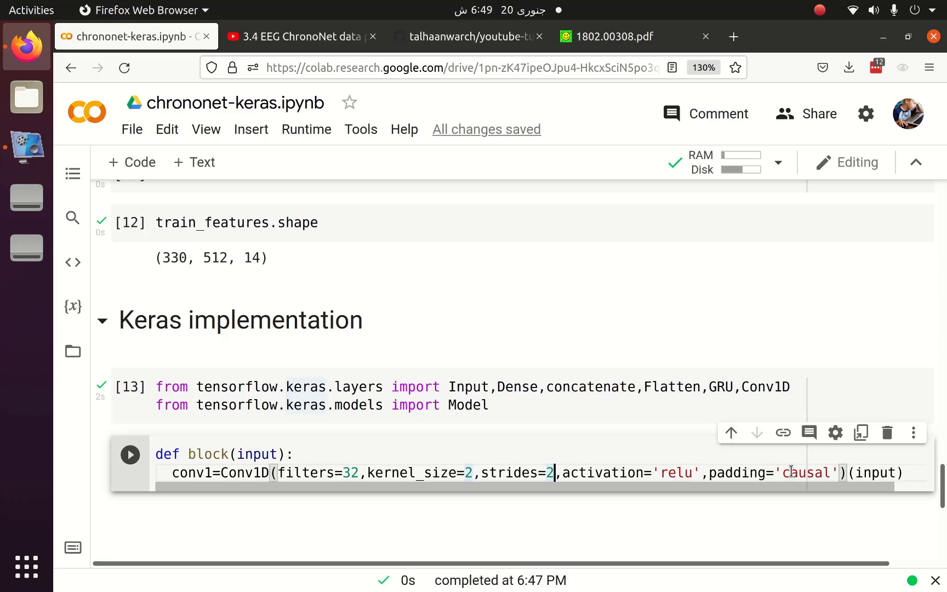
left_click(608, 36)
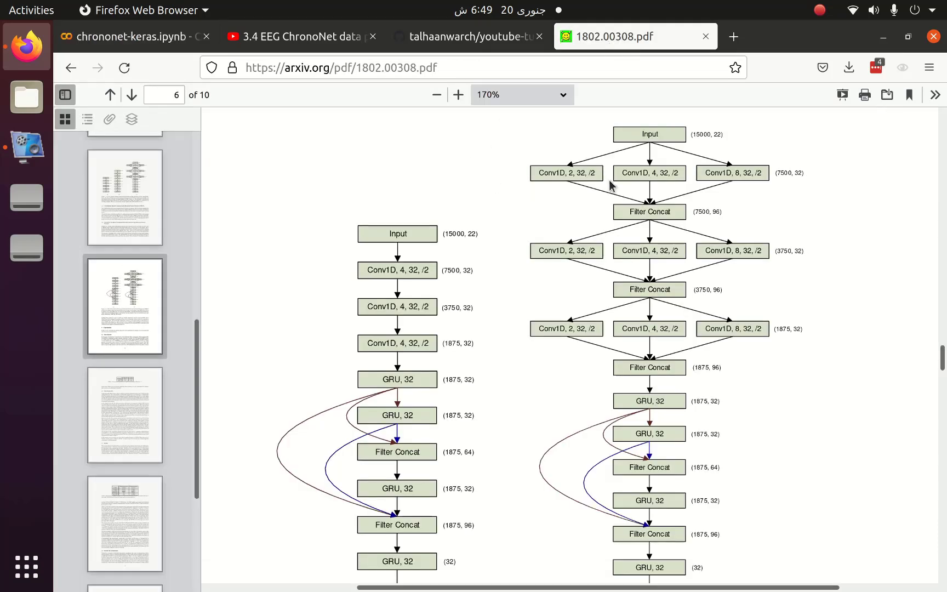
double_click(579, 173)
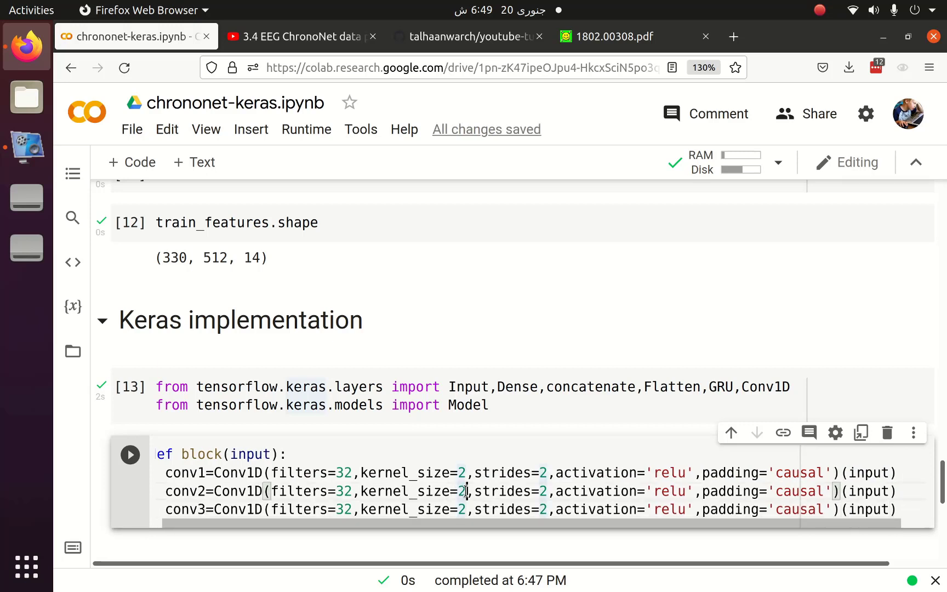
type("4")
type("8")
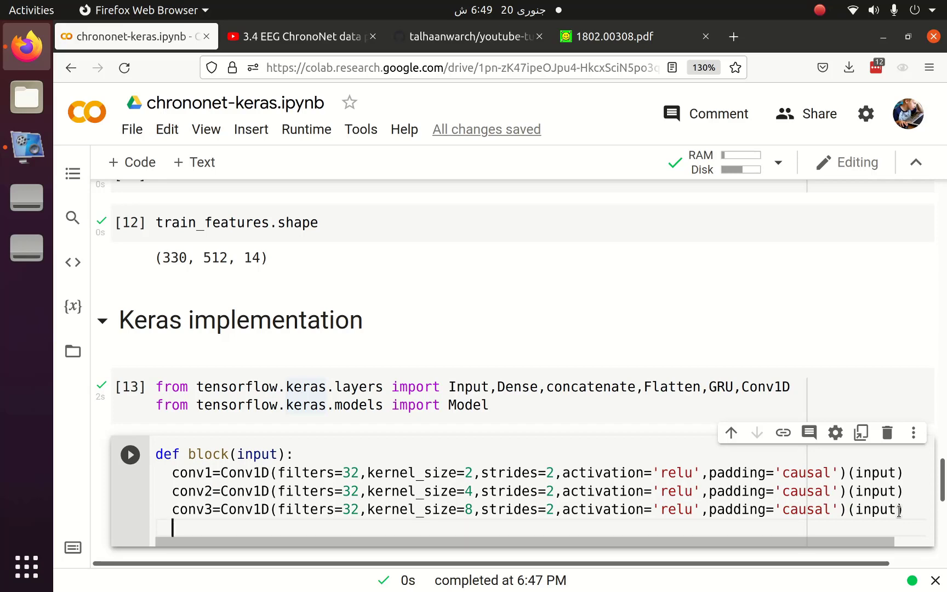
type("x=concatenate")
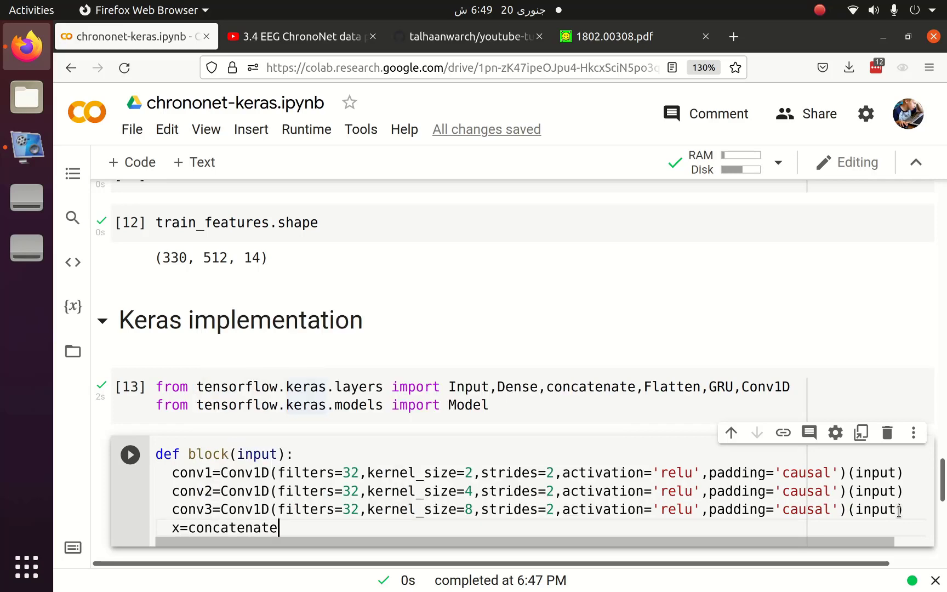
type("([conv1,")
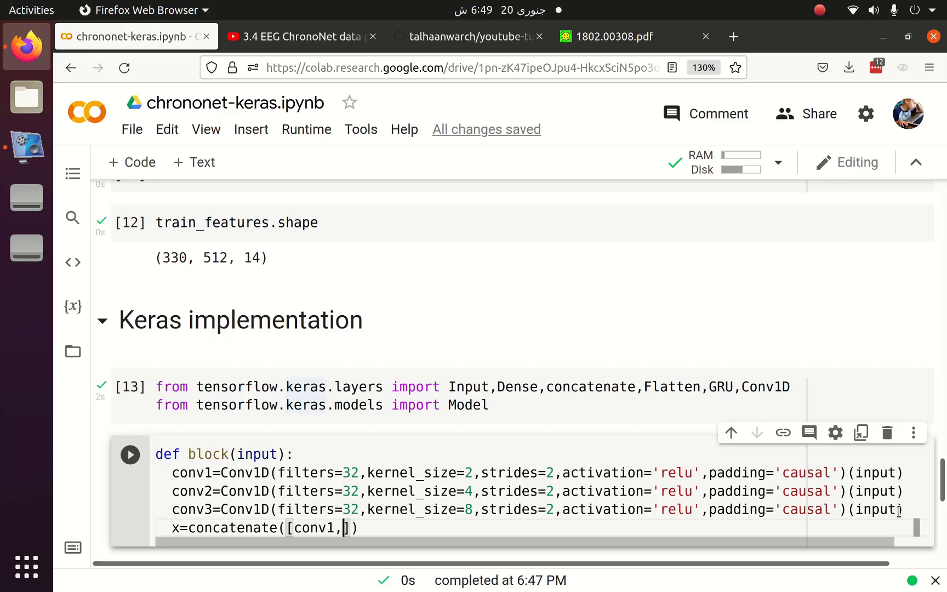
type("conv2,conv3],axis=2")
type("return x")
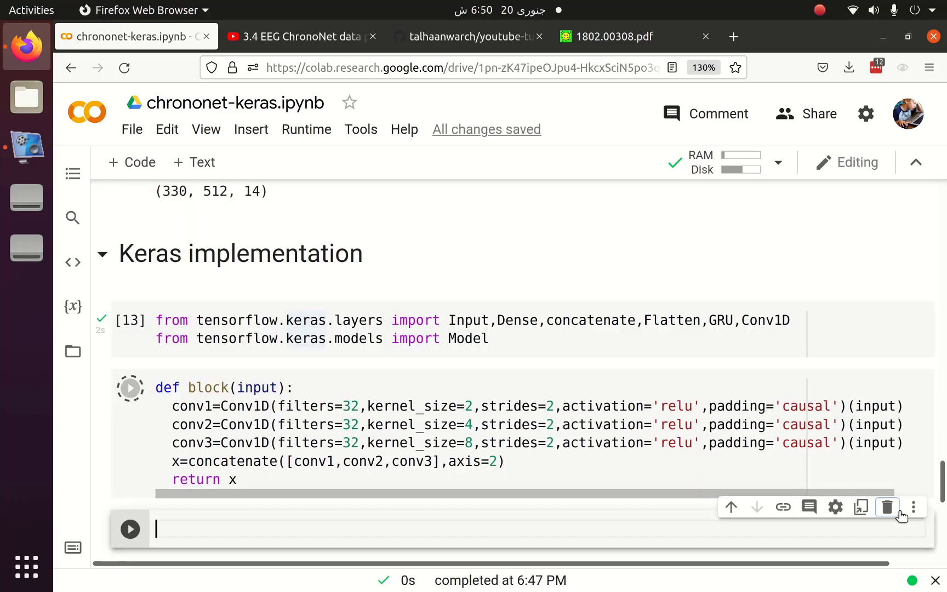
Step: Run the block function cell and briefly check the ChronoNet paper
left_click(130, 388)
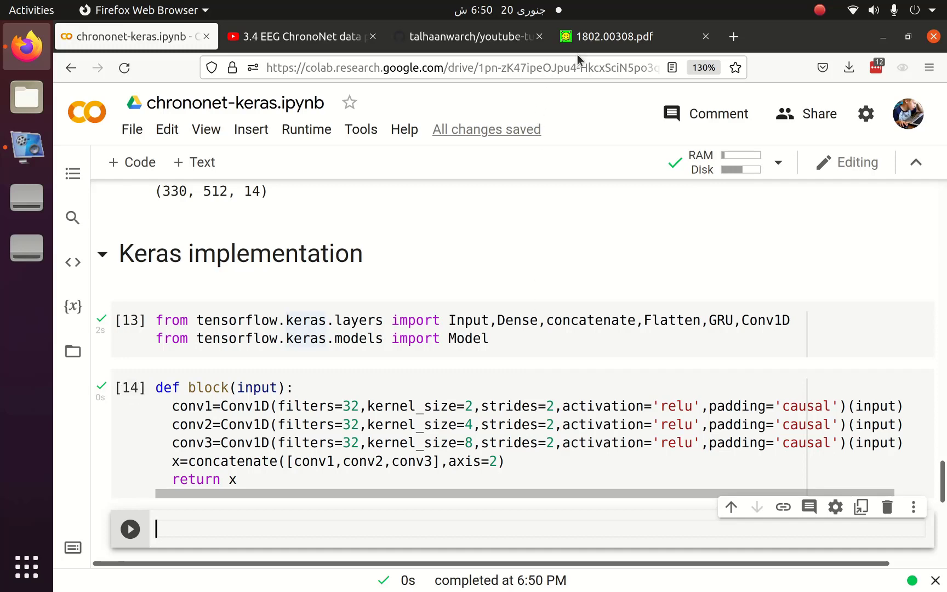
left_click(604, 37)
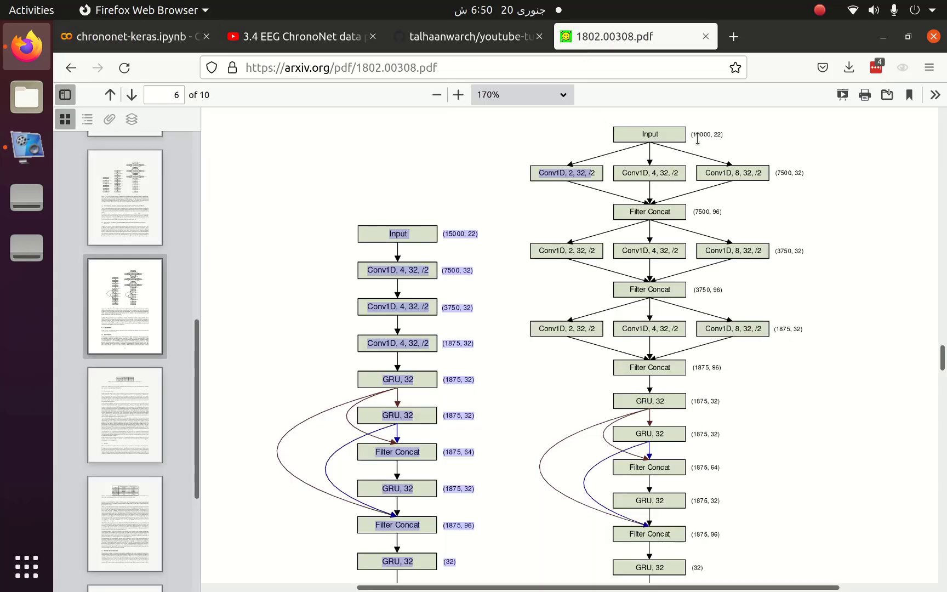
left_click(130, 36)
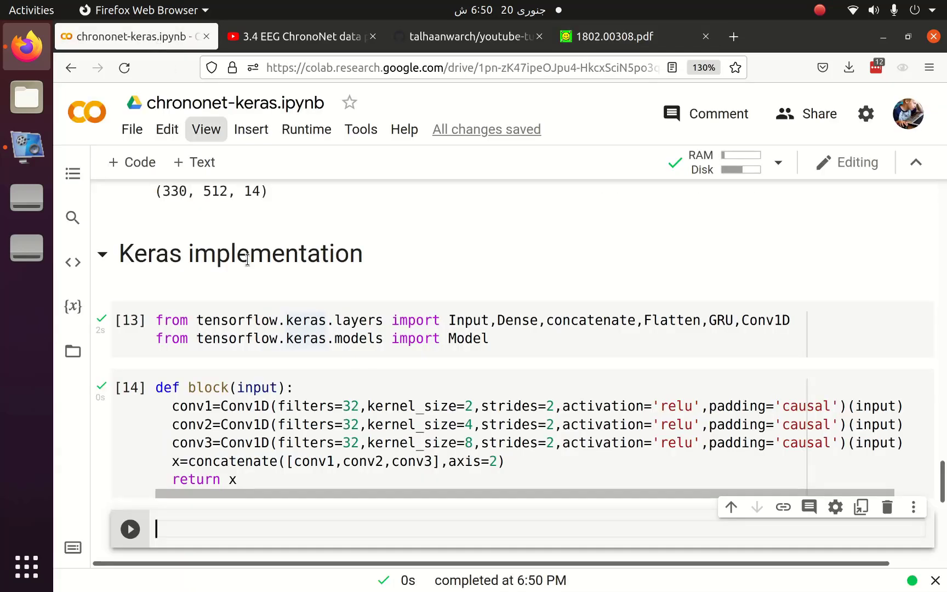
Step: Pass Input(shape=(15000,22)) through block and show block1.shape as (None, 7500, 96)
type("input=Input()")
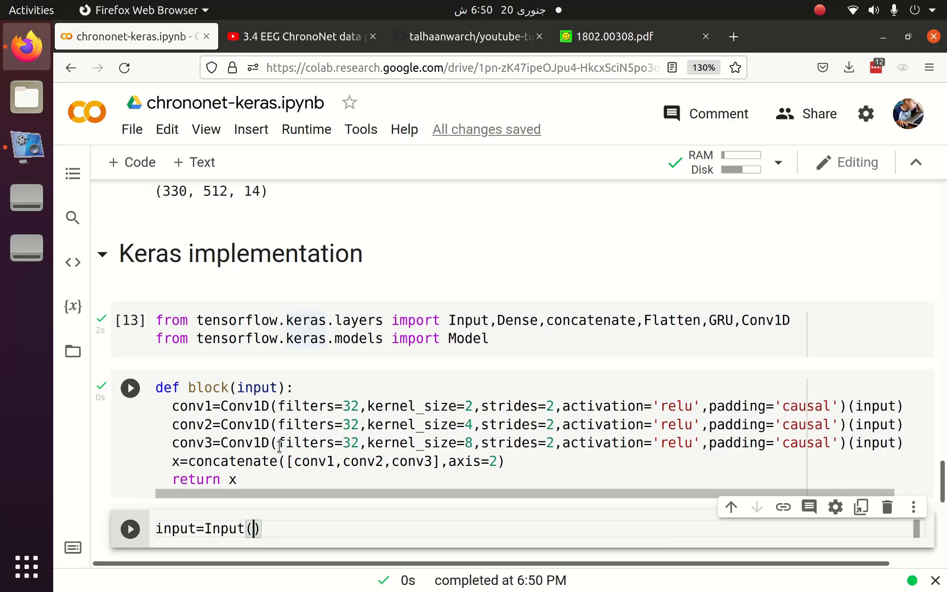
type("shape=(15000,22")
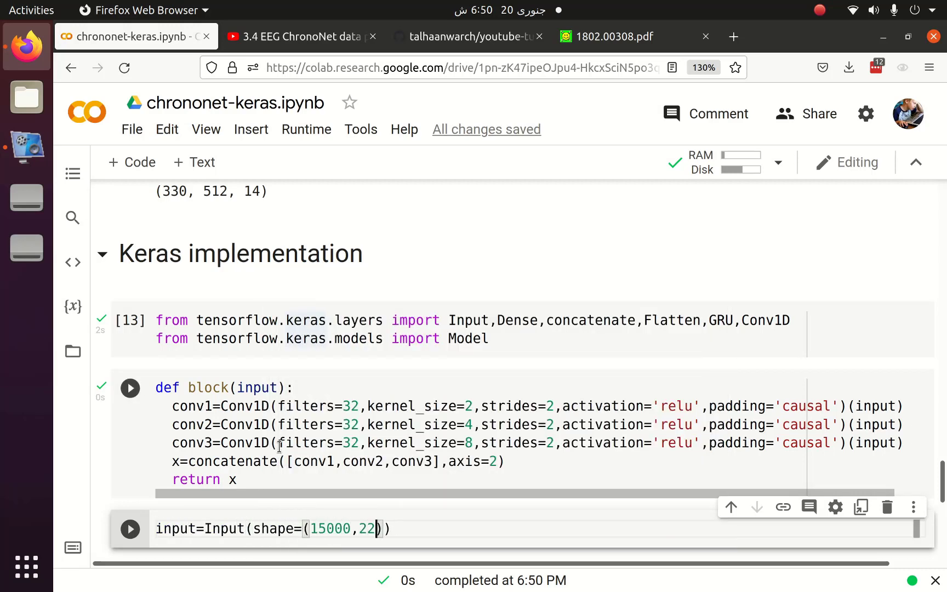
type("block1=block")
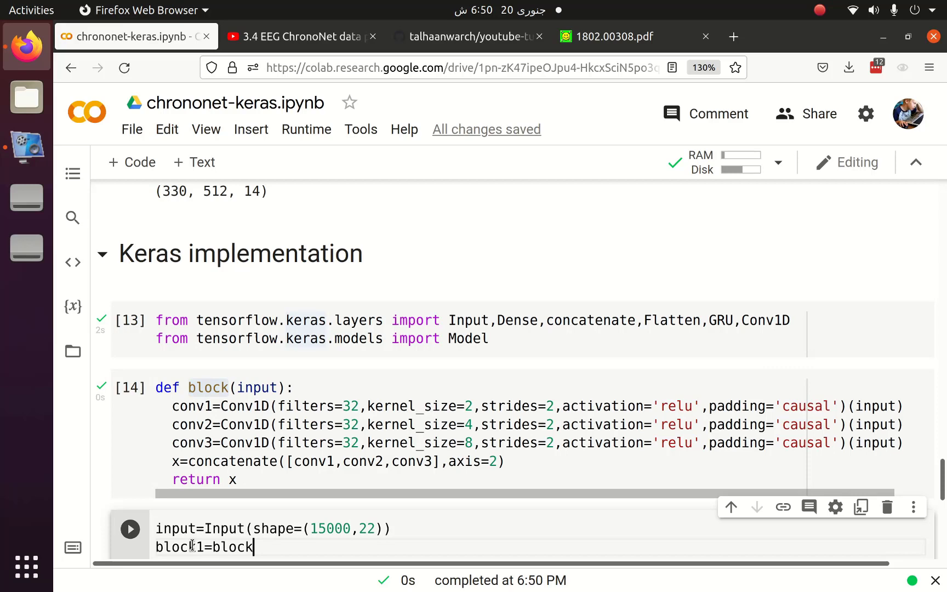
type("(input")
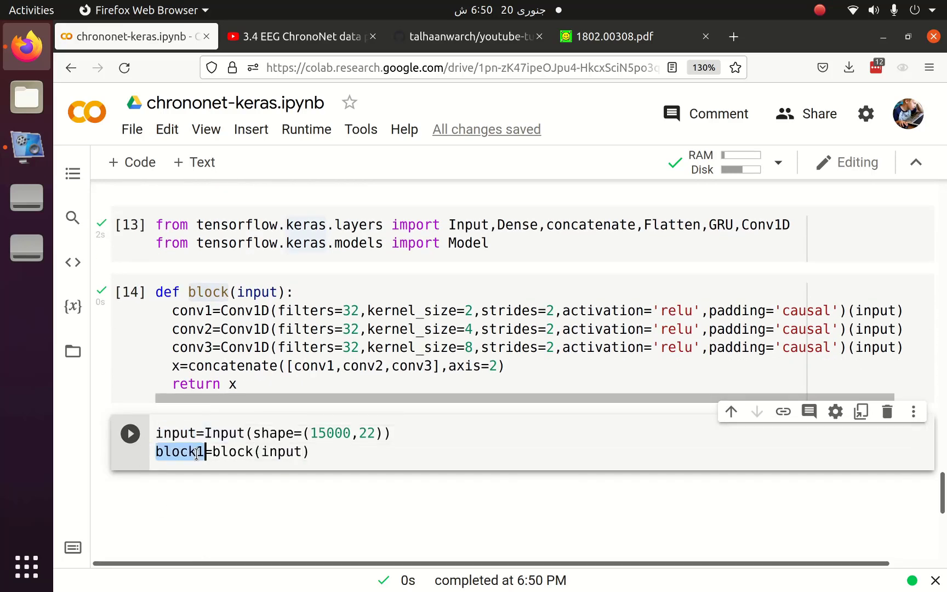
type("block1")
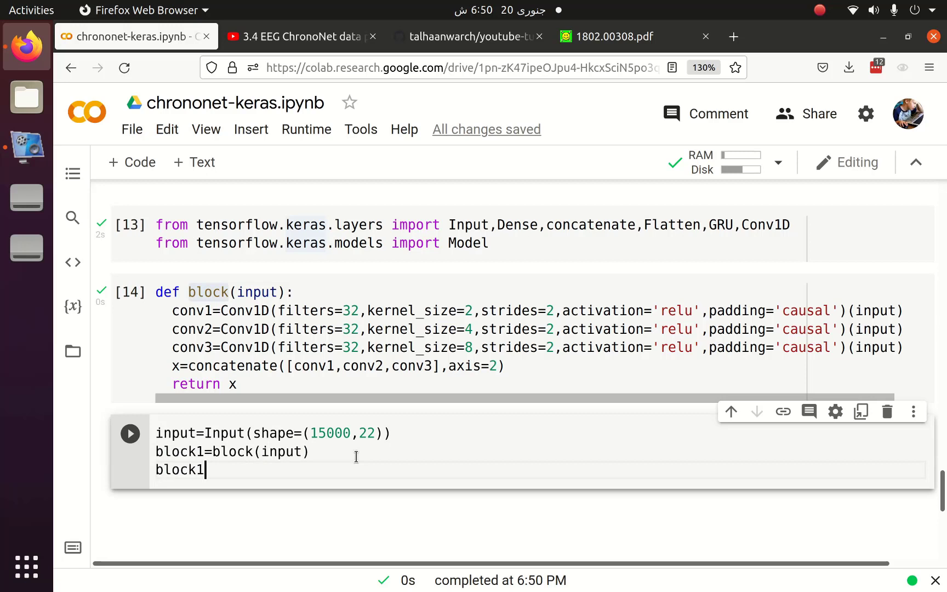
type(",shape")
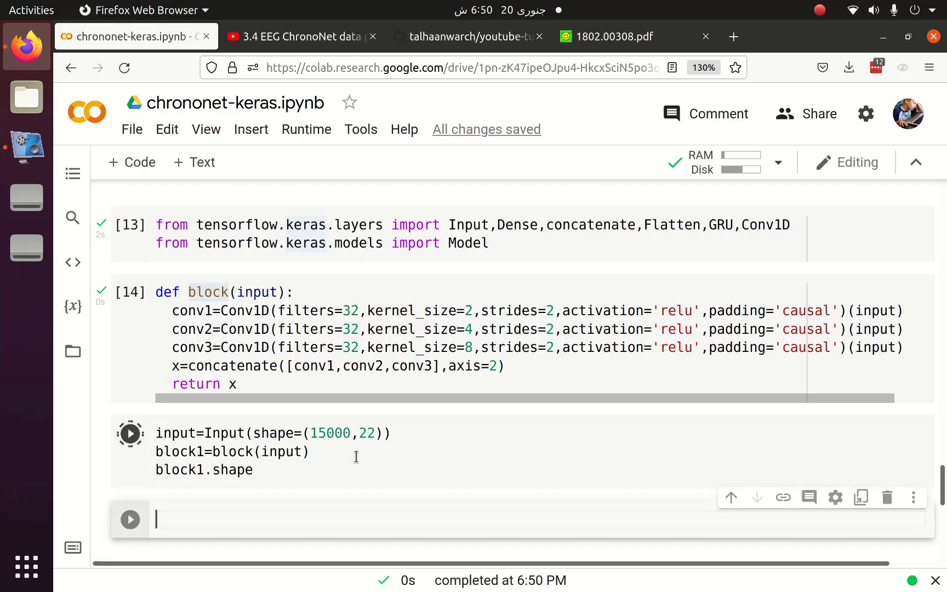
left_click(129, 433)
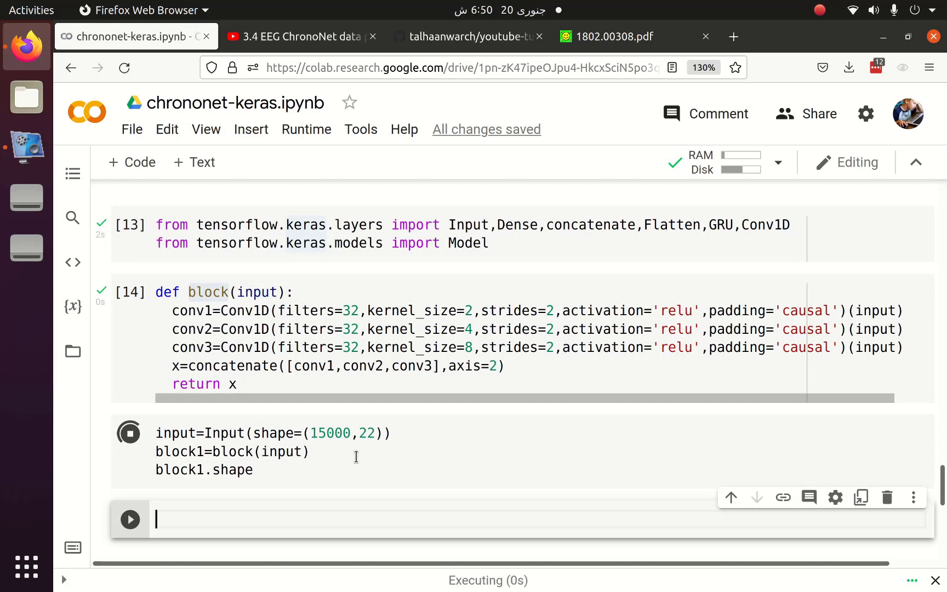
left_click(130, 433)
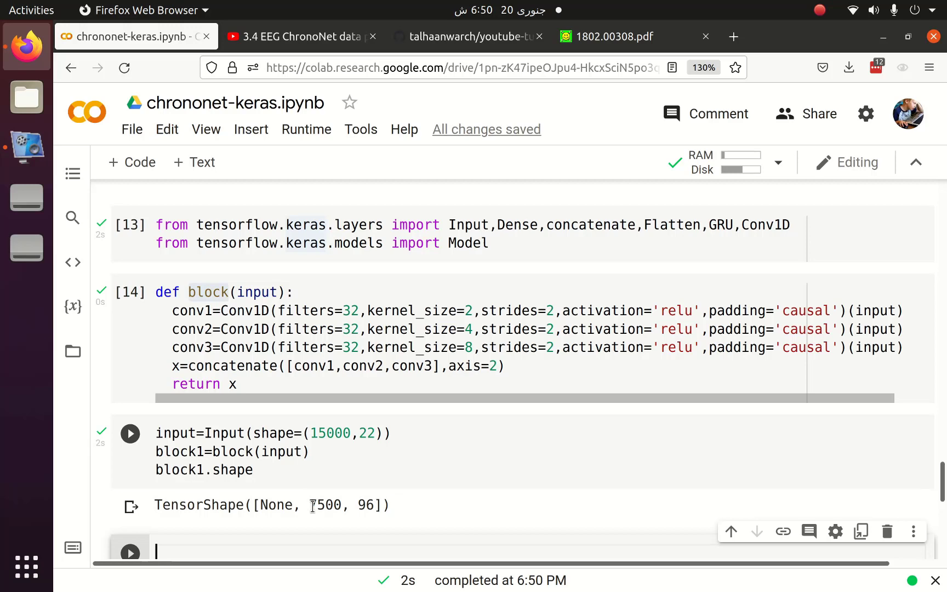
left_click(129, 433)
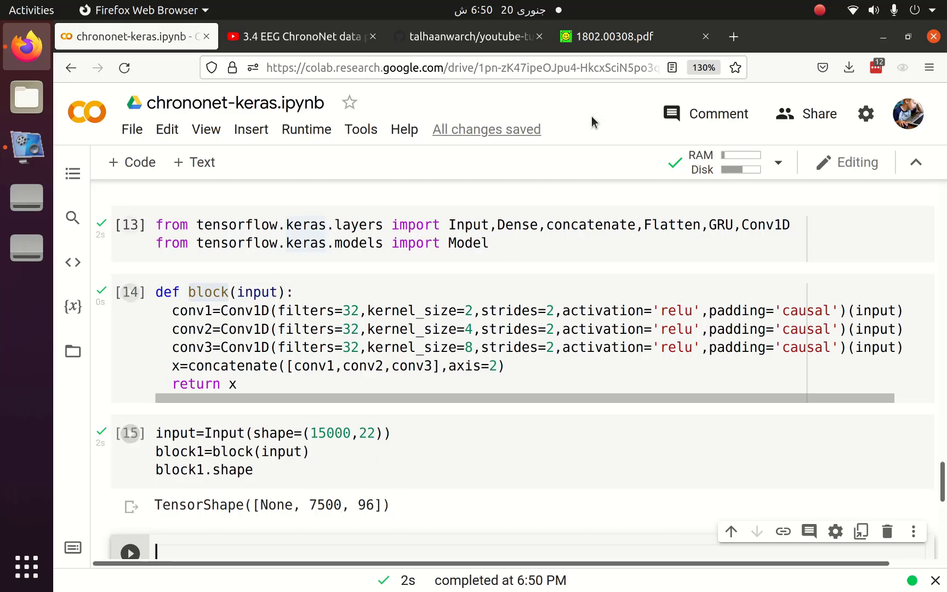
left_click(610, 36)
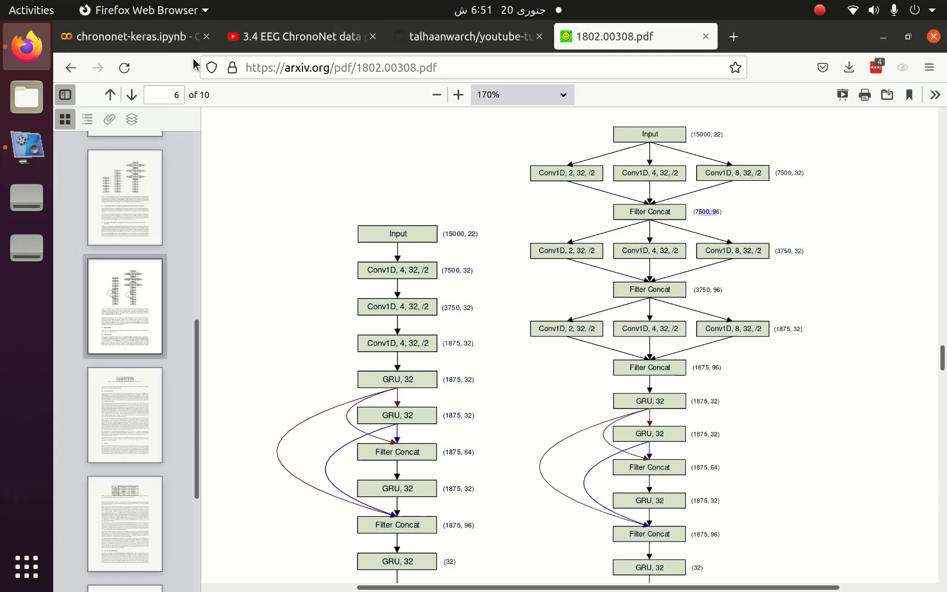
Step: Chain block2 and block3 onto block1 and run block3.shape
left_click(132, 36)
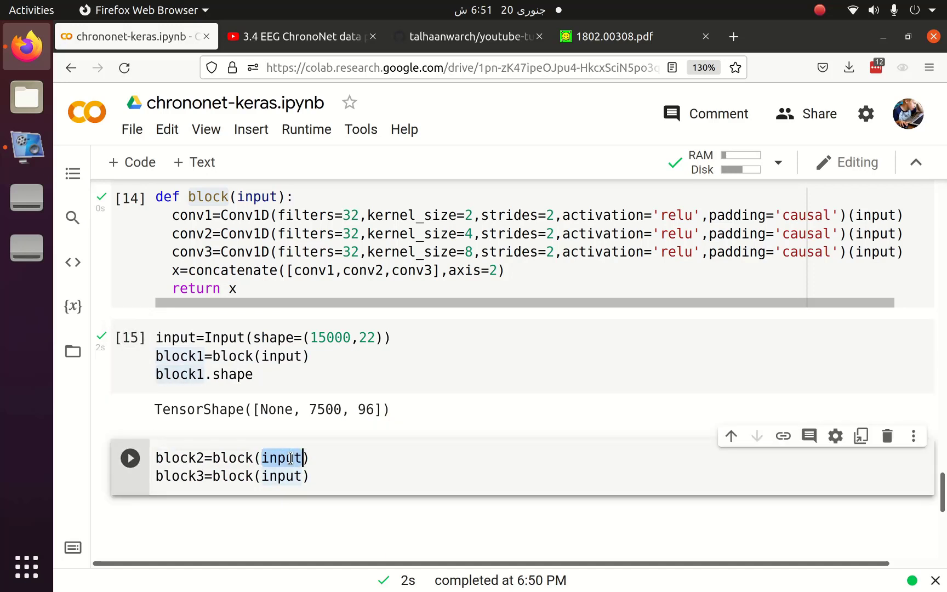
type("block1")
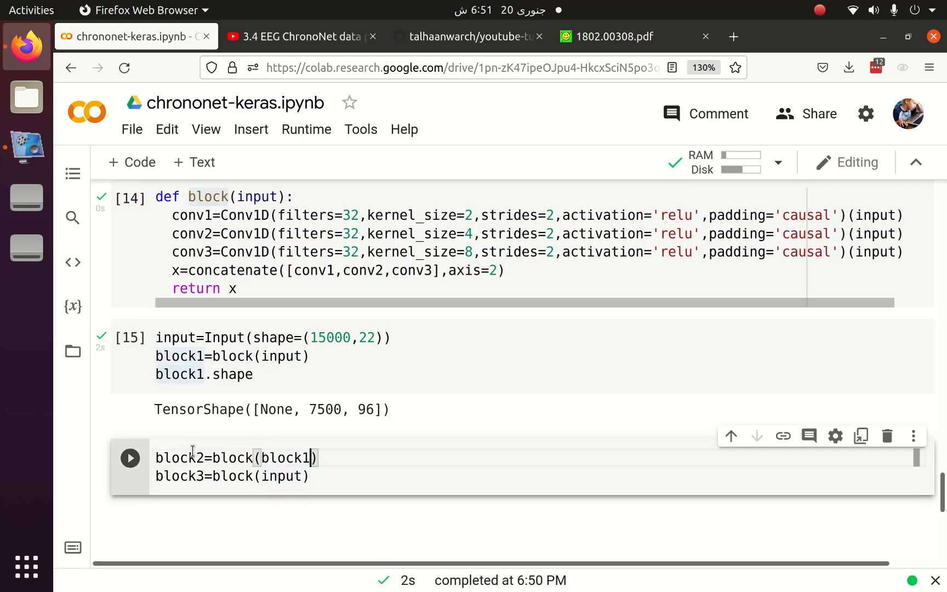
double_click(179, 457)
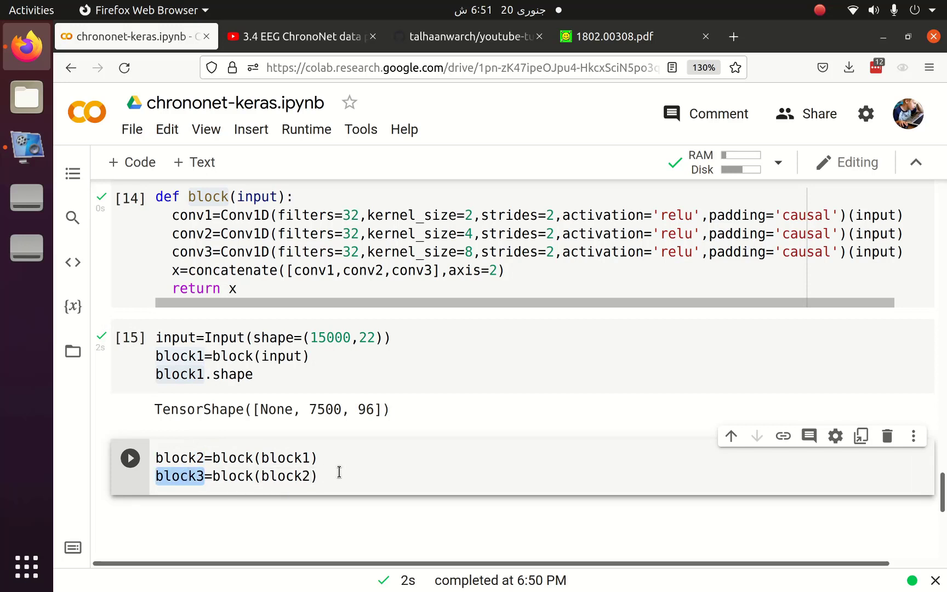
type("block3.shape")
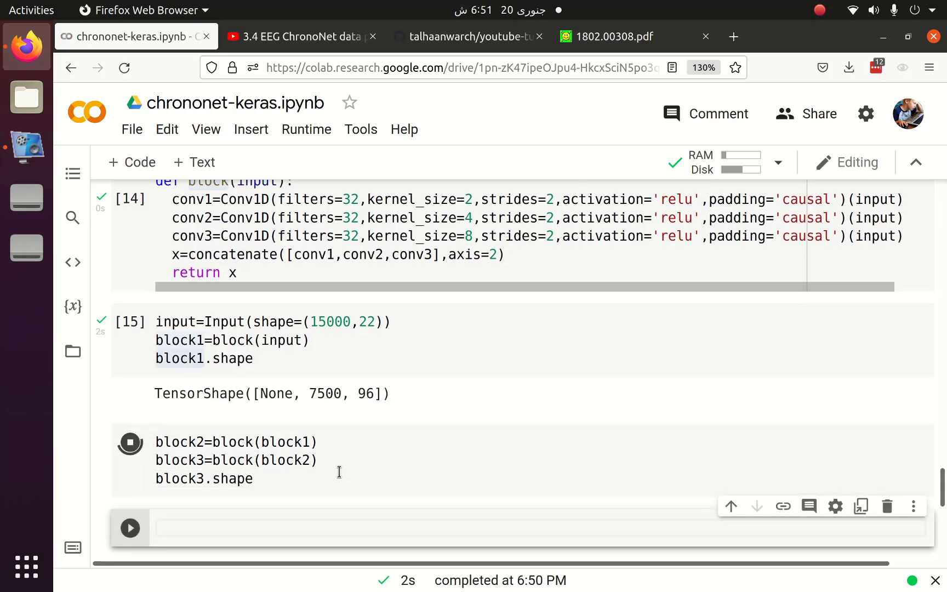
left_click(129, 442)
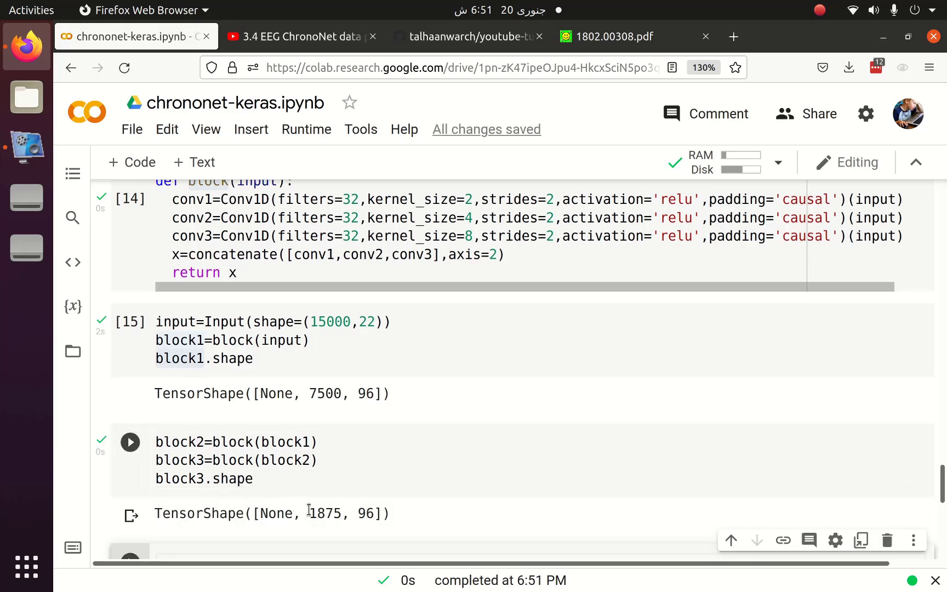
Step: Confirm the (None, 1875, 96) output against the paper's architecture diagram
left_click(608, 36)
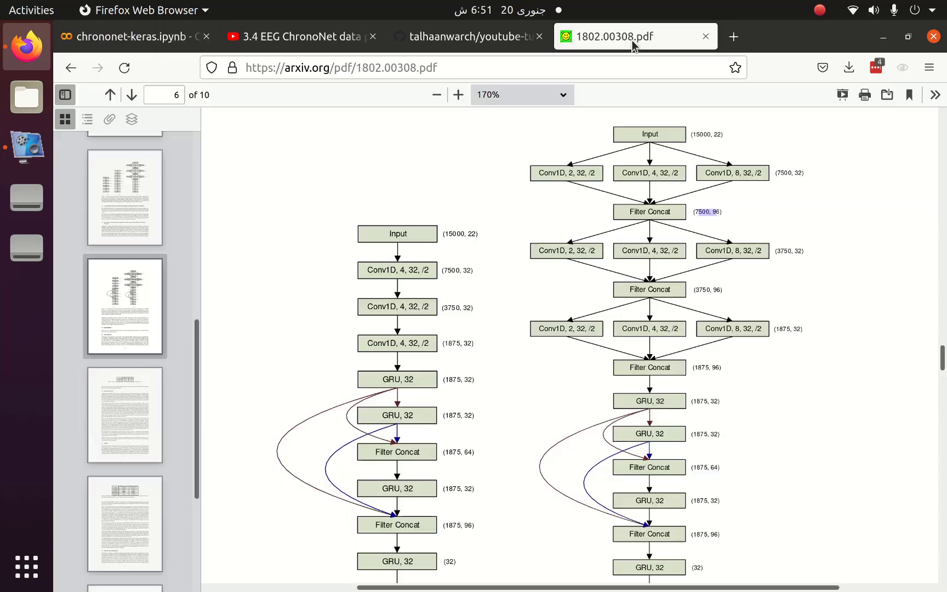
mouse_move(699, 307)
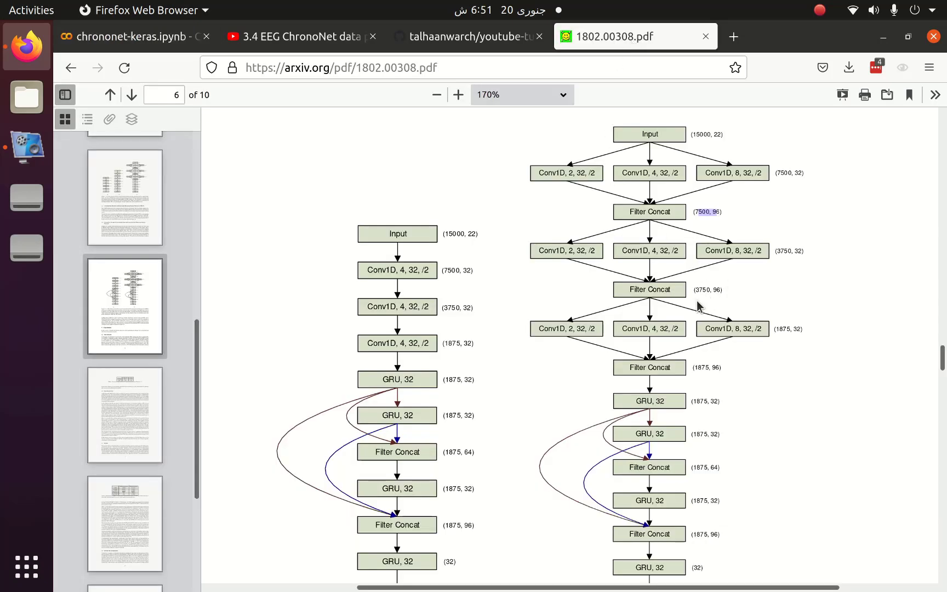
double_click(706, 367)
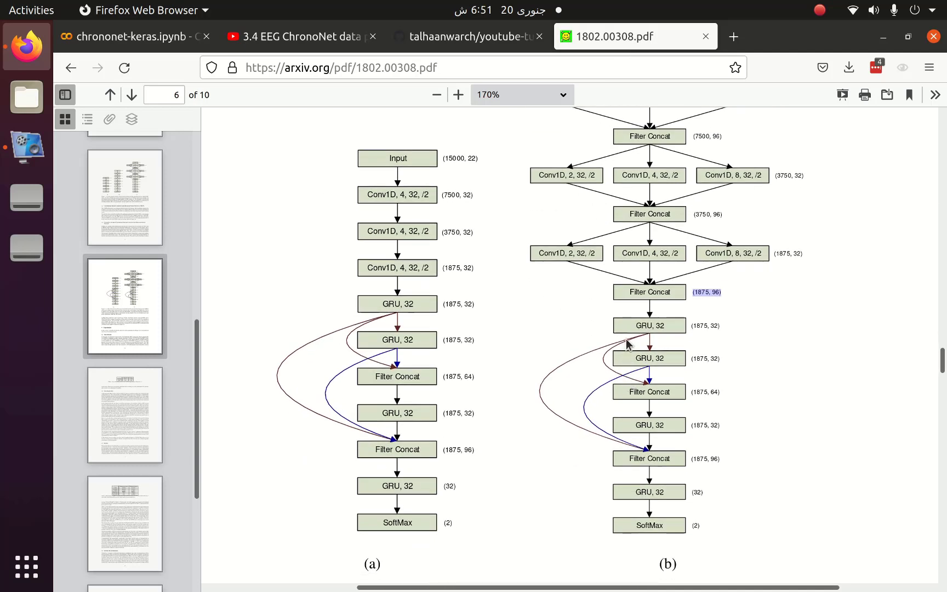
mouse_move(127, 36)
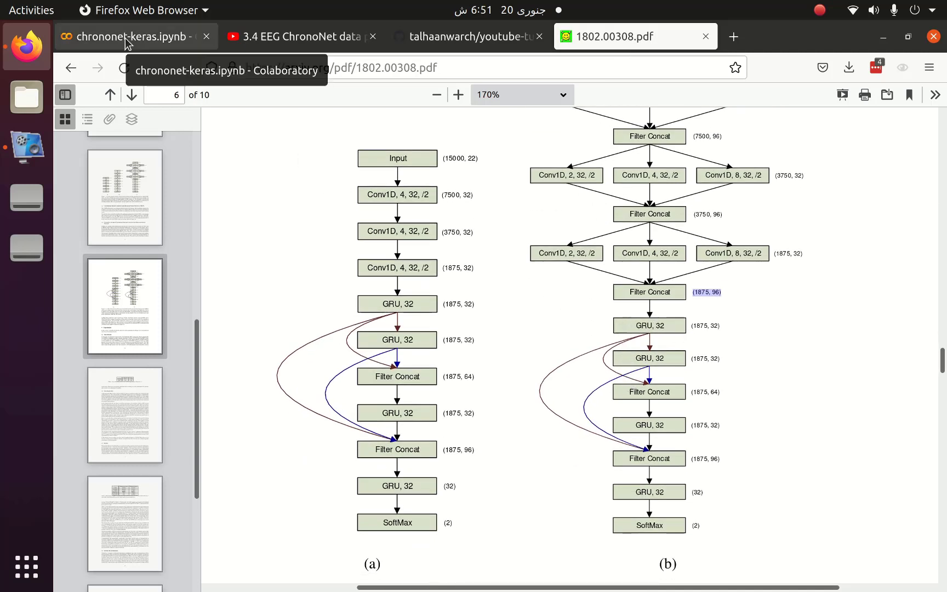
left_click(127, 37)
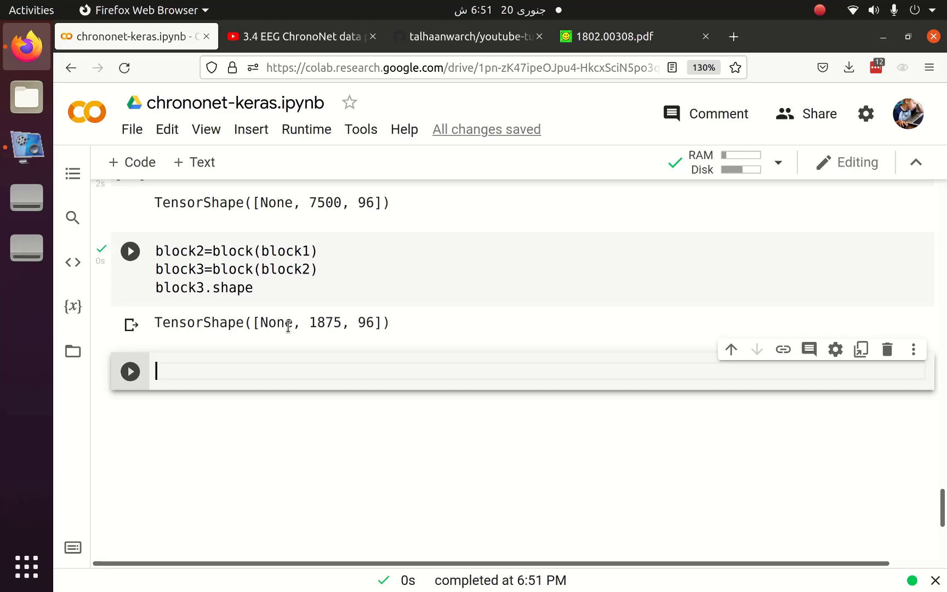
Step: Write gru1 as GRU(units=32, return_sequences=True) applied to block3
type("gru1=")
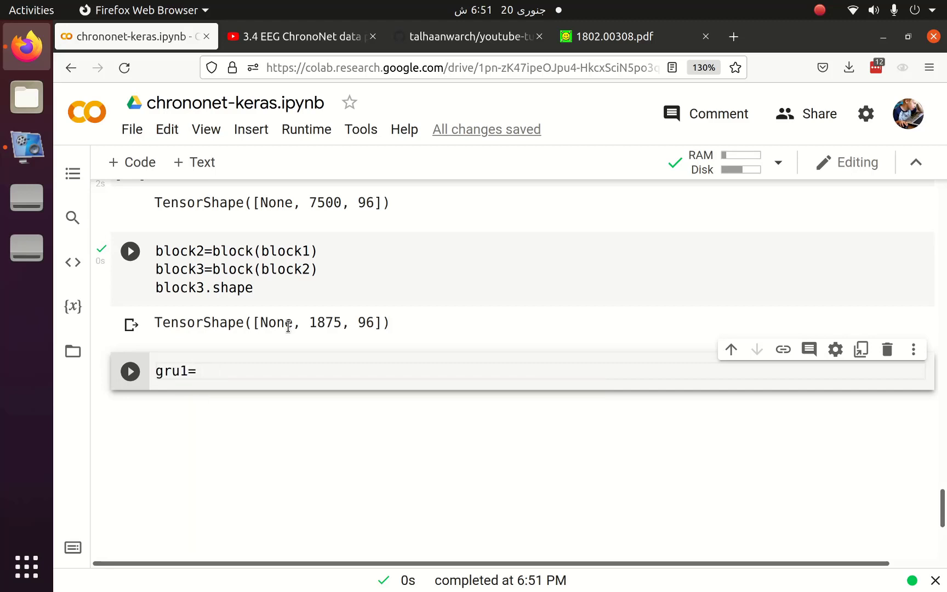
type("GRU(units=32,")
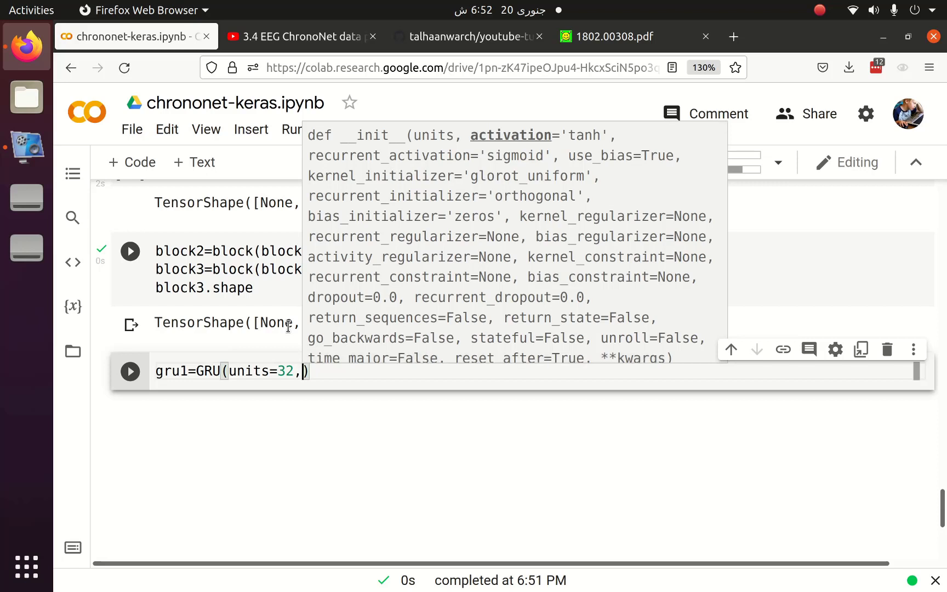
type("return_sequences=True")
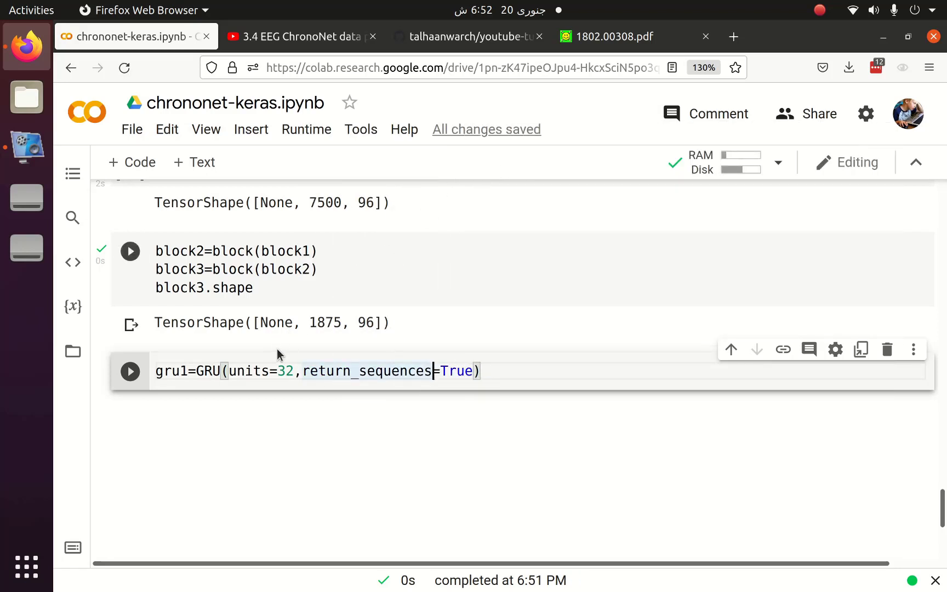
left_click(610, 36)
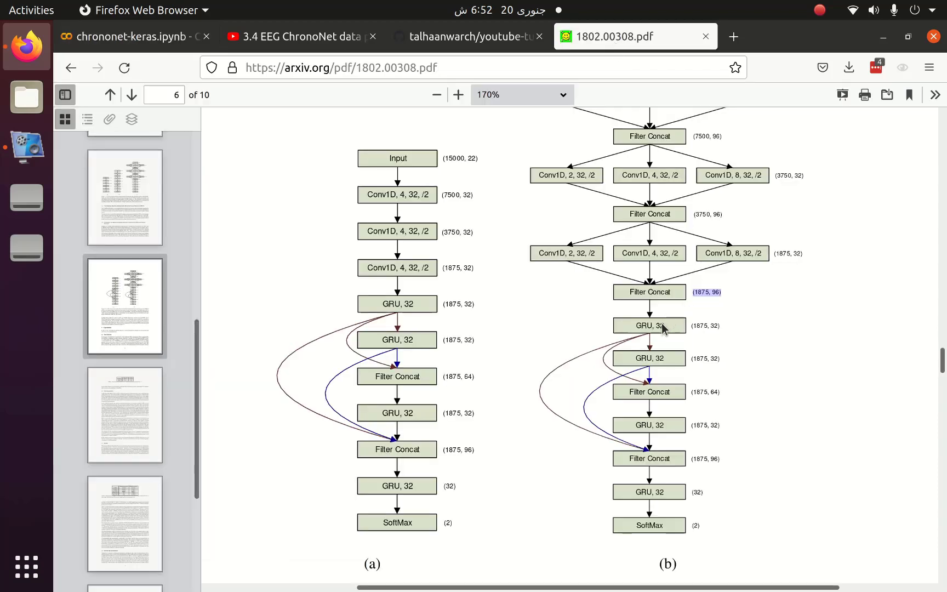
left_click(132, 37)
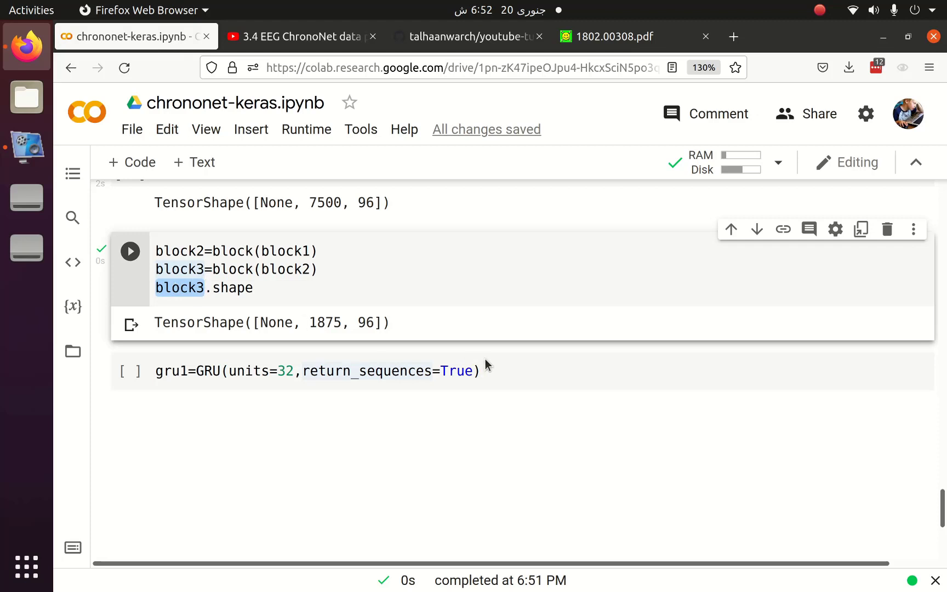
type("()")
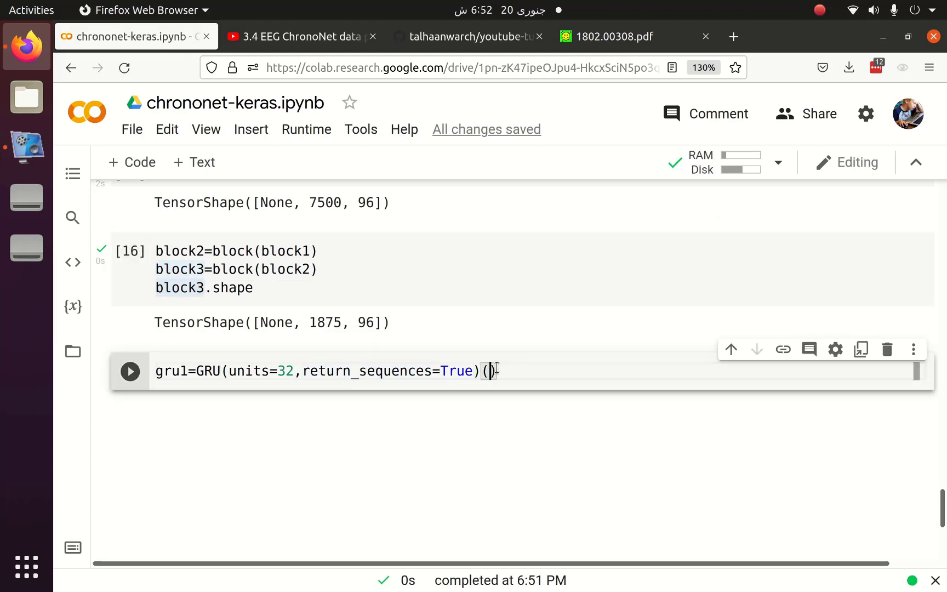
type("block3")
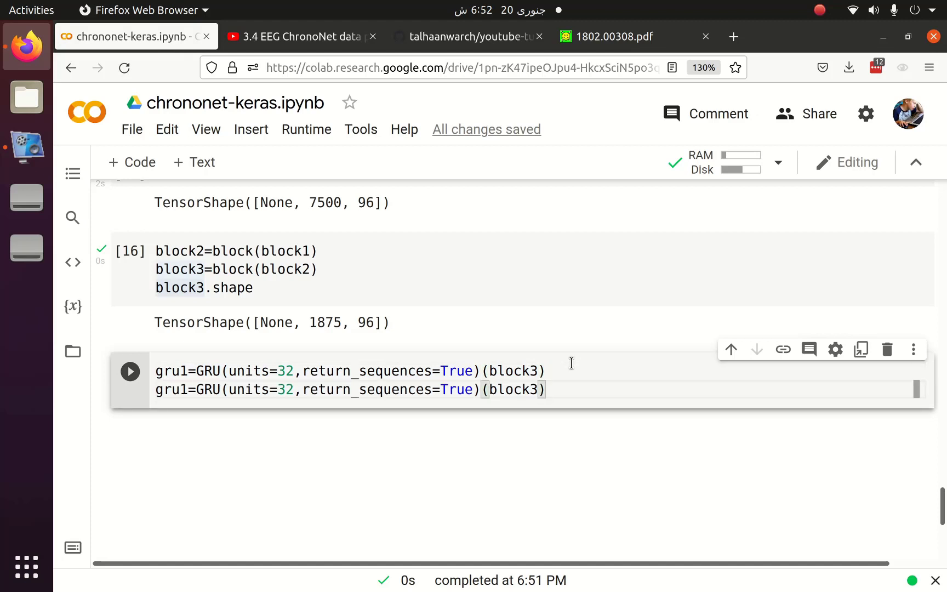
Step: Add gru2 on gru1 and concatenate both into gru_out along axis 2
double_click(284, 389)
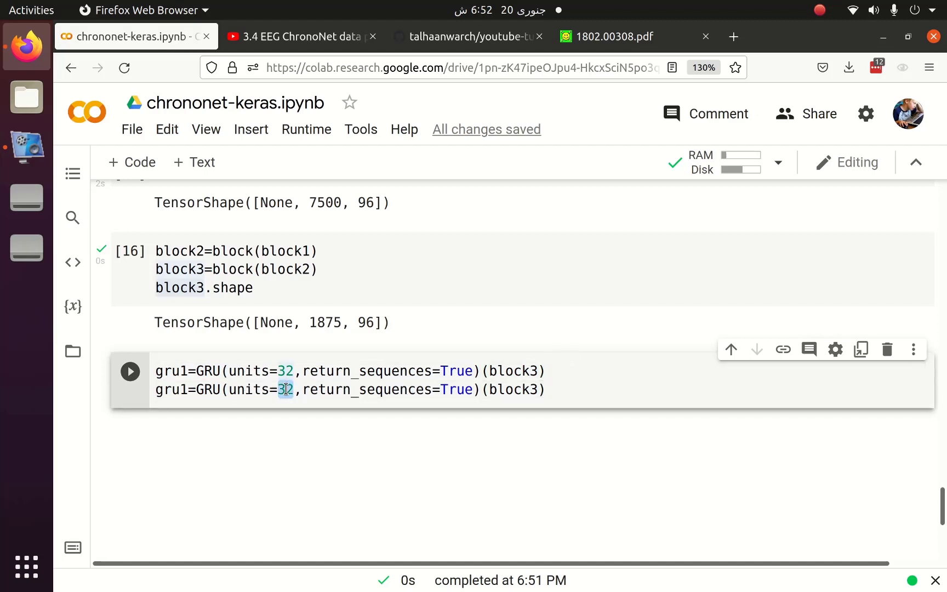
left_click(181, 390)
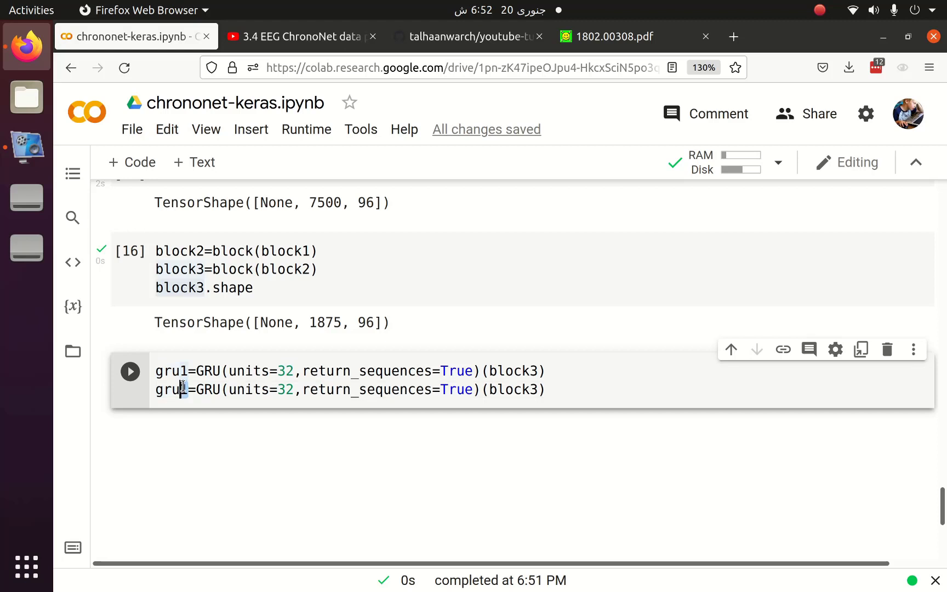
double_click(518, 390)
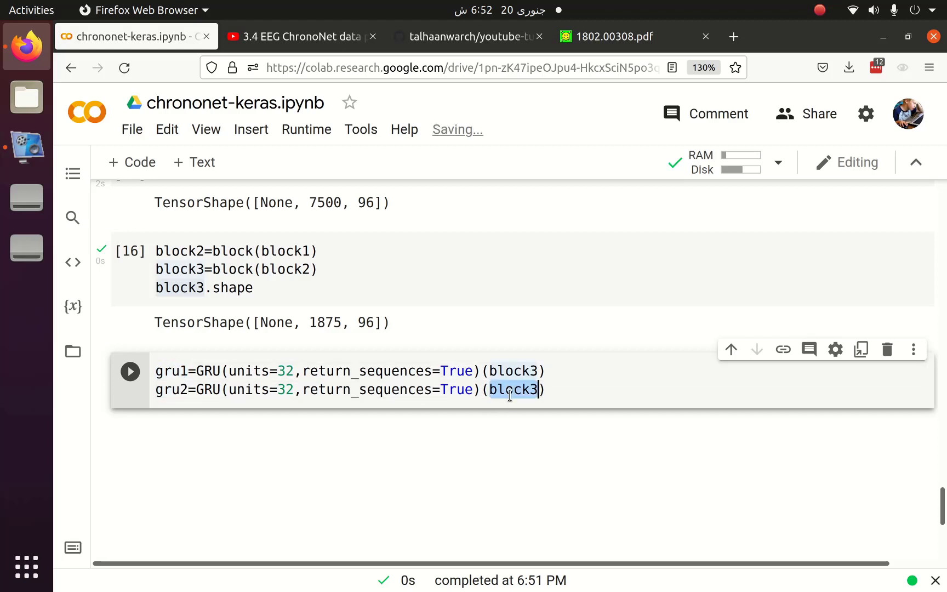
type("gru1")
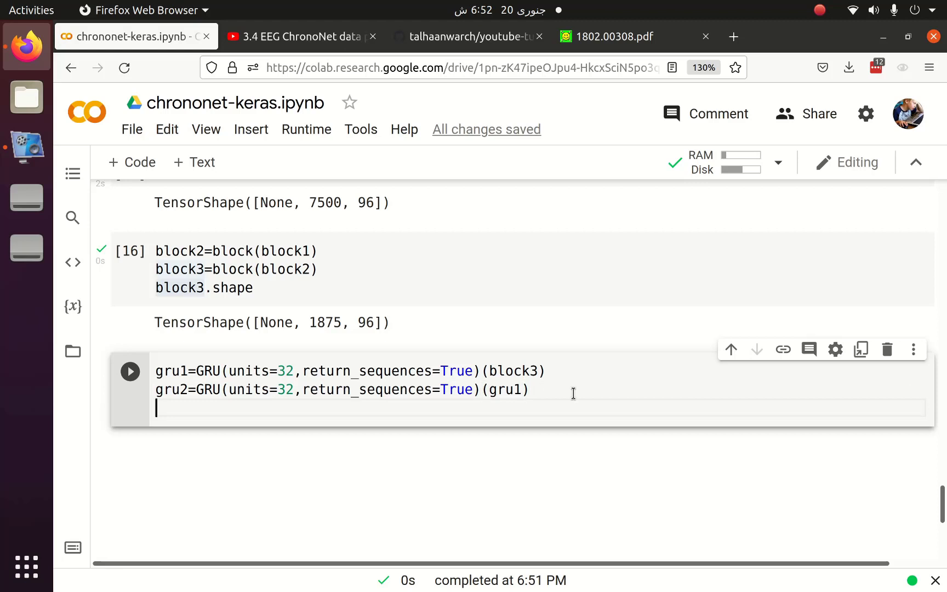
type("gru_out=concatenate")
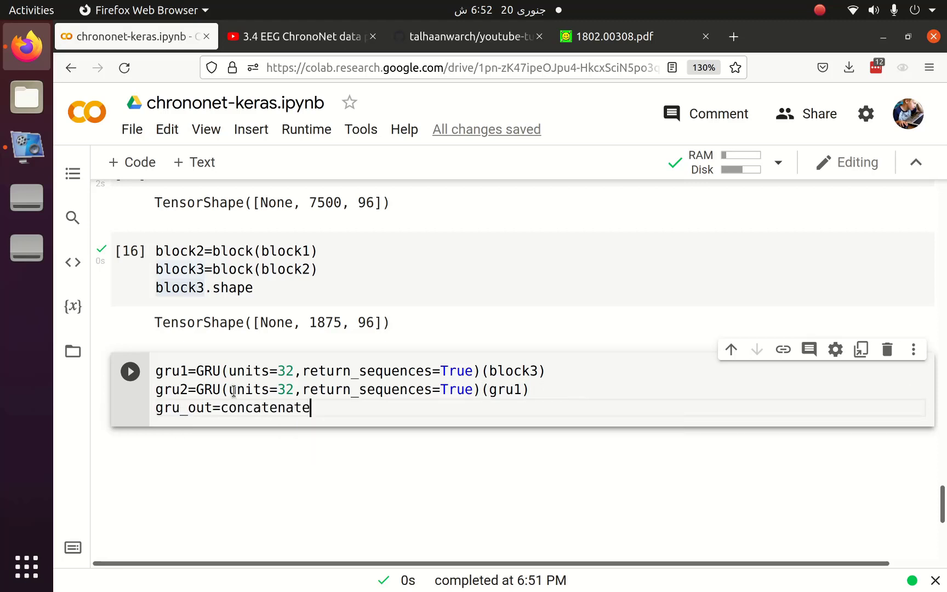
type("(gru1,gru2)")
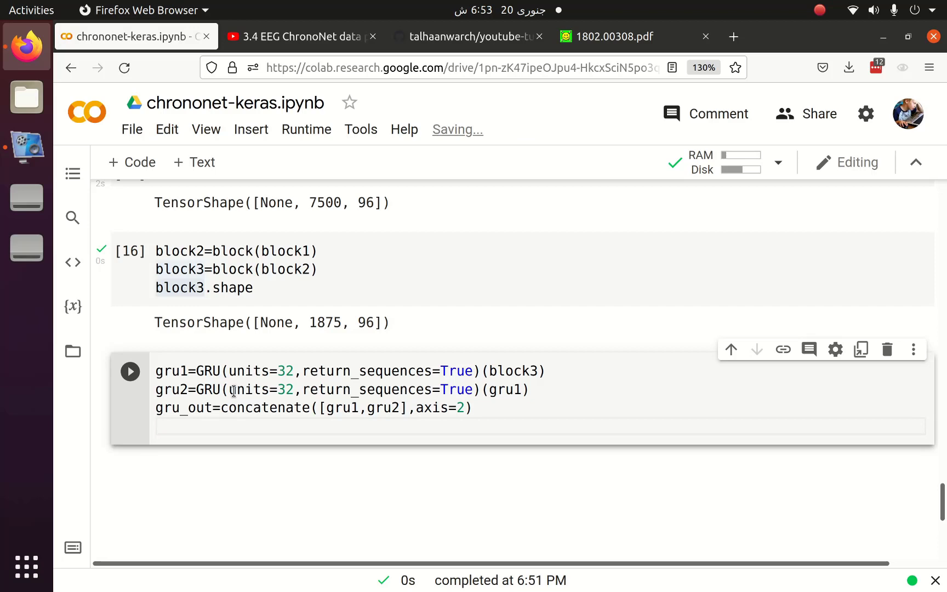
mouse_move(655, 61)
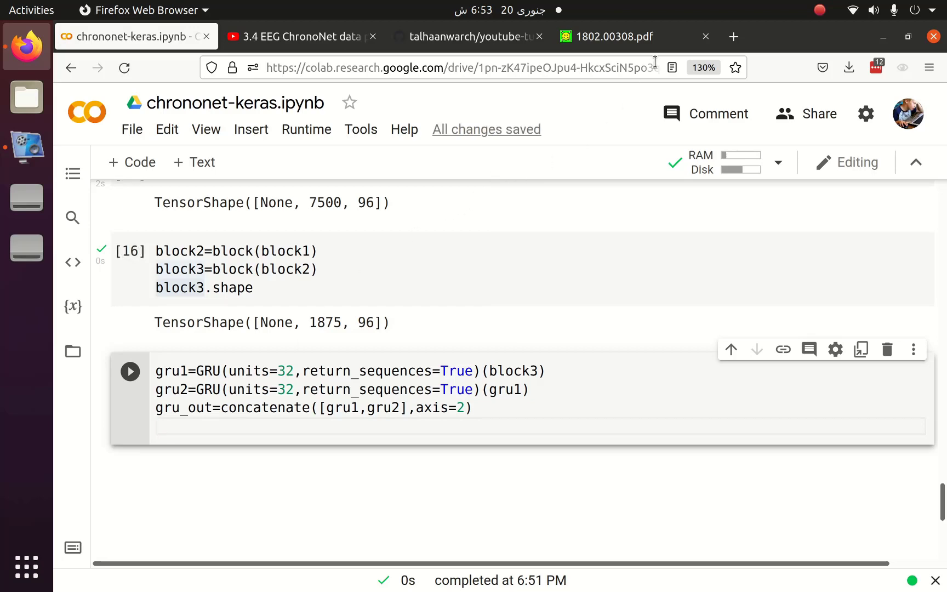
Step: Add gru3 on gru_out, concatenate gru1, gru2 and gru3, and get shape (None, 1875, 96)
left_click(609, 37)
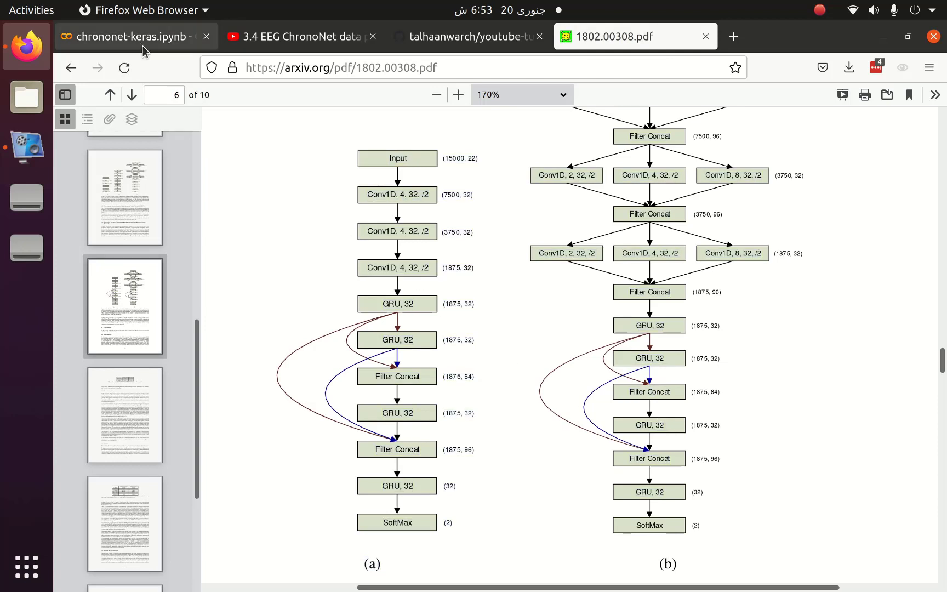
left_click(133, 36)
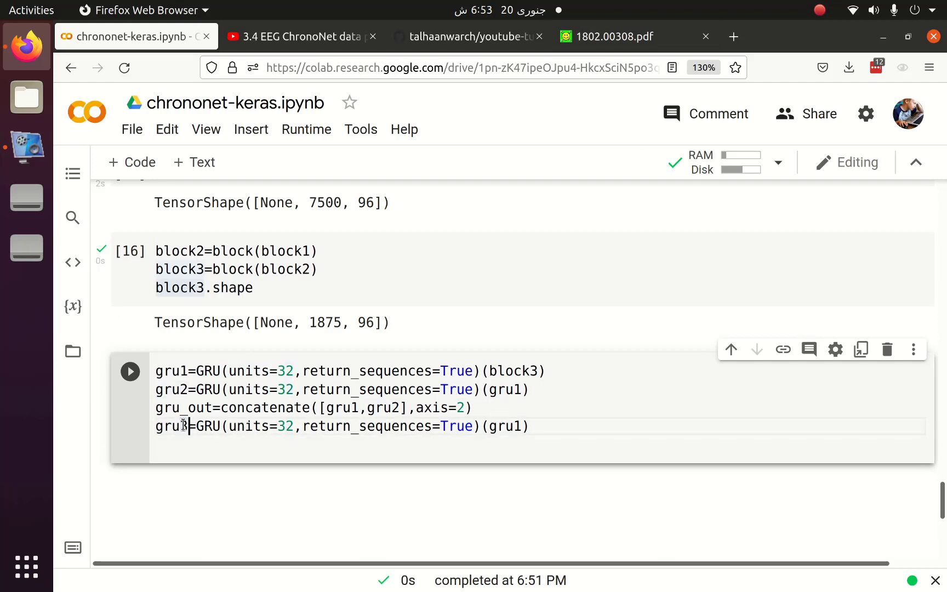
double_click(184, 408)
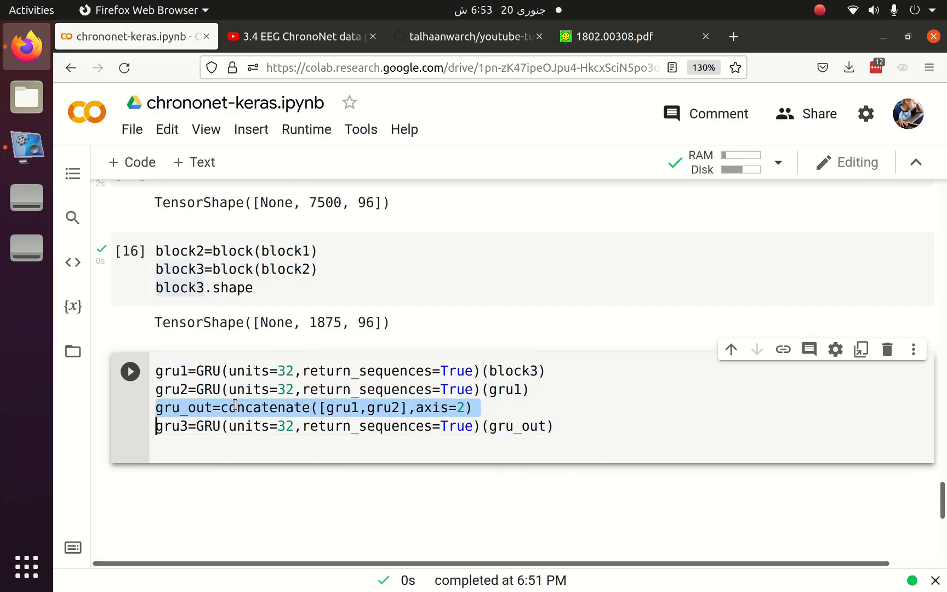
left_click(607, 36)
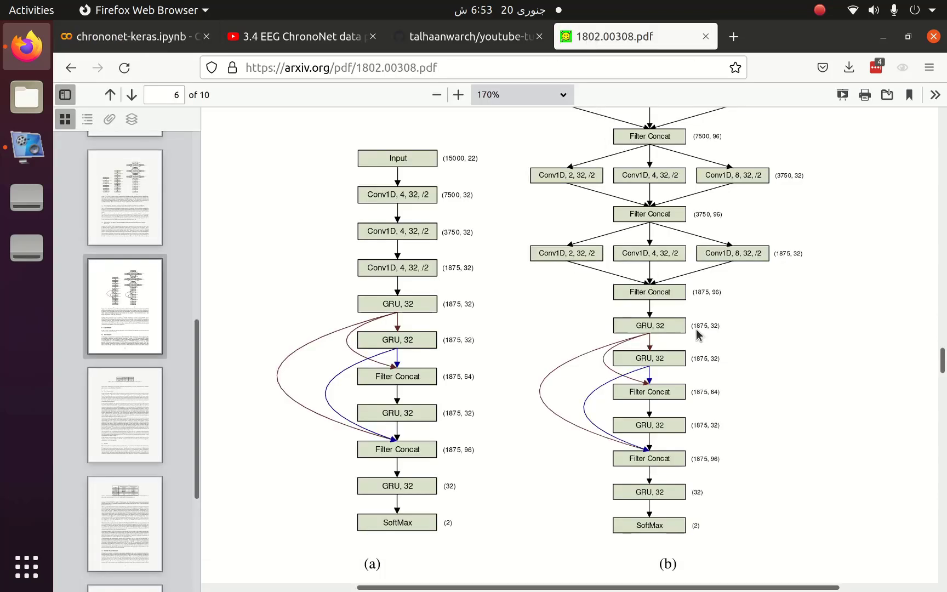
mouse_move(656, 359)
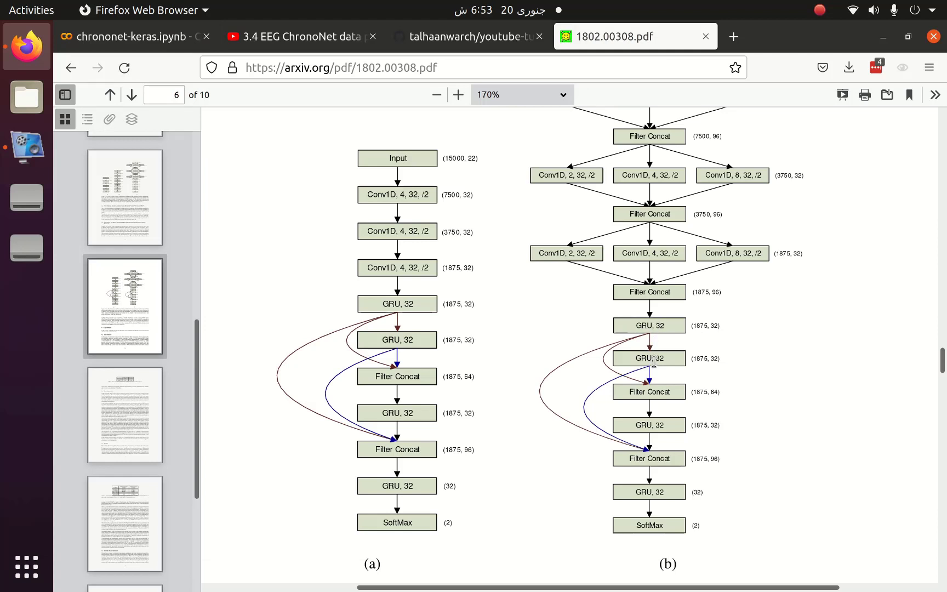
mouse_move(626, 482)
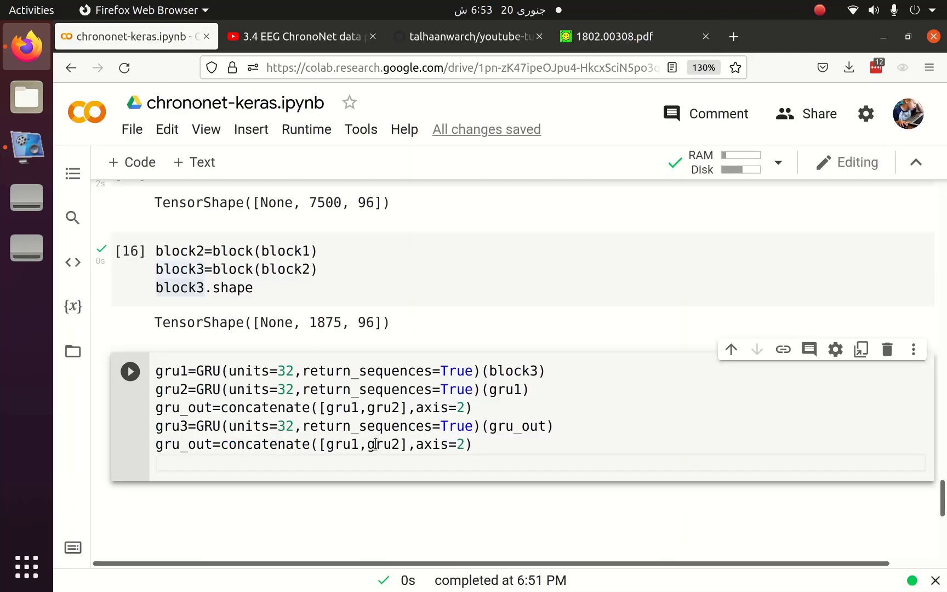
type(",gru3")
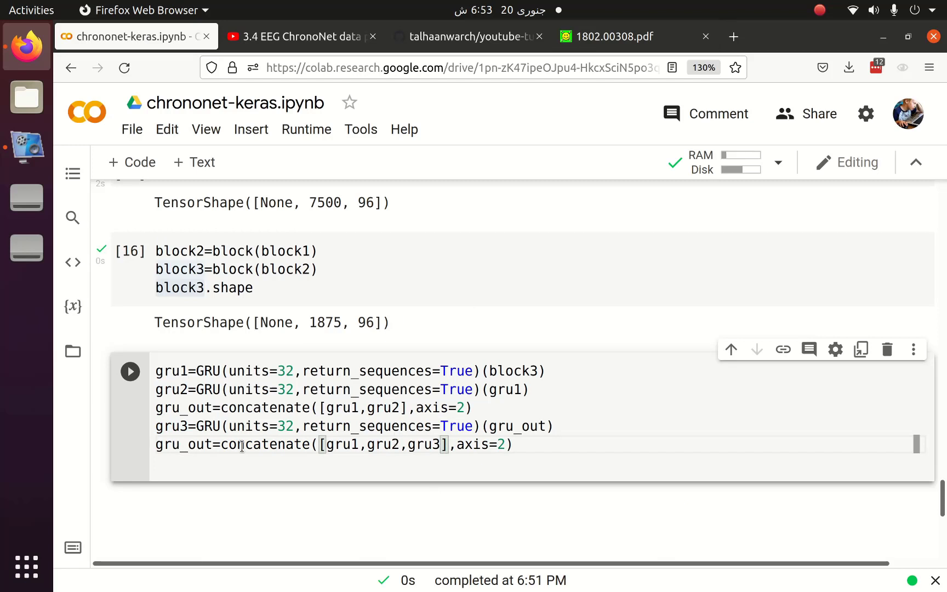
left_click(129, 372)
type("gru_out.shape")
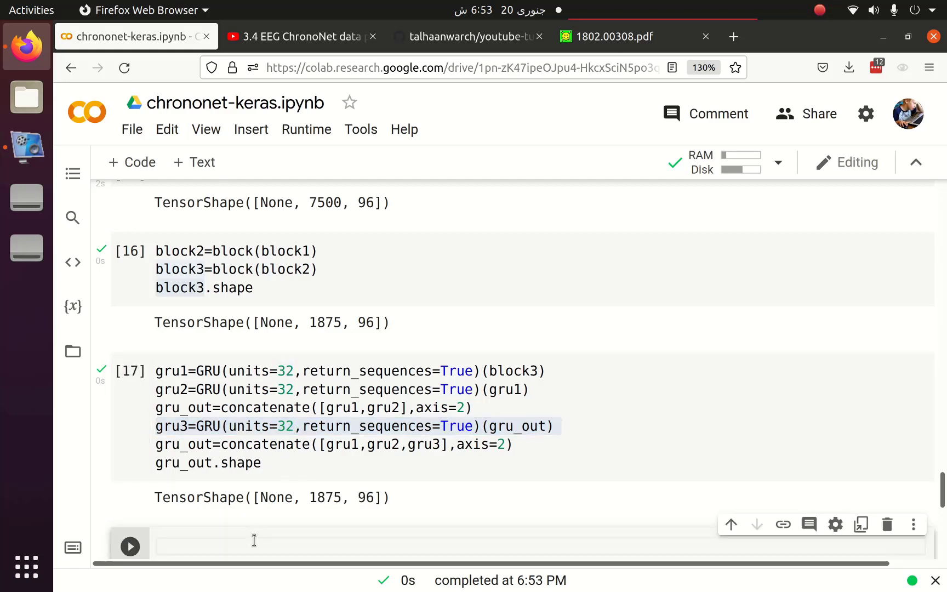
Step: Run gru4=GRU(units=32)(gru_out) and out=Dense(1, activation='sigmoid')(gru4)
type("gru4=GRu")
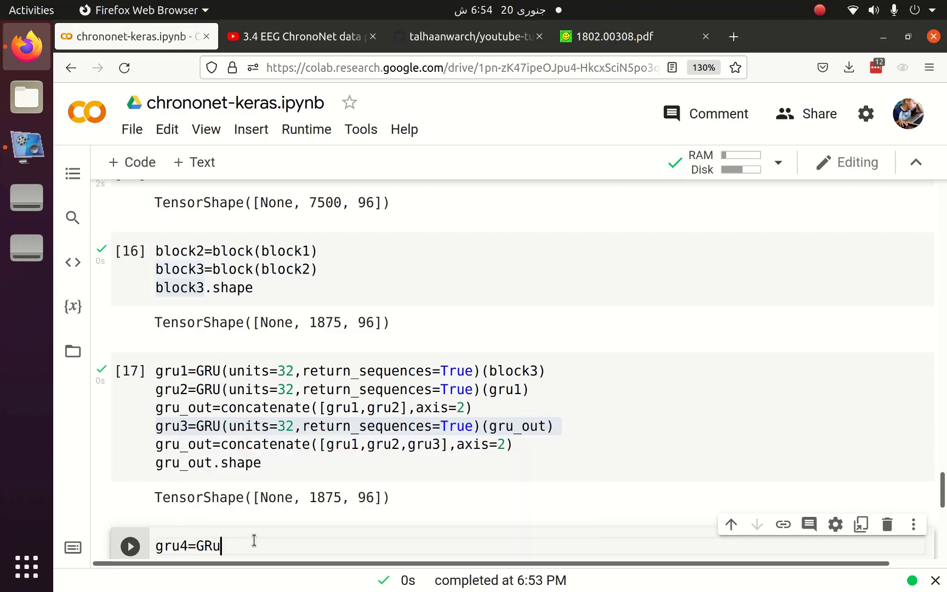
type("(units=32)")
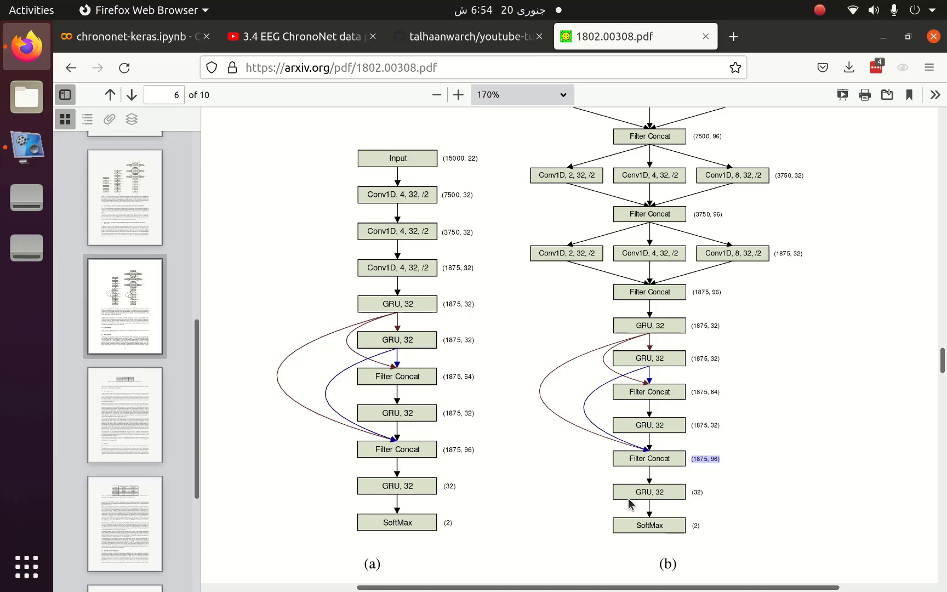
left_click(127, 36)
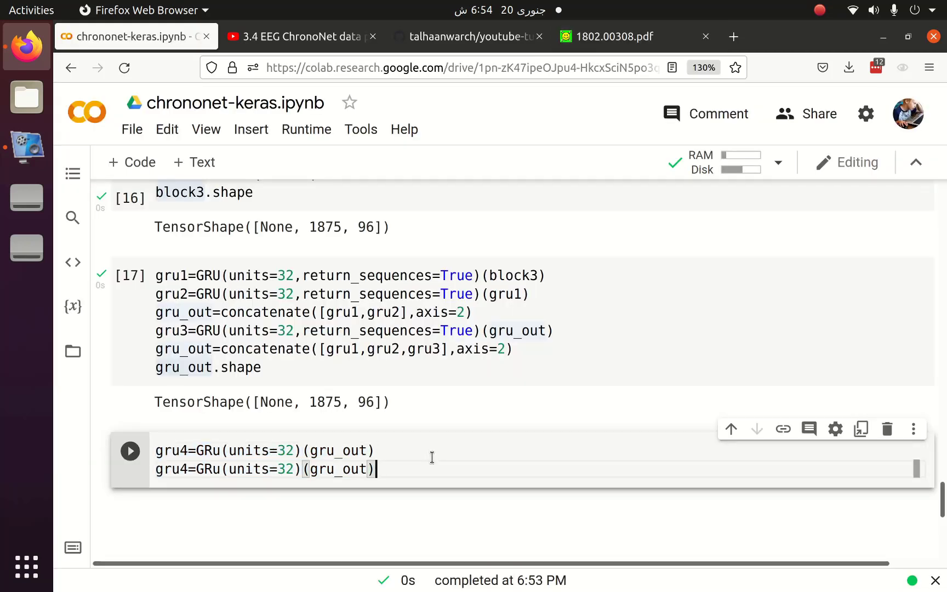
double_click(172, 469)
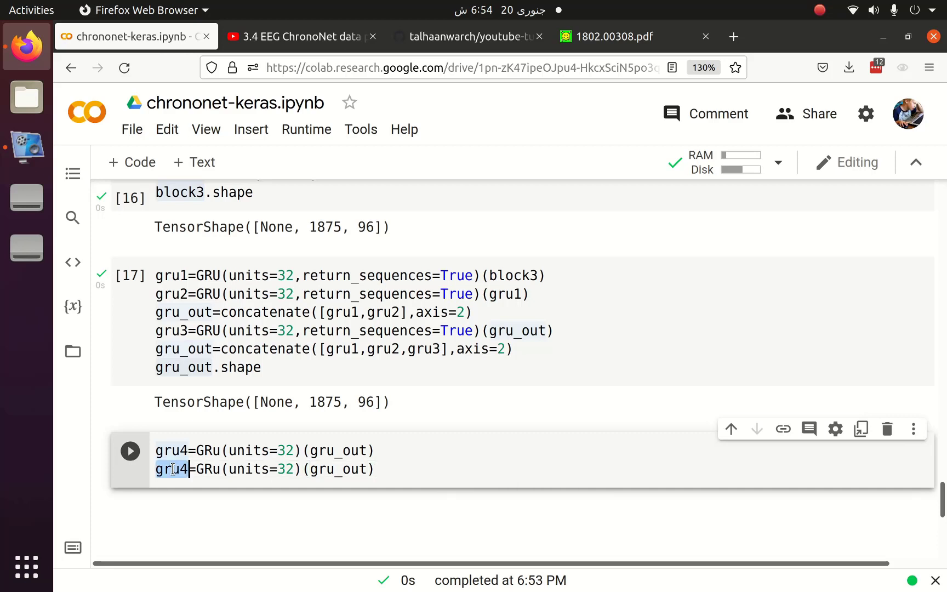
type("o")
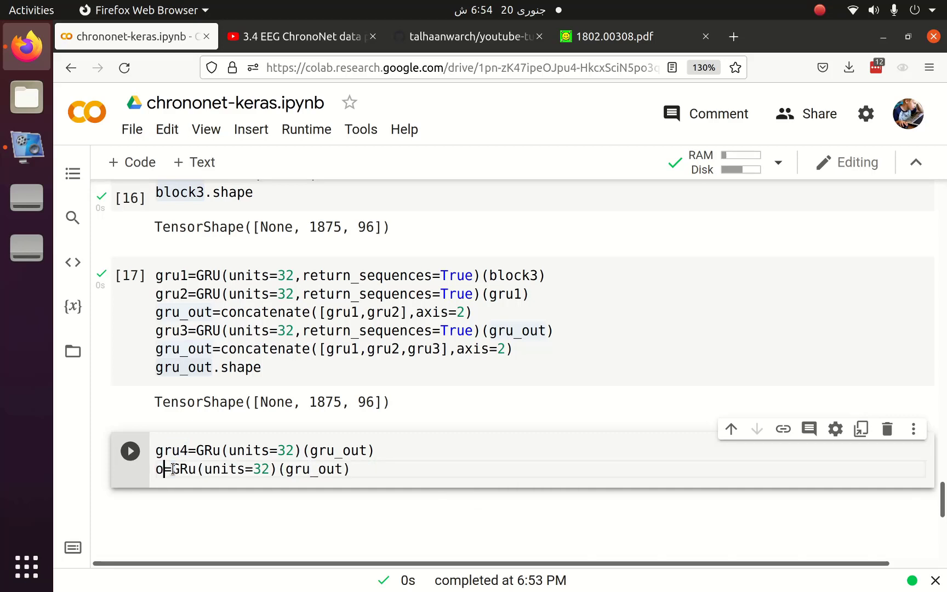
type("ut")
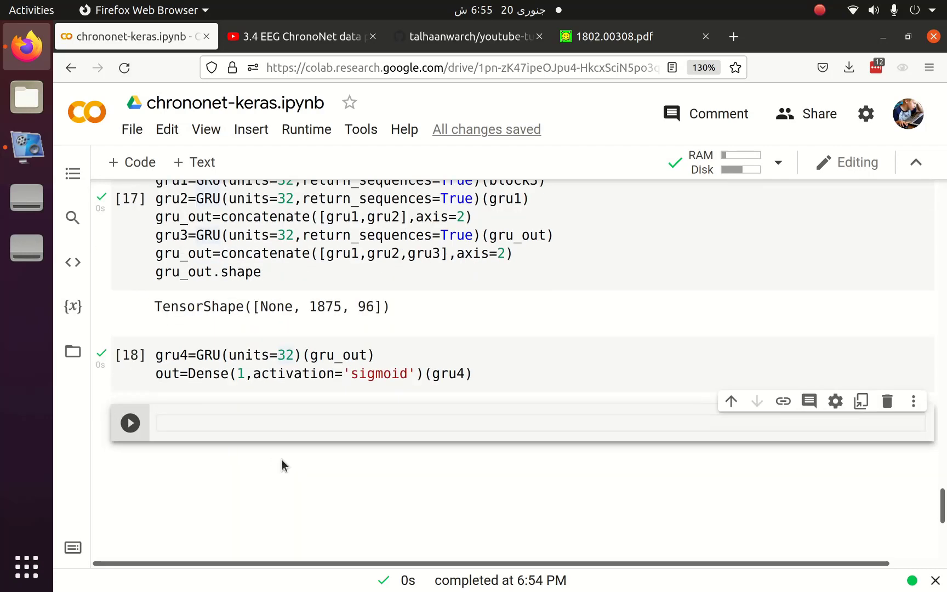
Step: Build model=Model(inputs=input, outputs=out)
type("model=M")
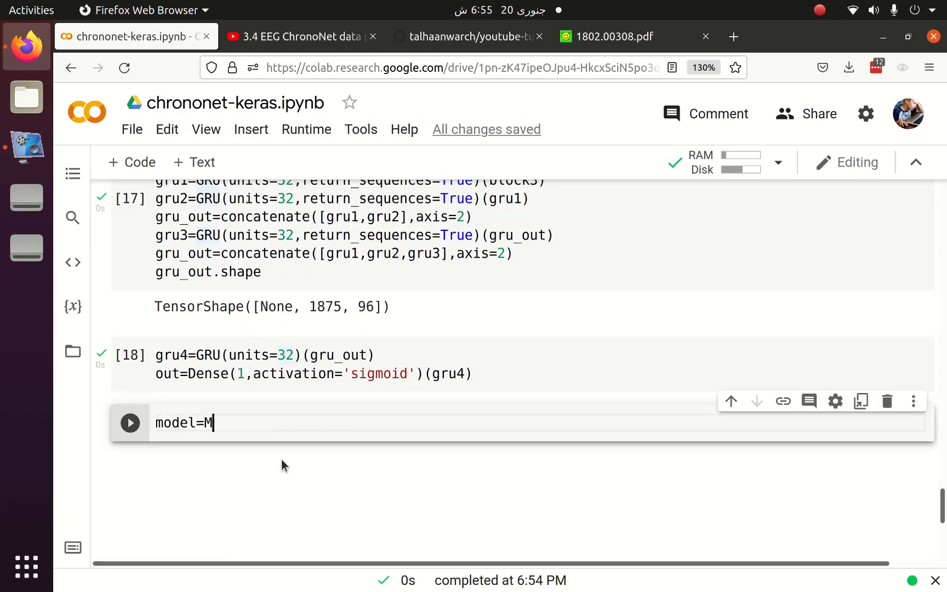
type("odel(")
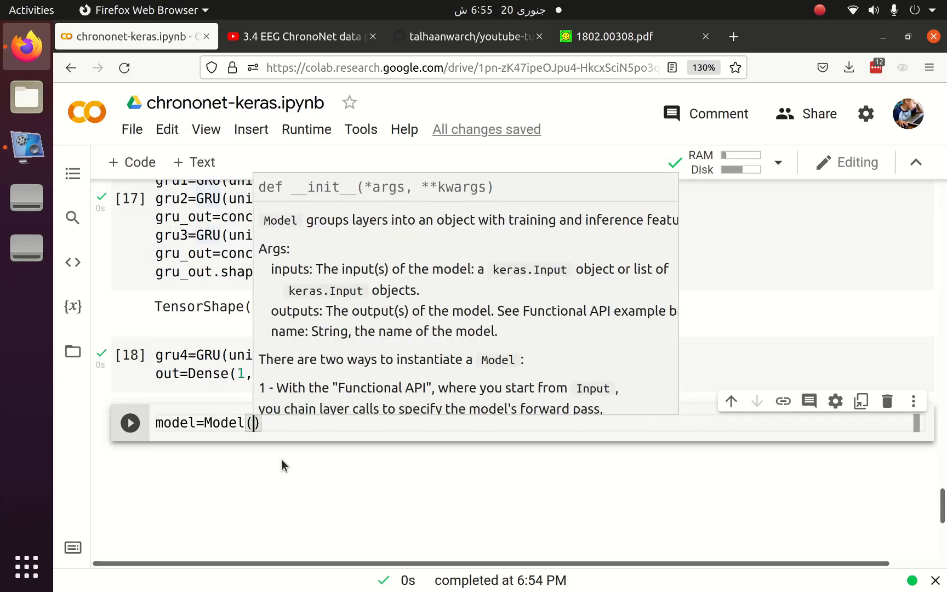
type("input")
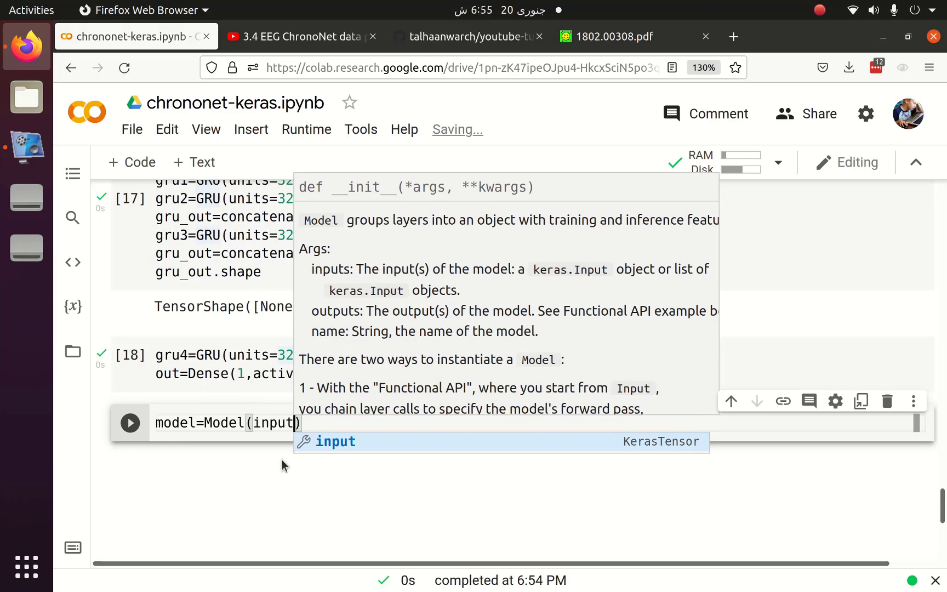
type("=inputs")
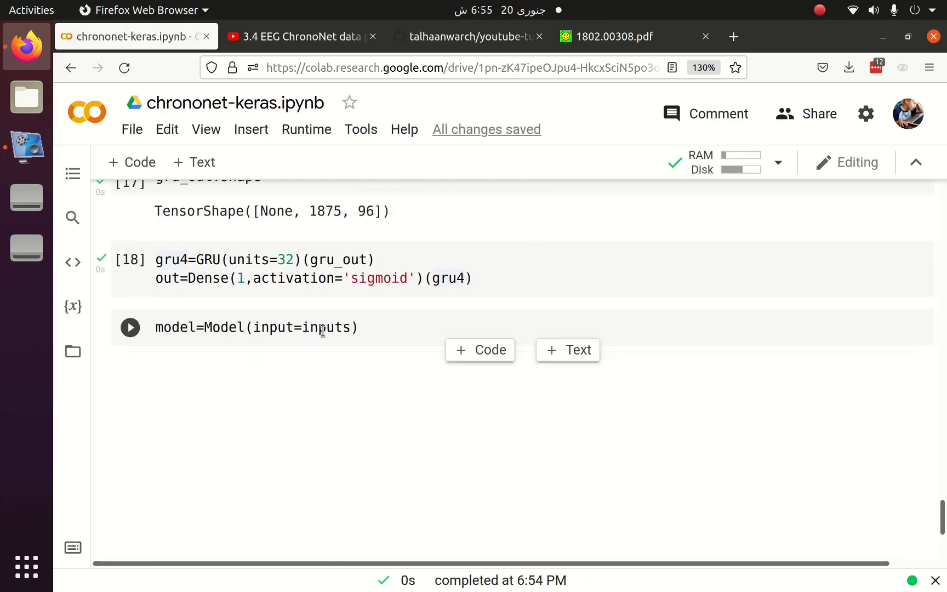
type(",outputs=")
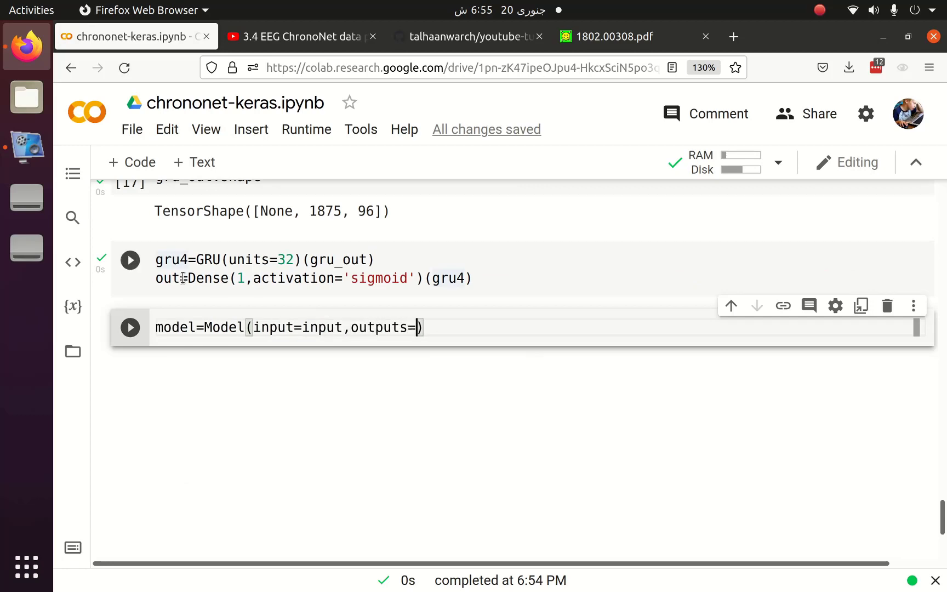
left_click(129, 327)
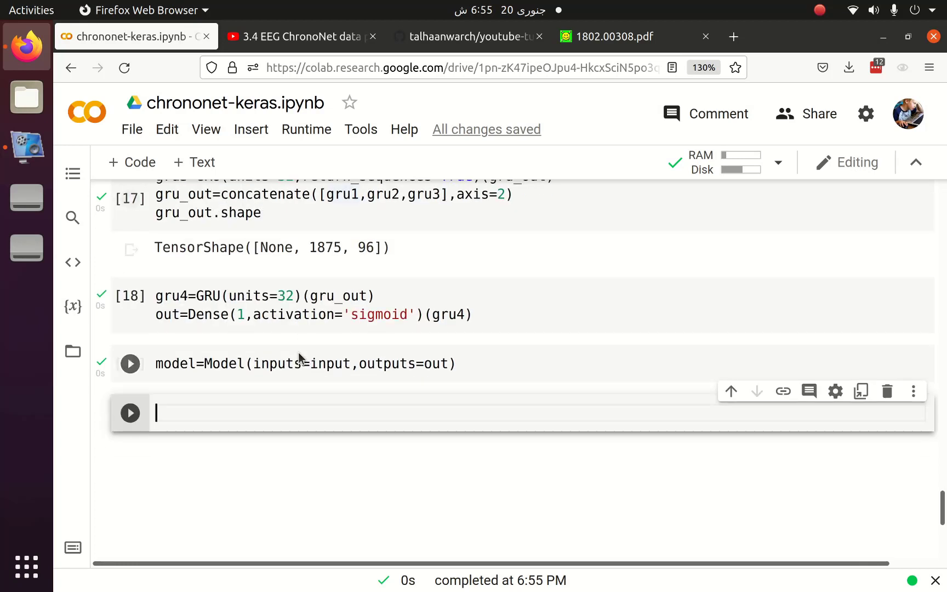
Step: Compile the model with adam, binary_crossentropy loss and accuracy metric
type("model.co")
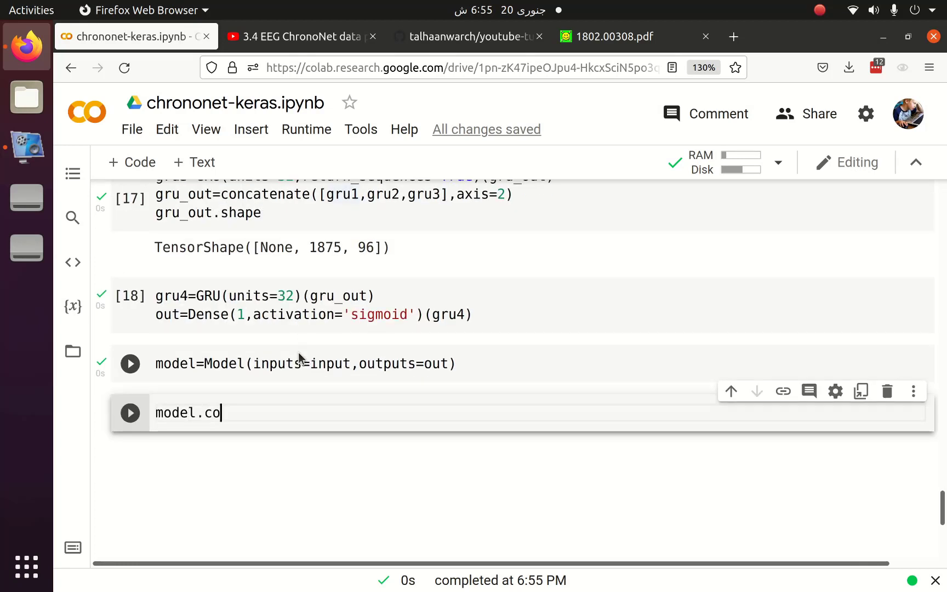
type("pl")
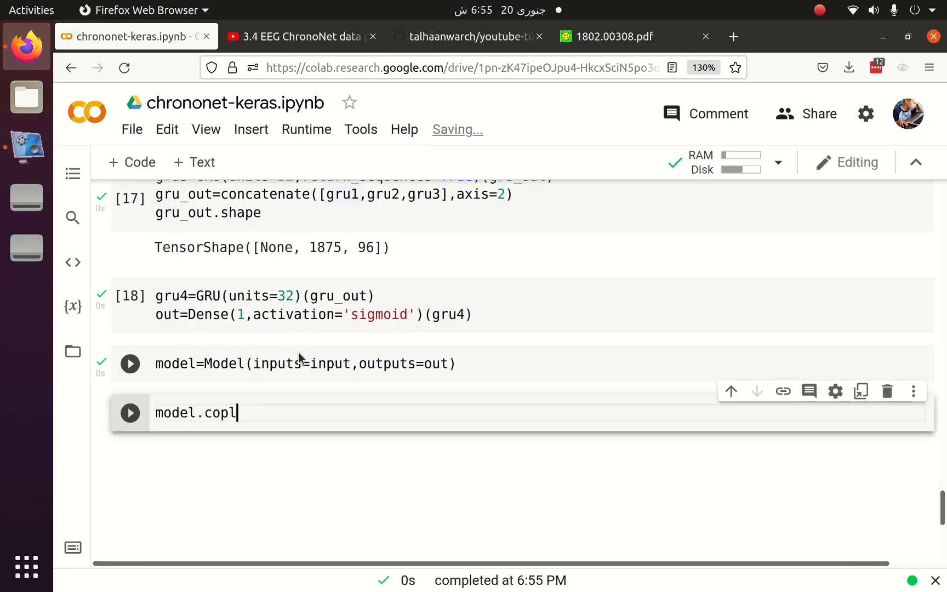
type("mp")
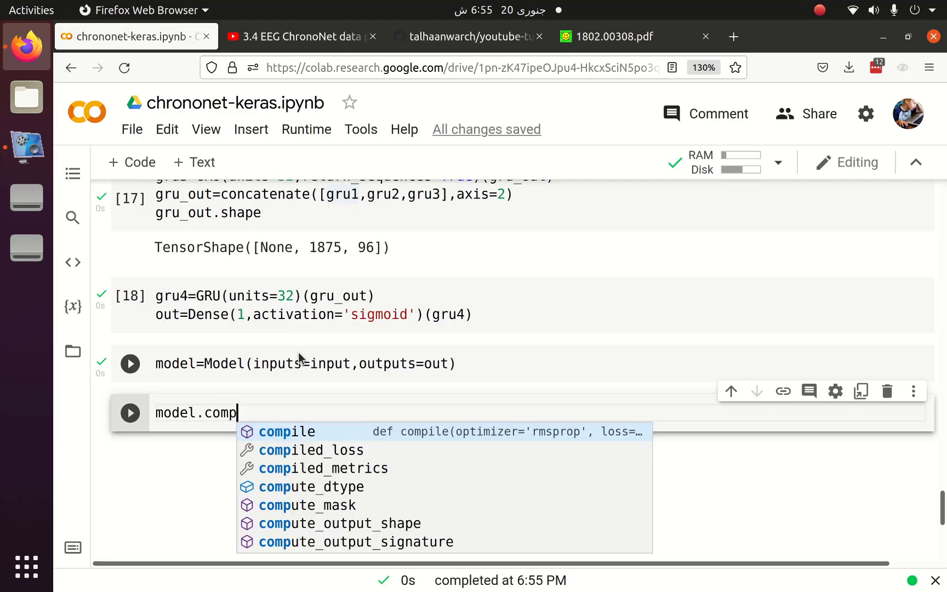
type("l")
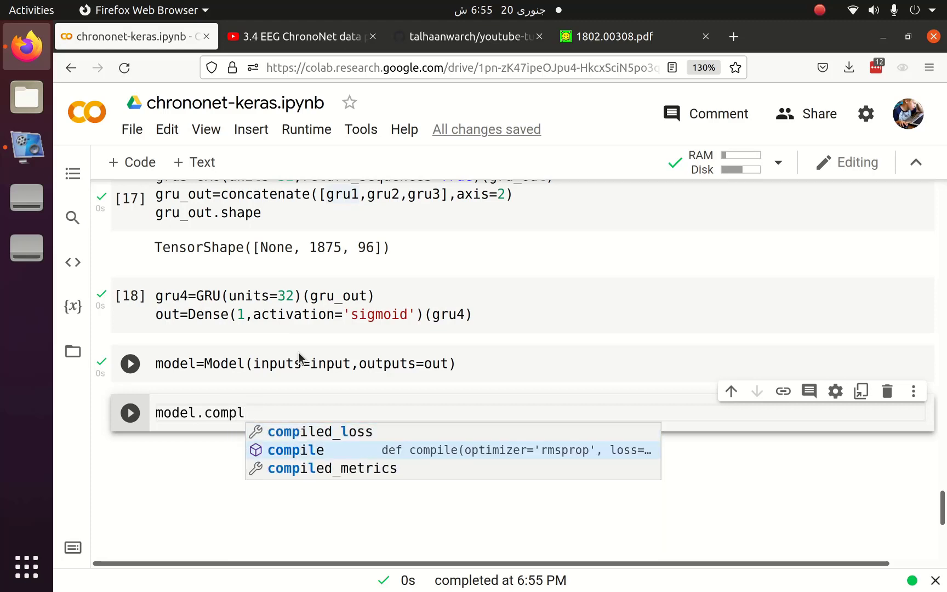
left_click(296, 450)
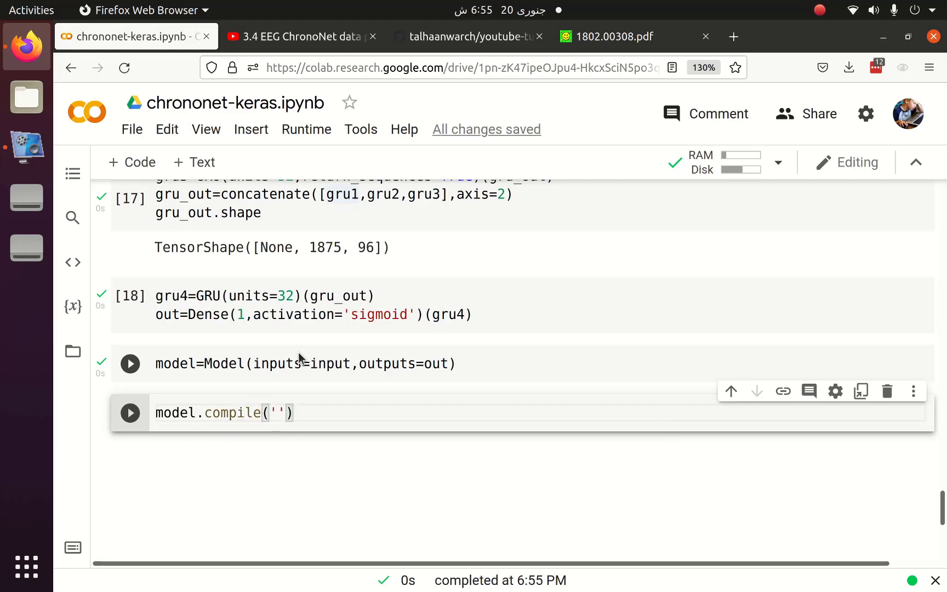
type("optimizer='adam'")
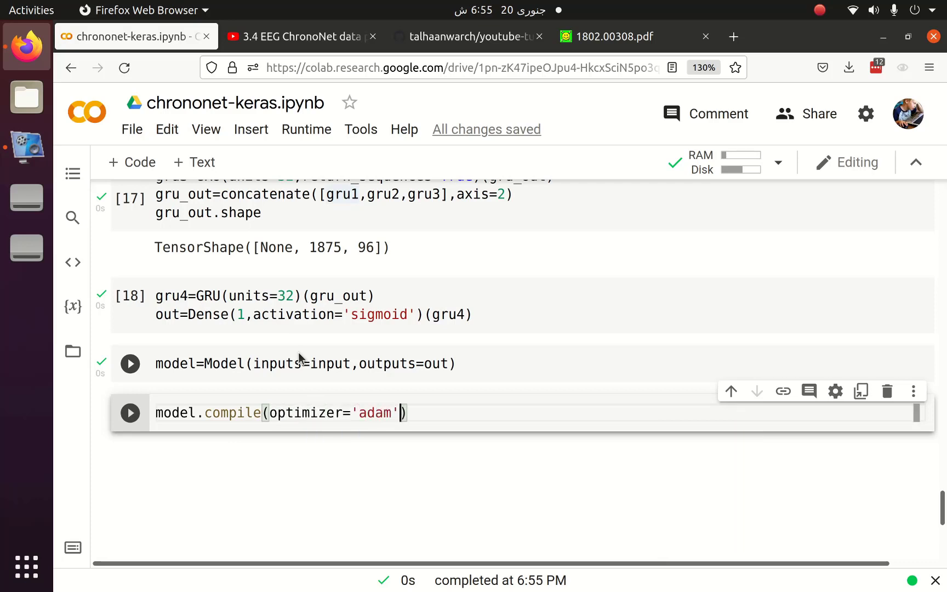
type(",loss='binary'")
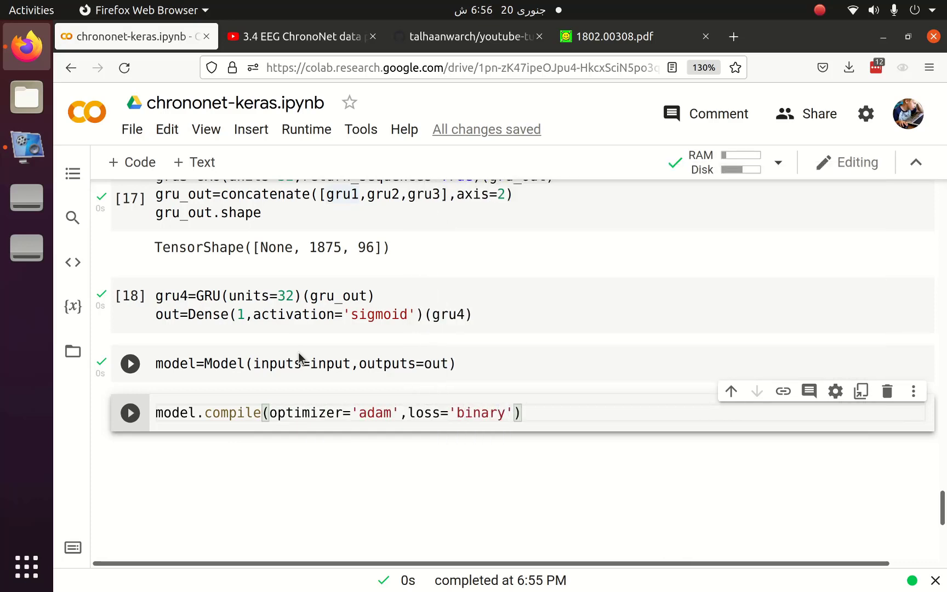
type("_crossentropy',")
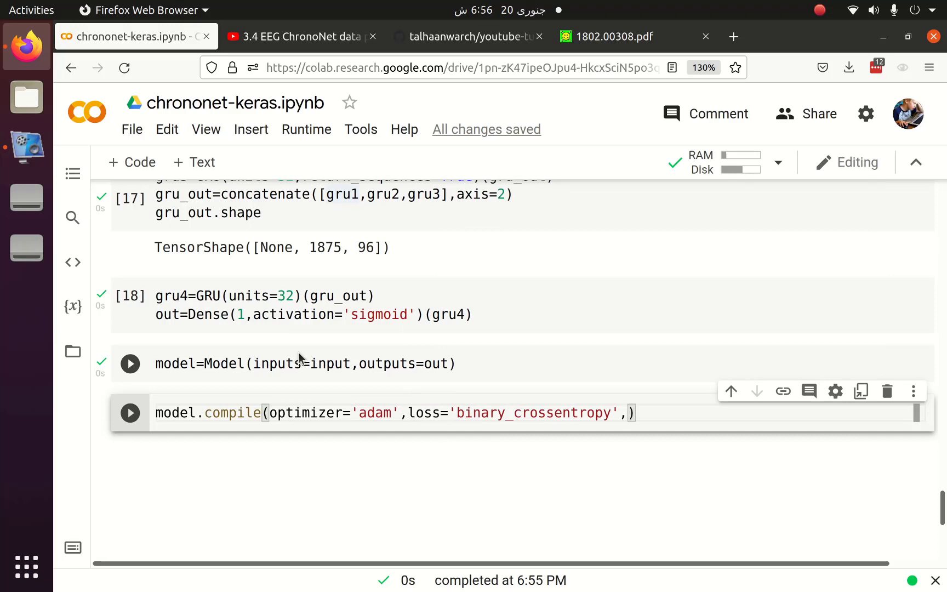
type("metrics=['acc']")
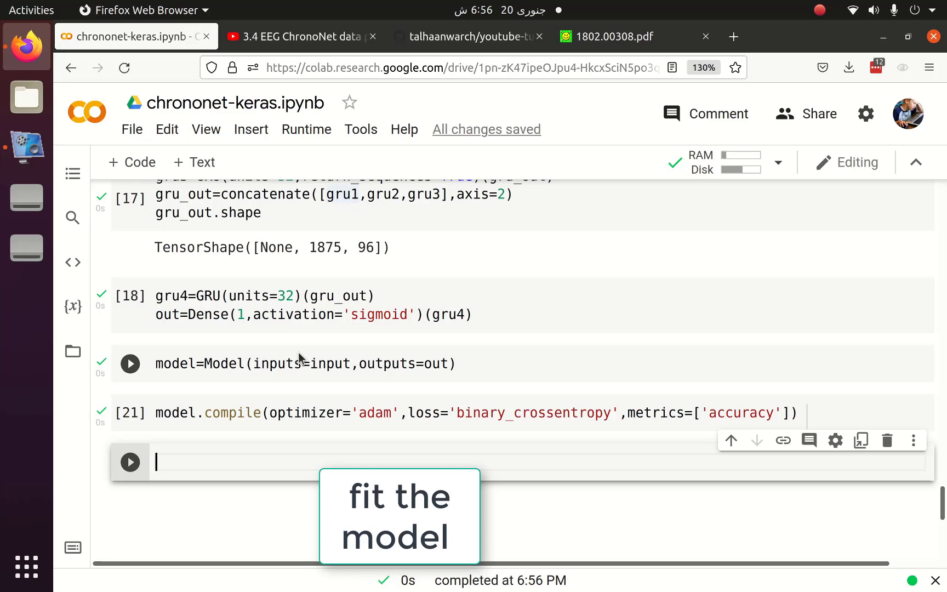
Step: Write model.fit on train_features and train_labels with 10 epochs and batch size 128
type("model.fit")
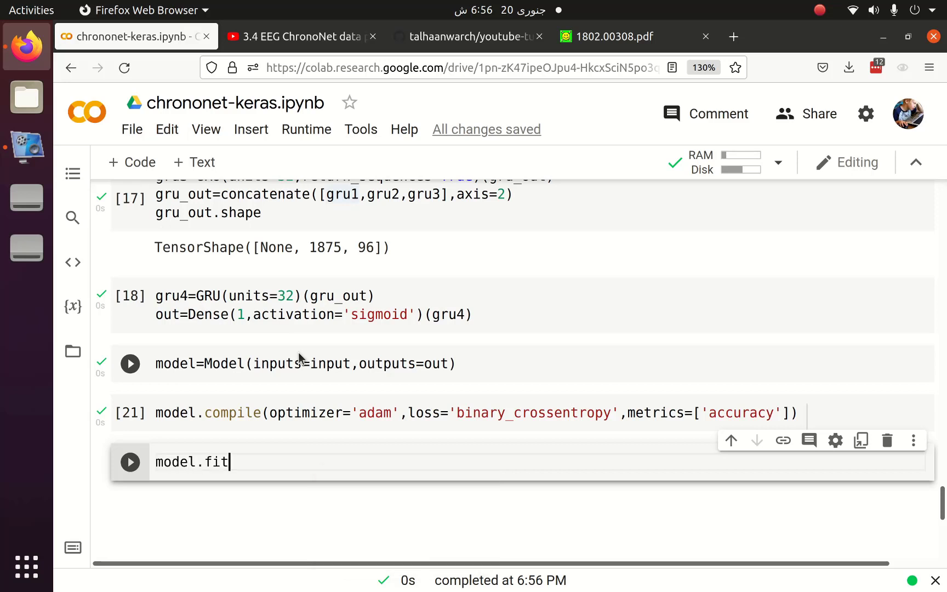
type("()")
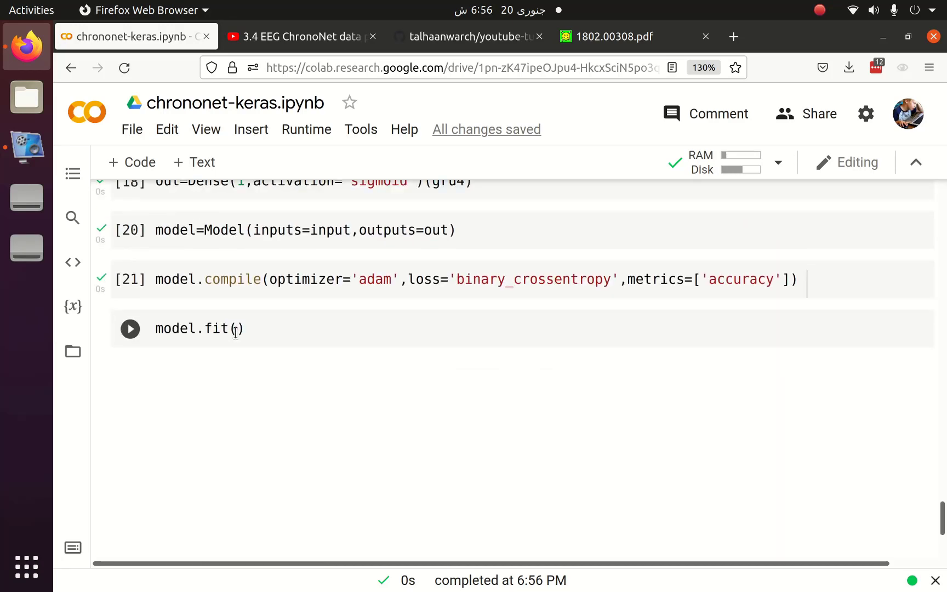
type("train_features,train_labels,")
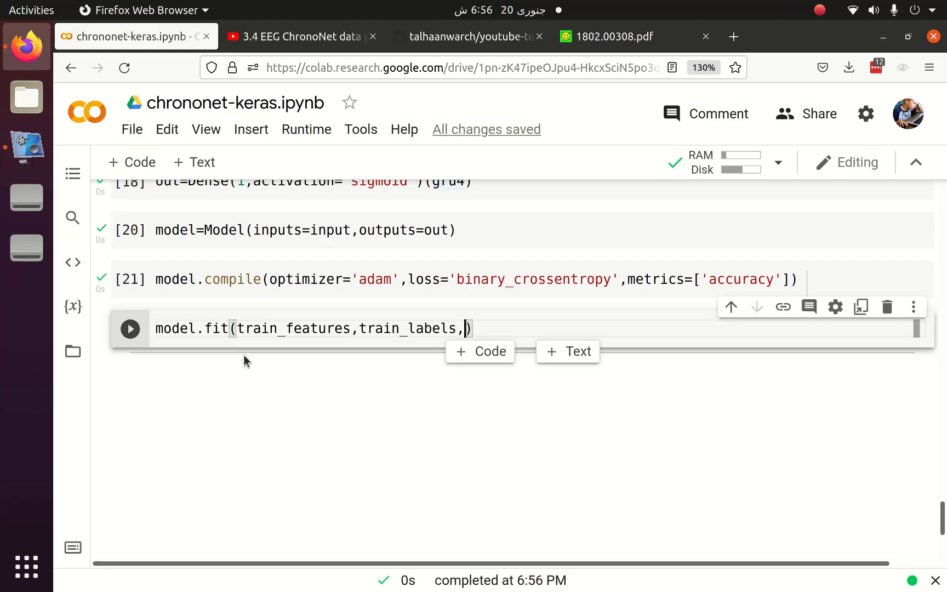
type("epochs=")
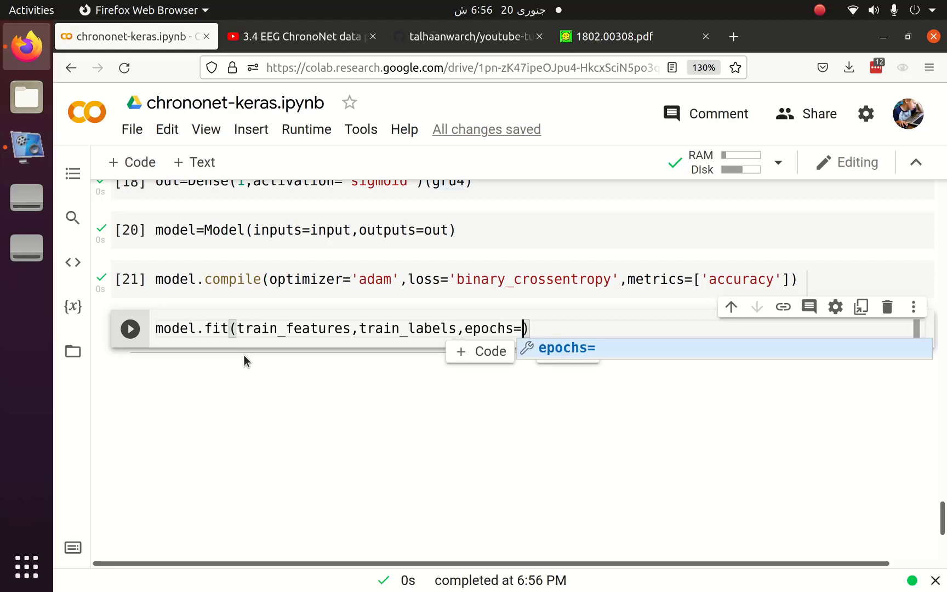
type("10,")
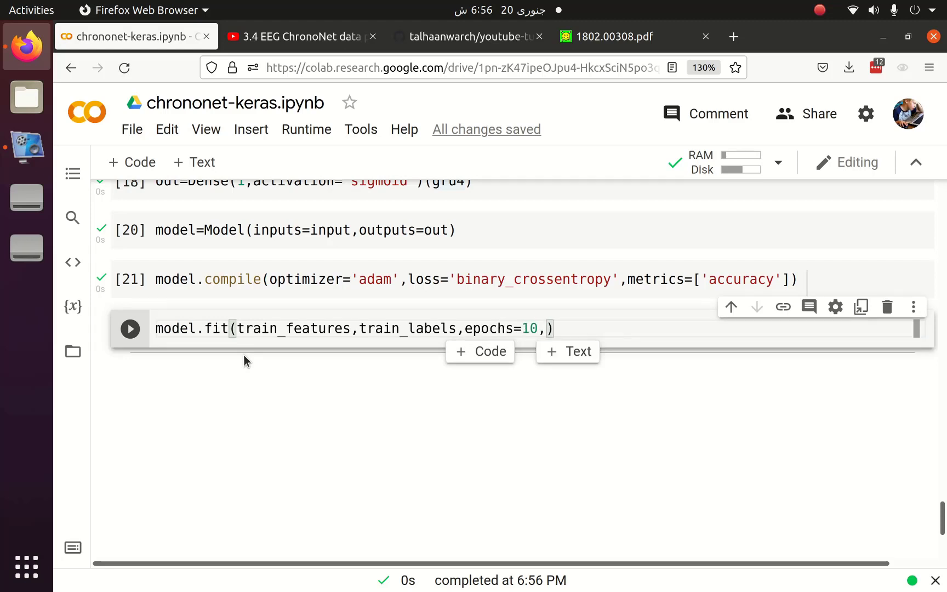
type("batch")
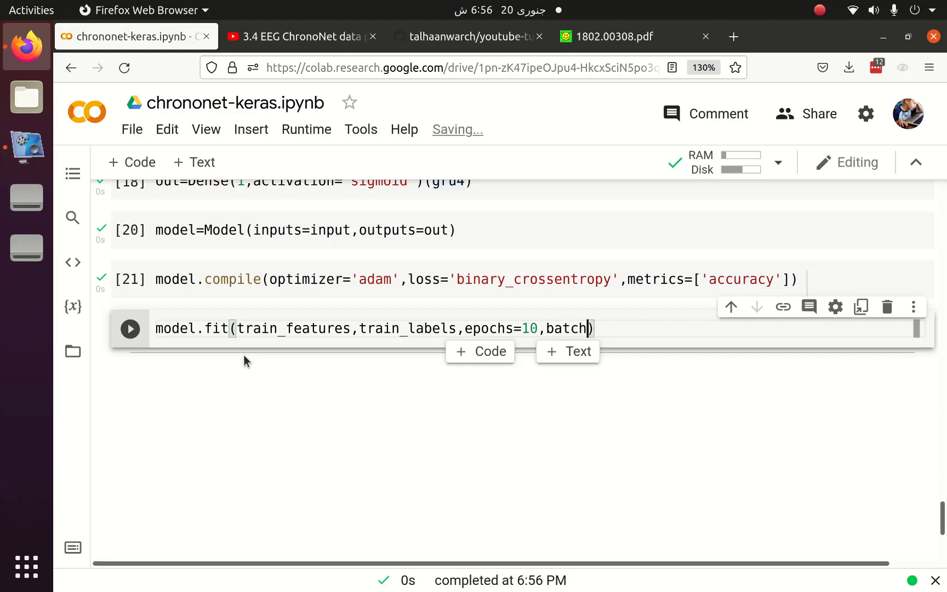
type("_size=12")
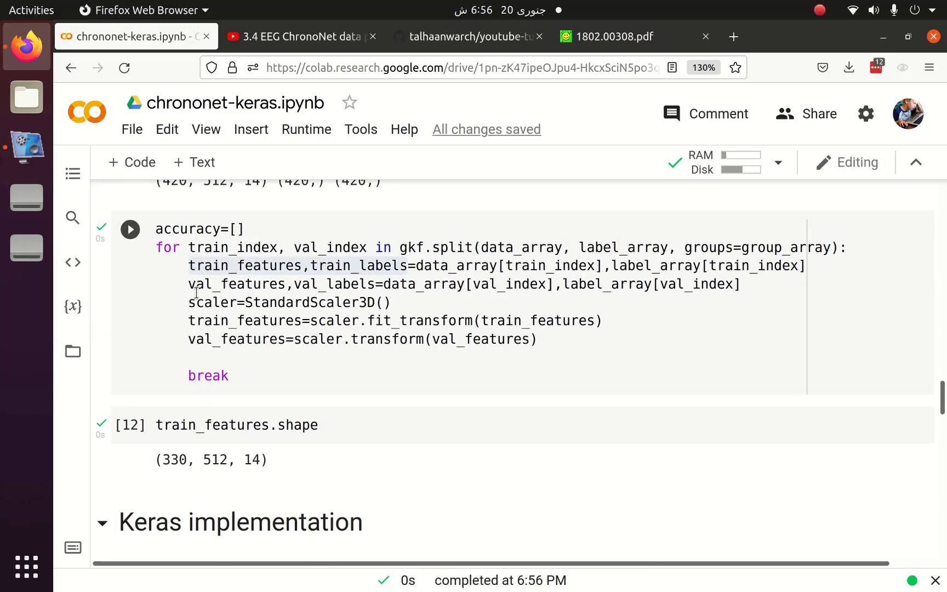
Step: Add validation_data=(val_features, val_labels) and run the fit, hitting an input-shape error
double_click(272, 284)
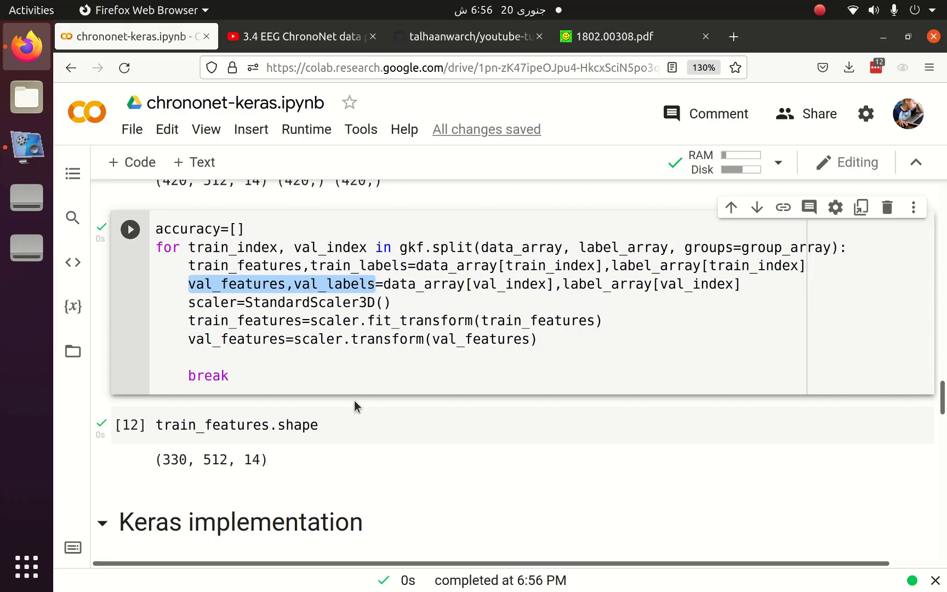
scroll("down", 3)
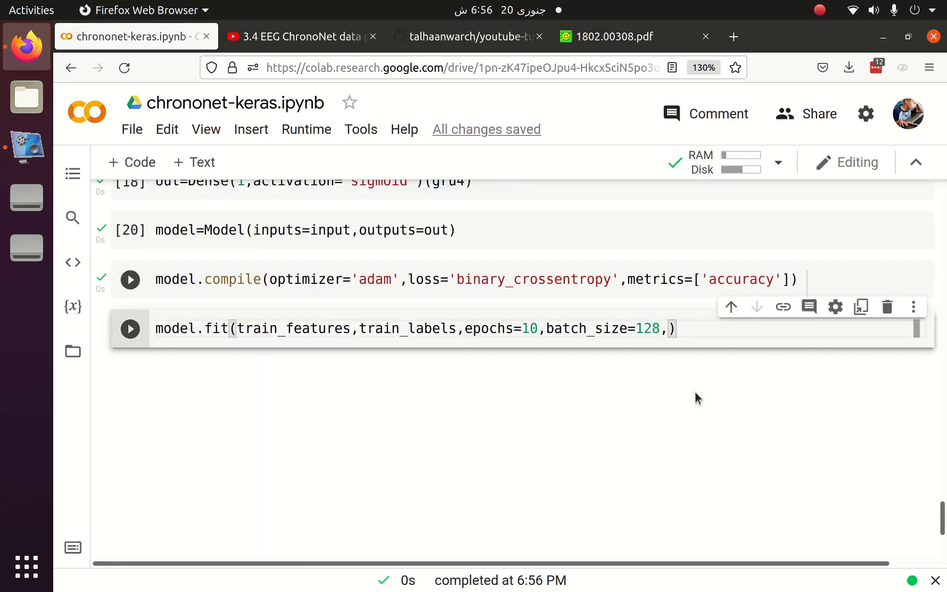
type("val")
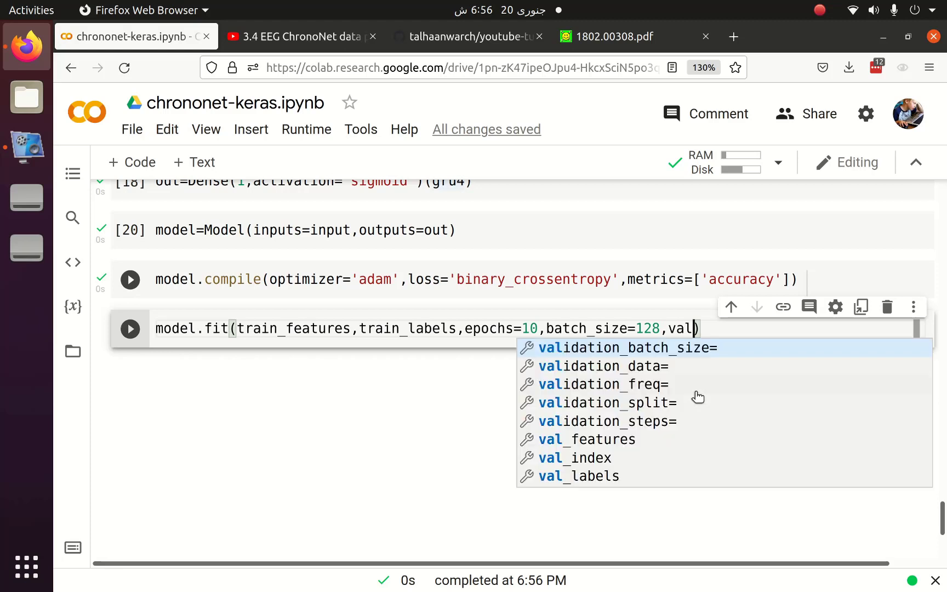
left_click(601, 365)
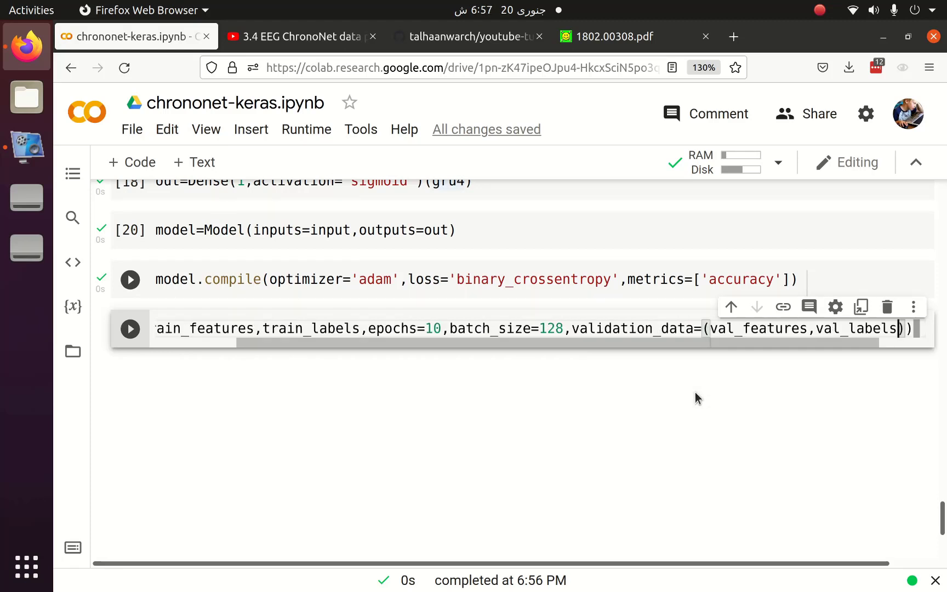
left_click(129, 329)
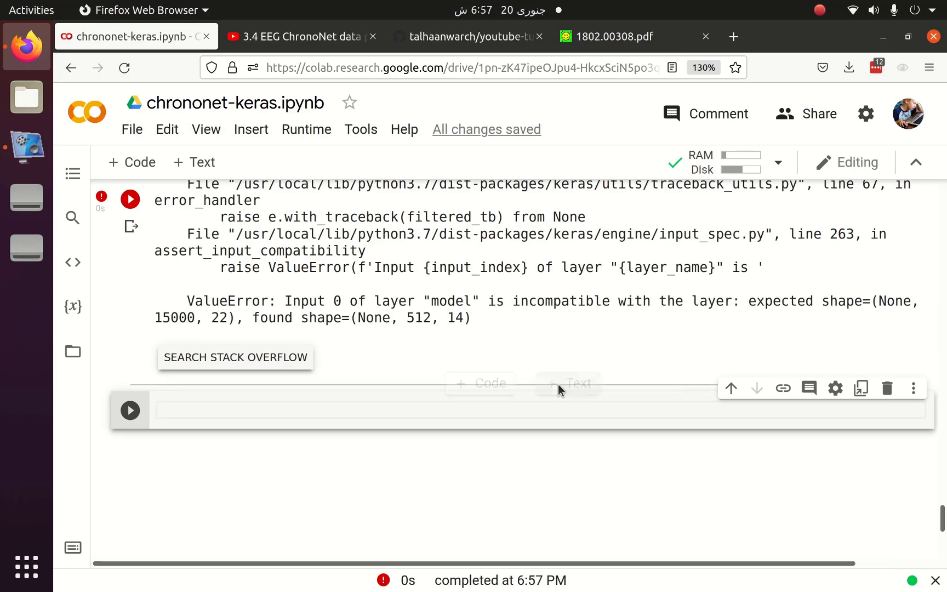
Step: Set the Input shape to 512 steps and retrain through all 10 epochs successfully
scroll("down", 3)
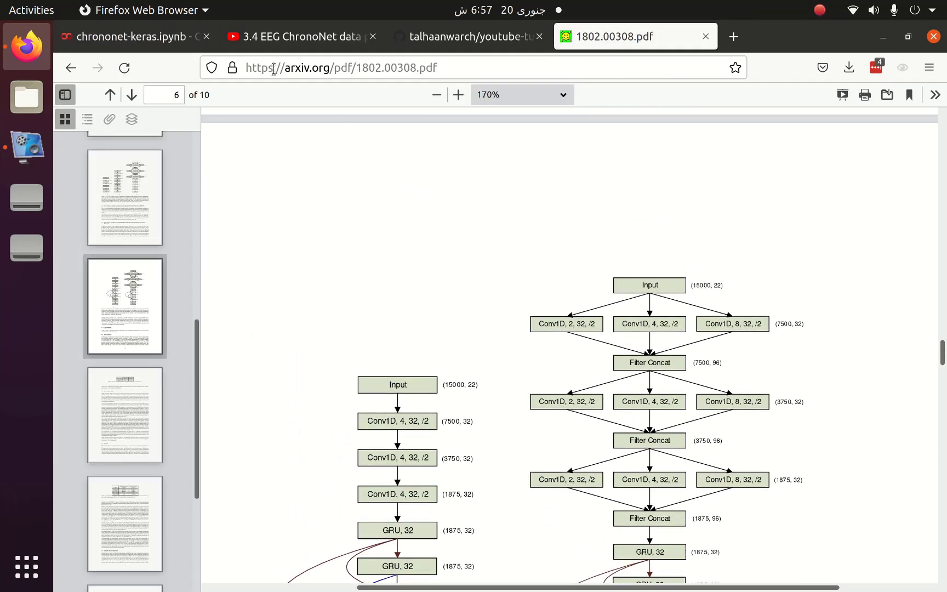
left_click(126, 36)
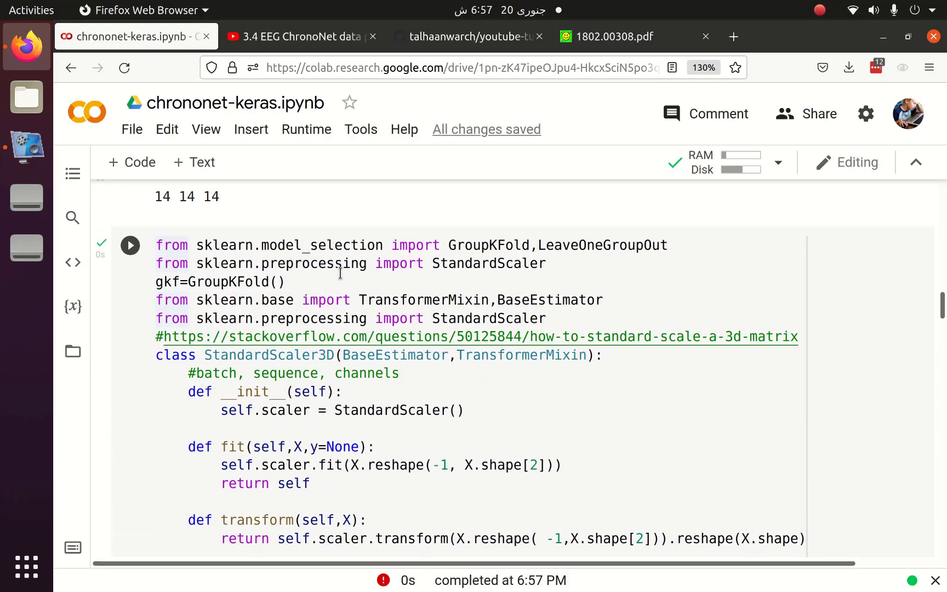
scroll("down", 3)
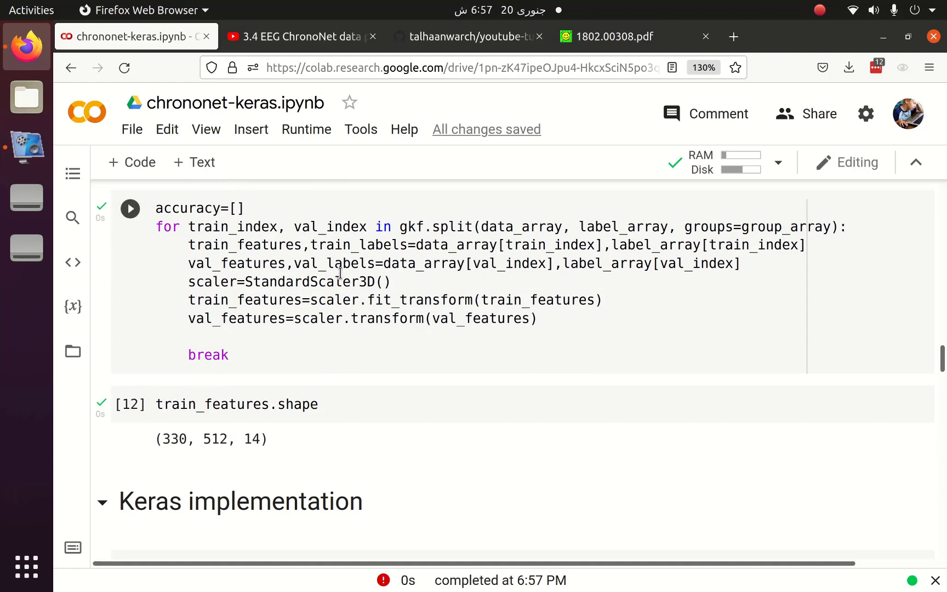
scroll("down", 3)
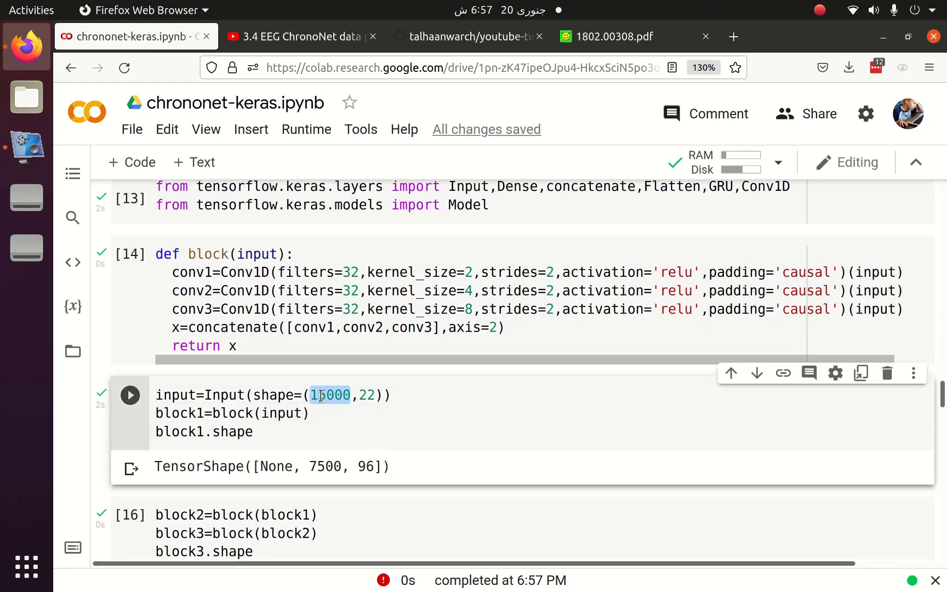
type("512")
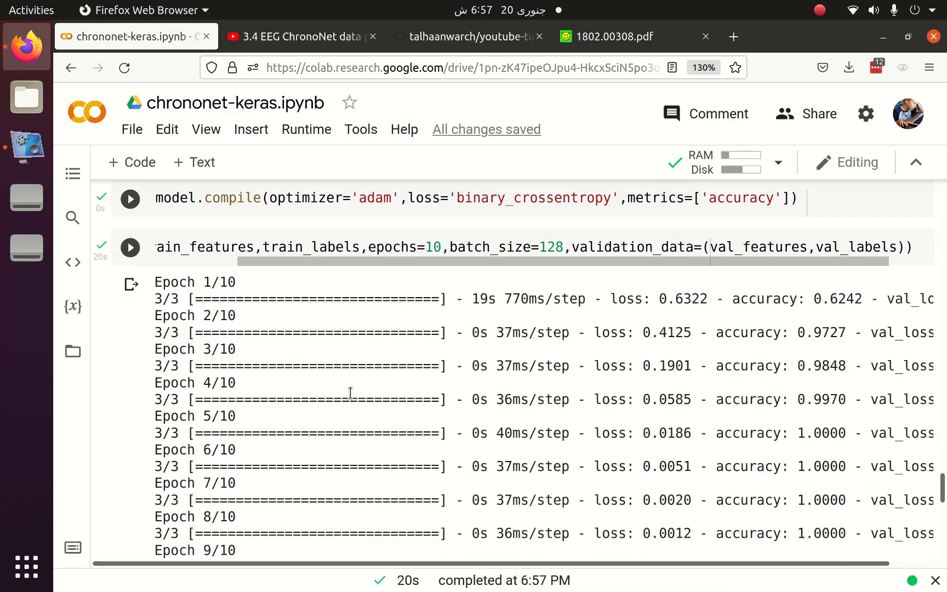
Step: Run model.evaluate(val_features, val_labels), getting loss 0.000725 and accuracy 1.0
scroll("down", 3)
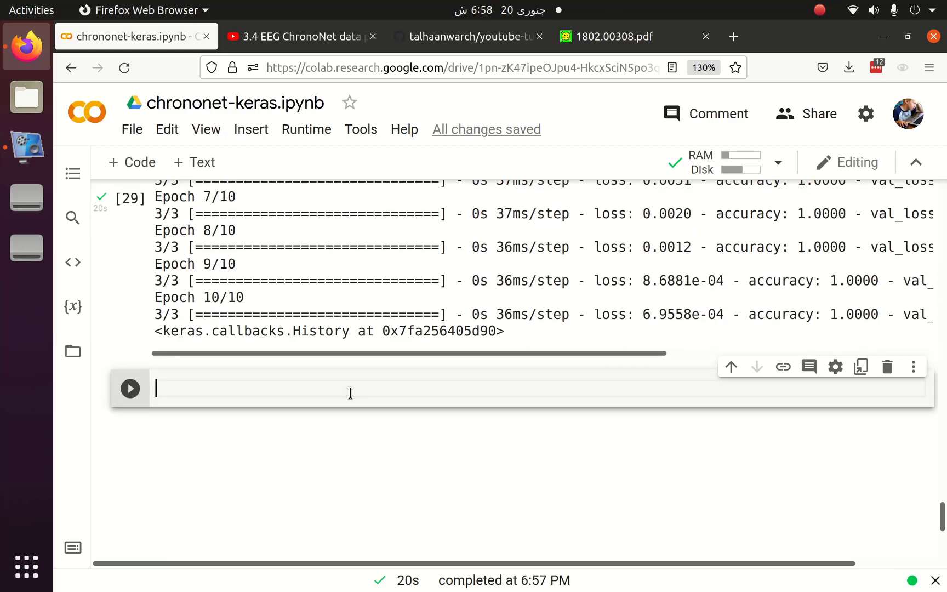
mouse_move(354, 426)
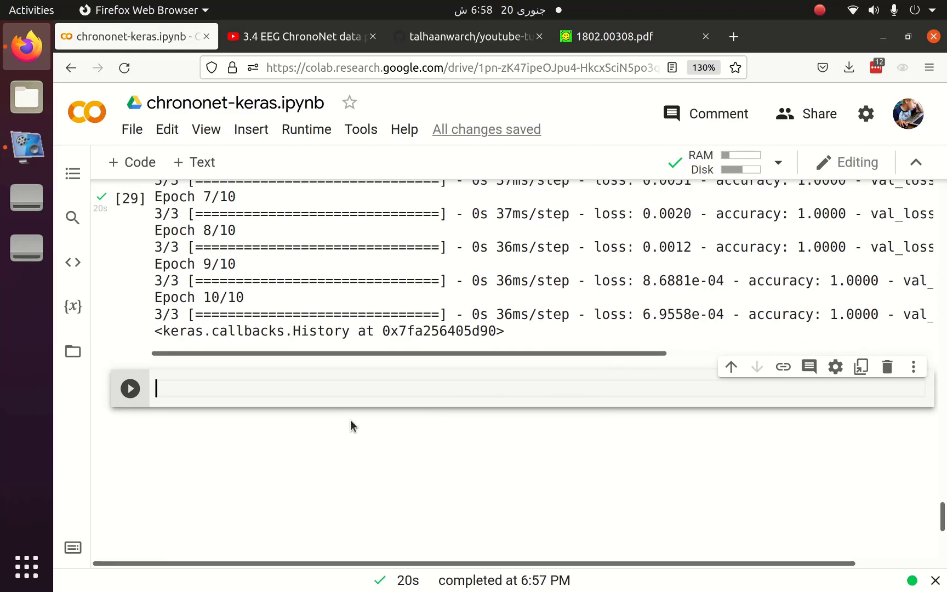
type("model")
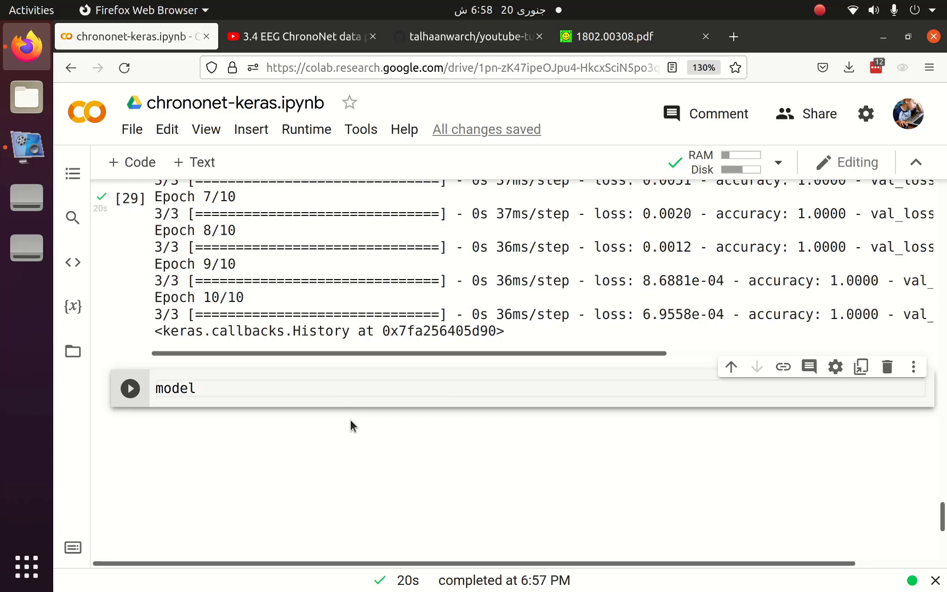
type(".eval")
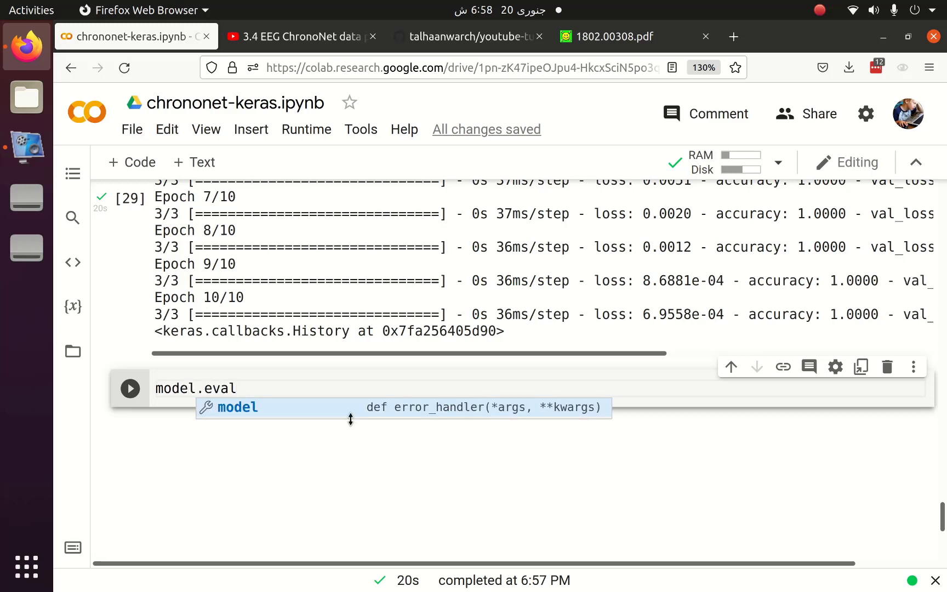
type("uate")
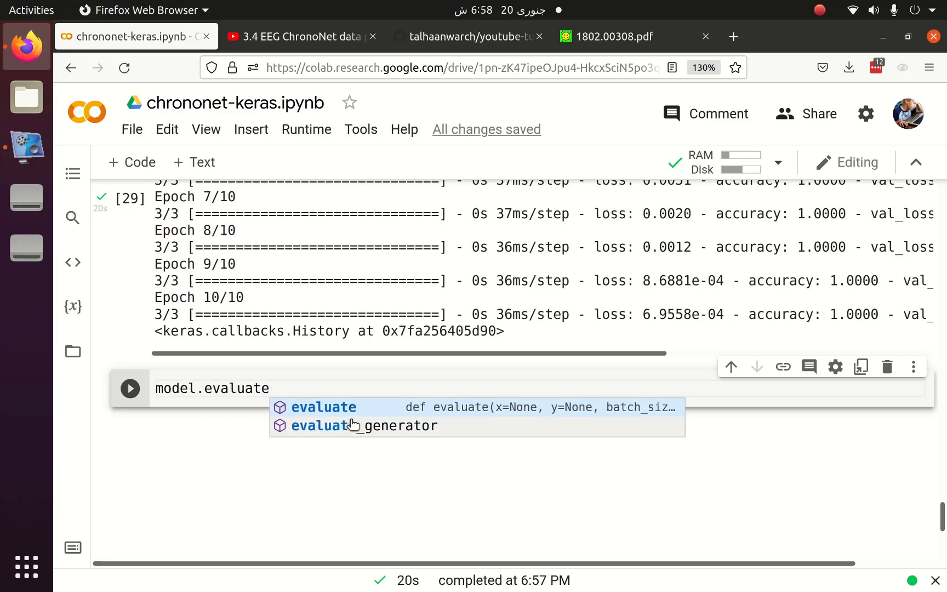
left_click(323, 407)
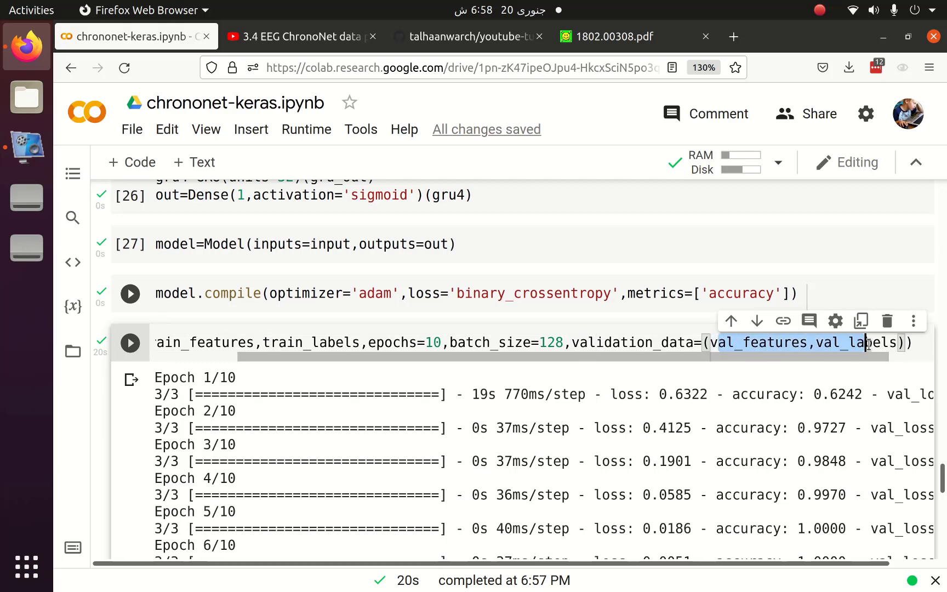
scroll("down", 3)
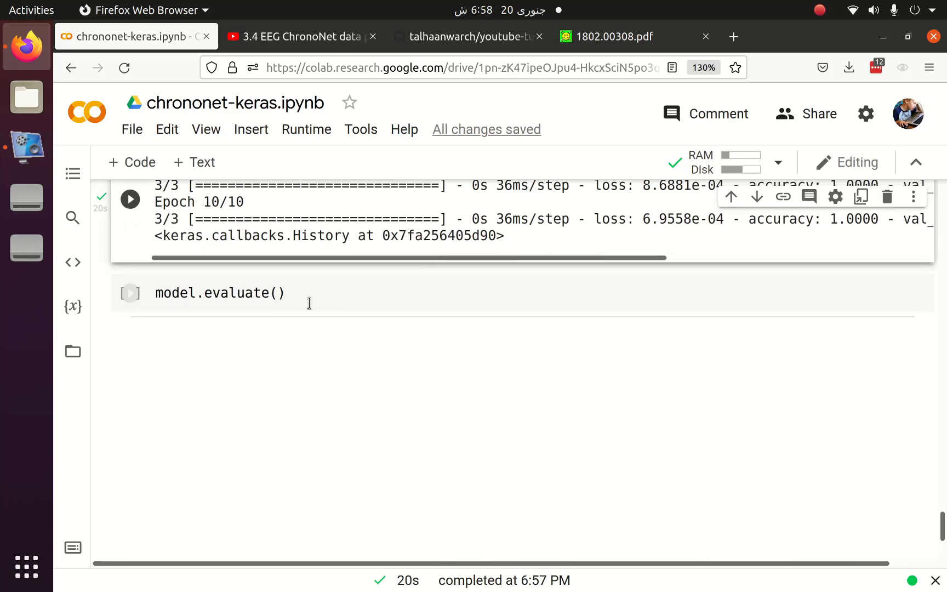
type("val_features,val_labels")
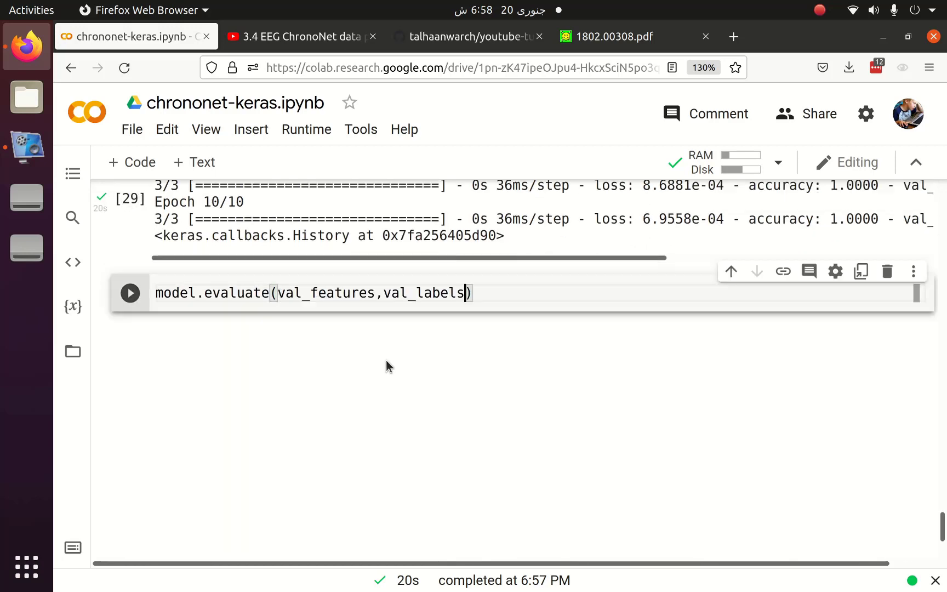
left_click(130, 293)
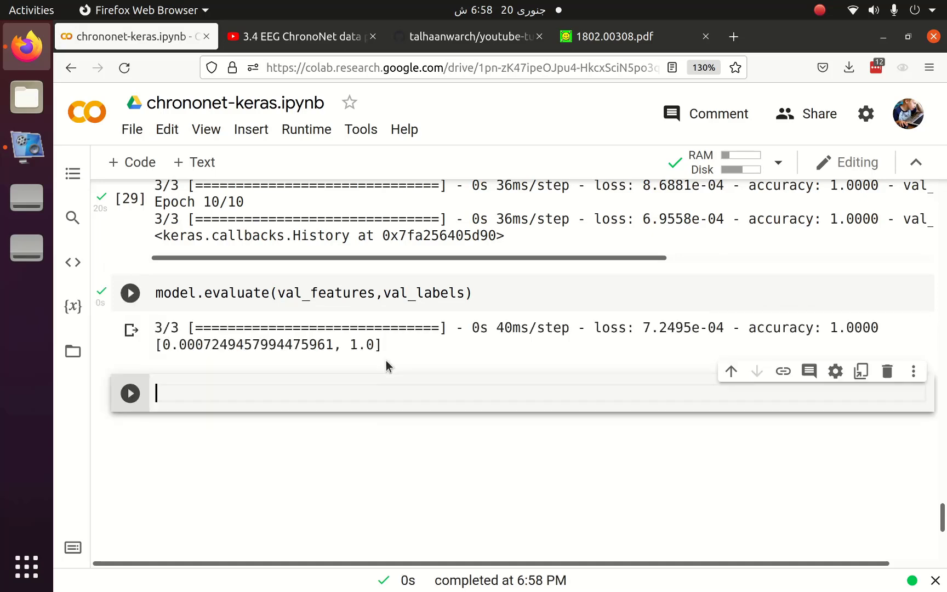
mouse_move(377, 348)
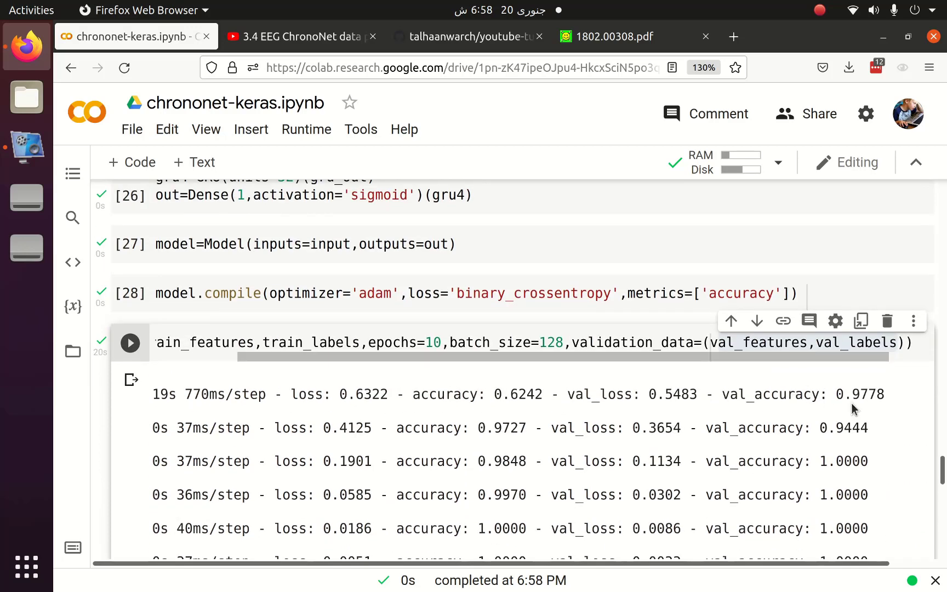
scroll("down", 3)
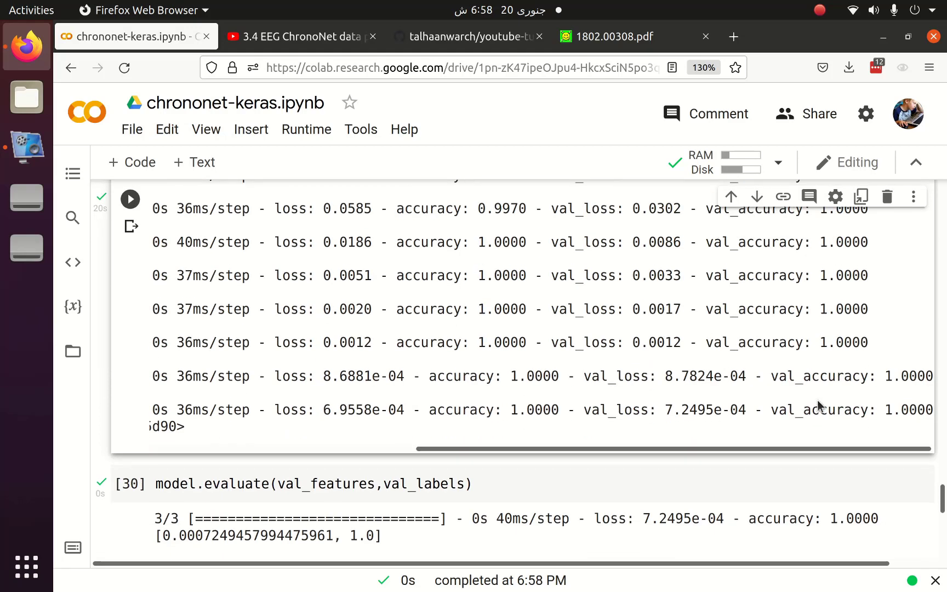
scroll("down", 3)
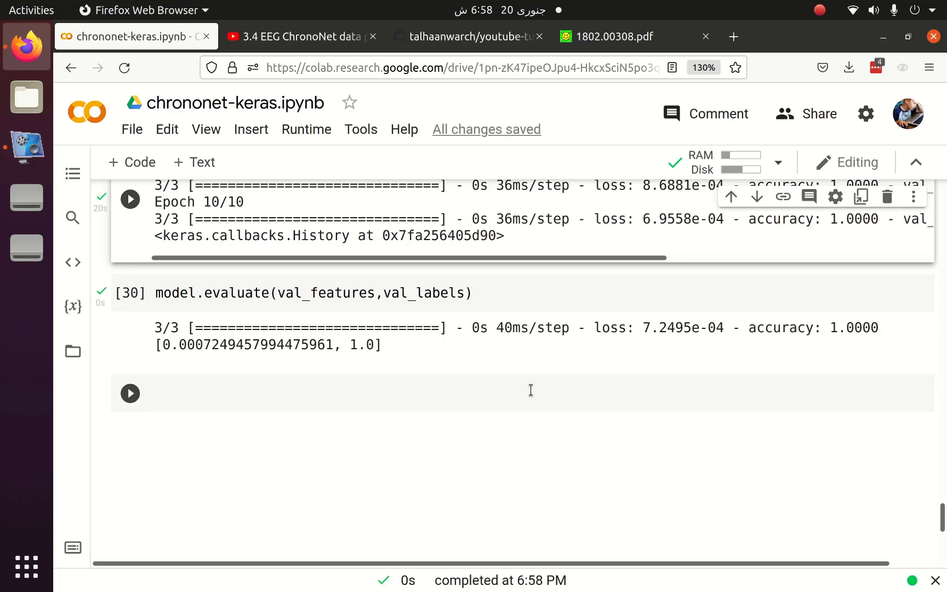
left_click(130, 392)
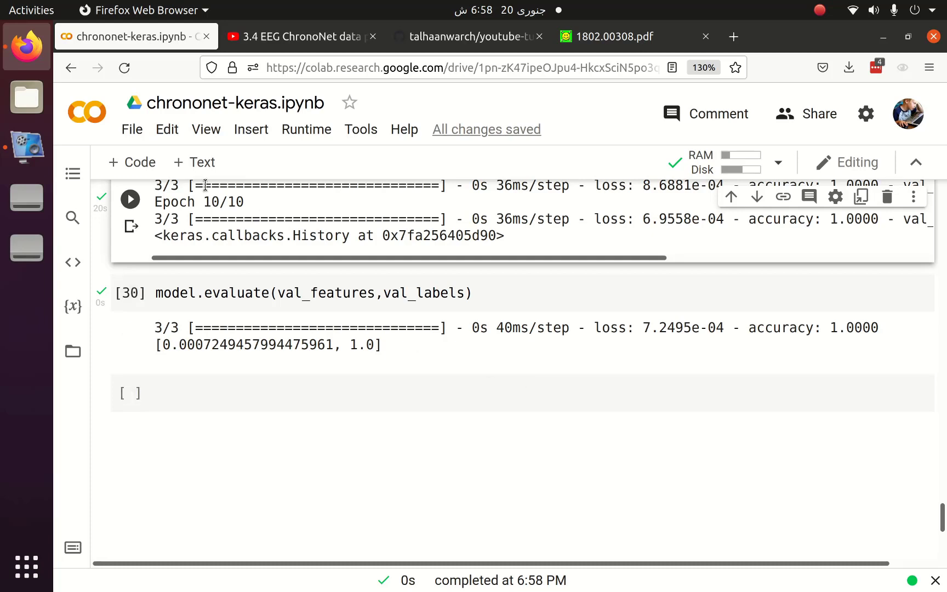